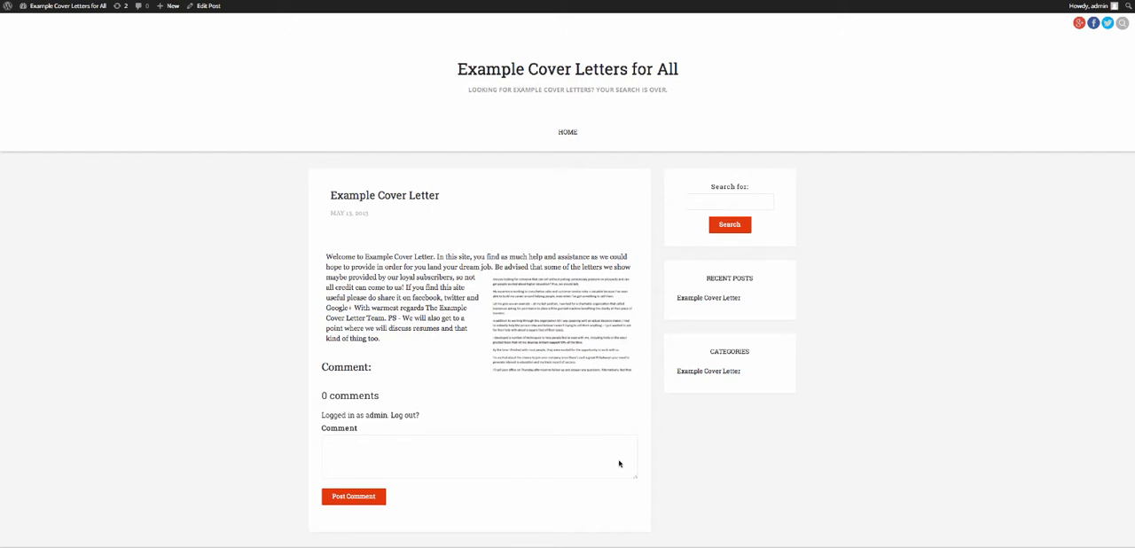
mouse_move(318, 344)
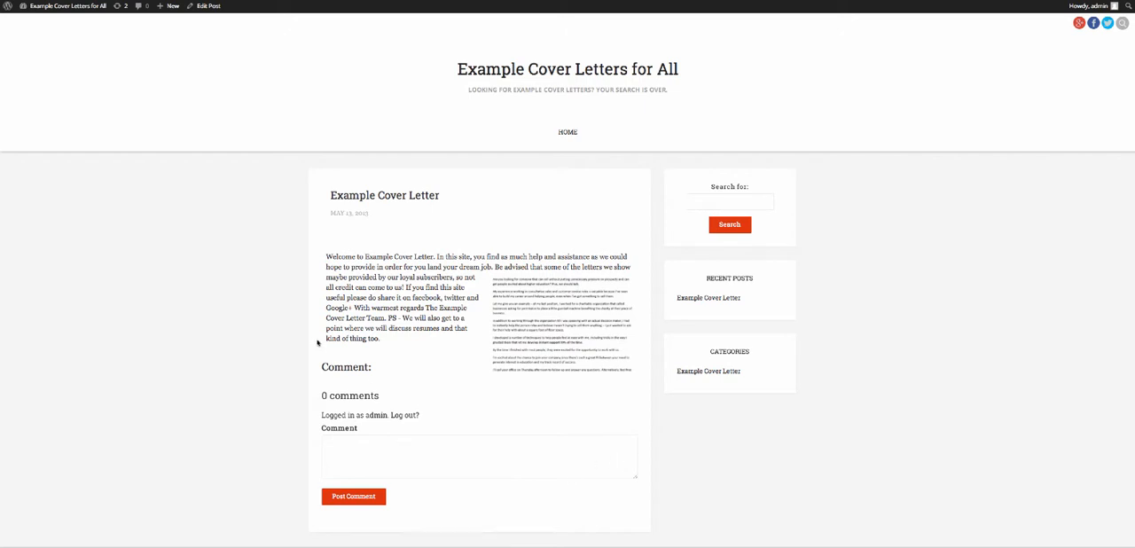
mouse_move(543, 158)
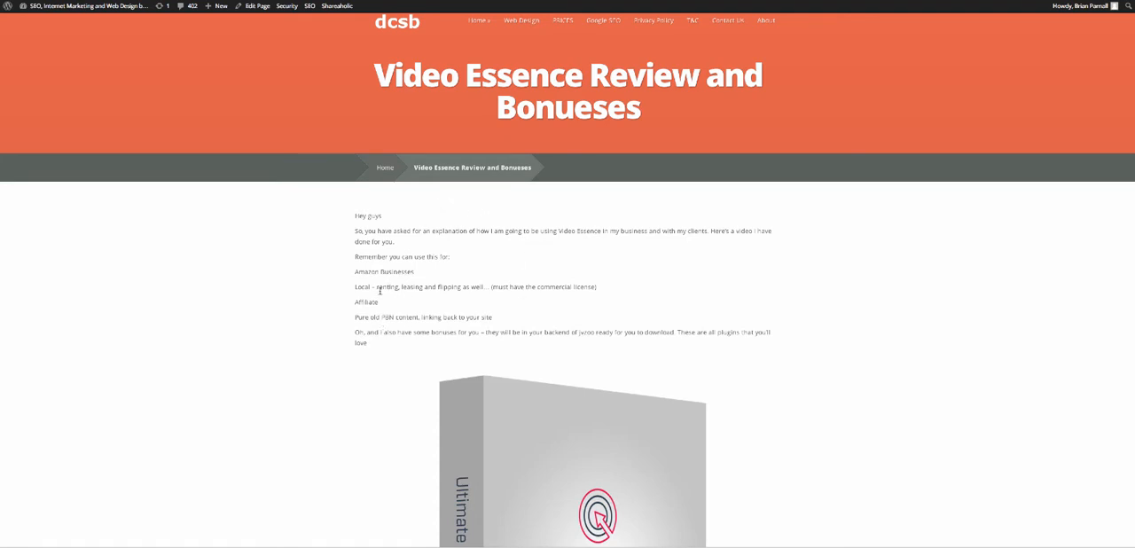
Step: Skim the page, then switch to the cover letters site's Video Essence dashboard tab
drag(354, 287, 596, 286)
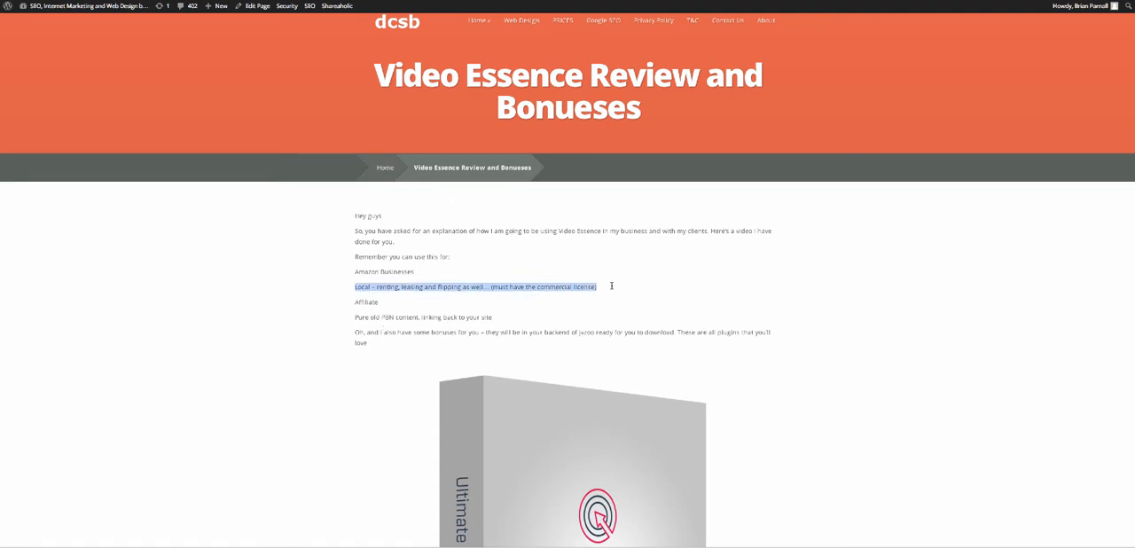
click(458, 286)
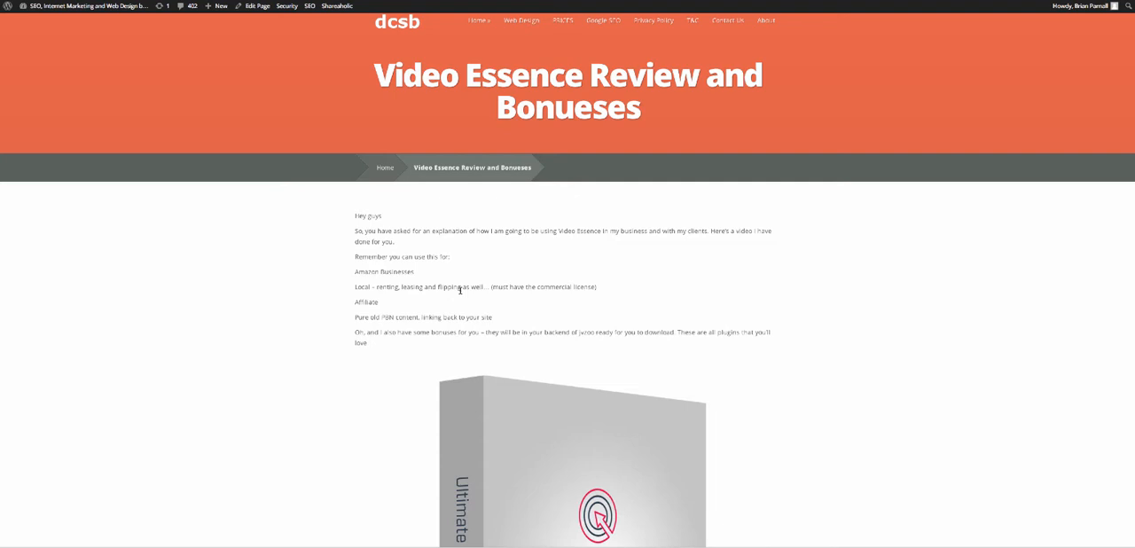
mouse_move(404, 296)
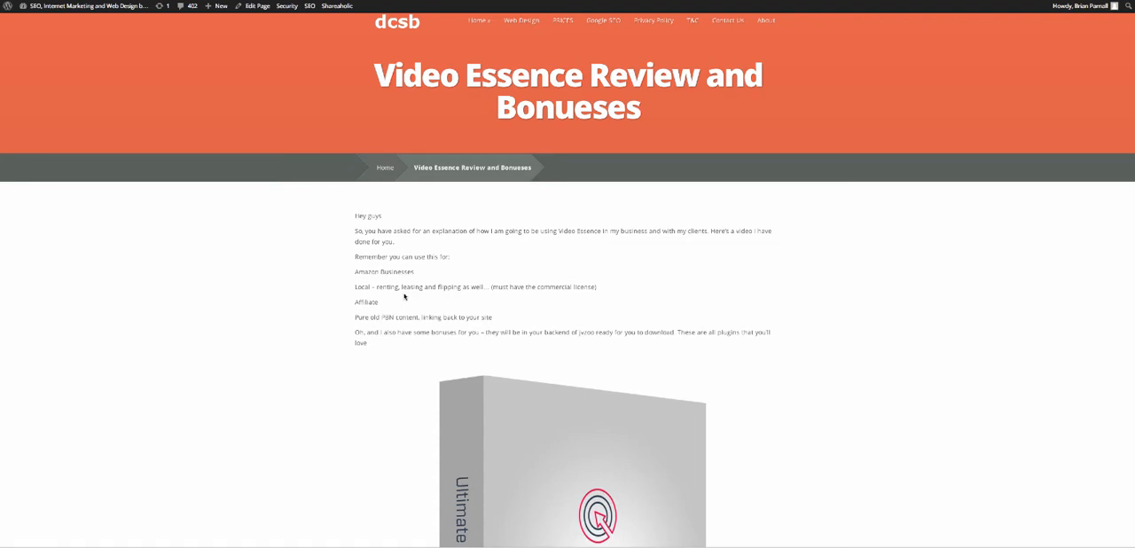
mouse_move(452, 287)
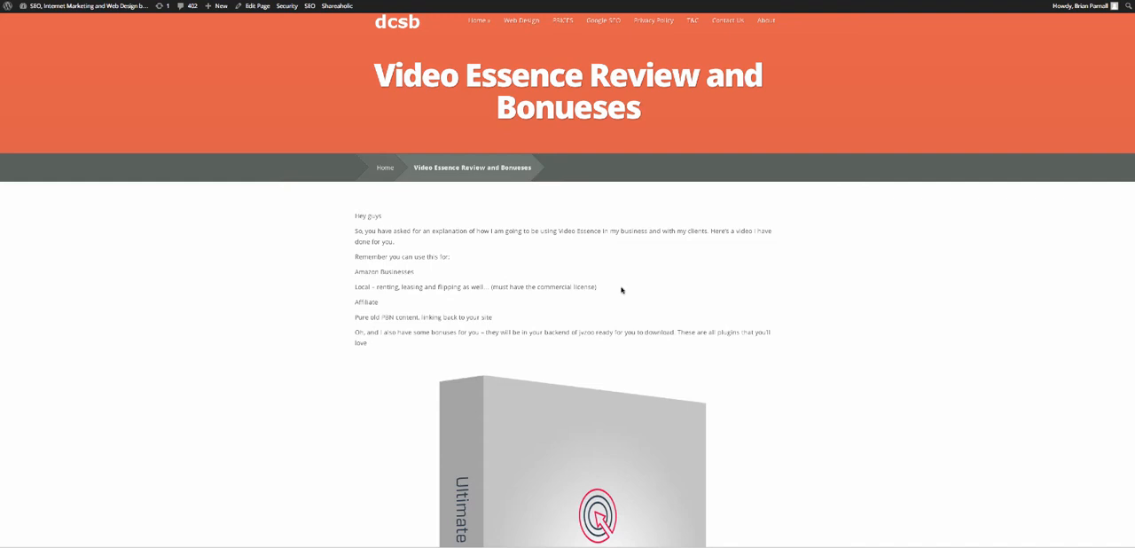
mouse_move(383, 346)
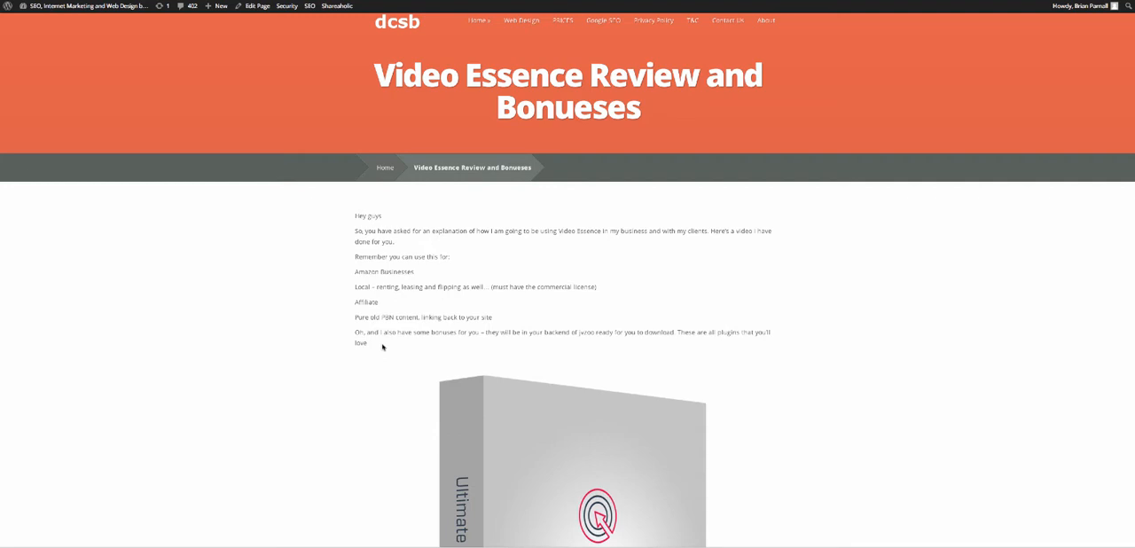
mouse_move(398, 340)
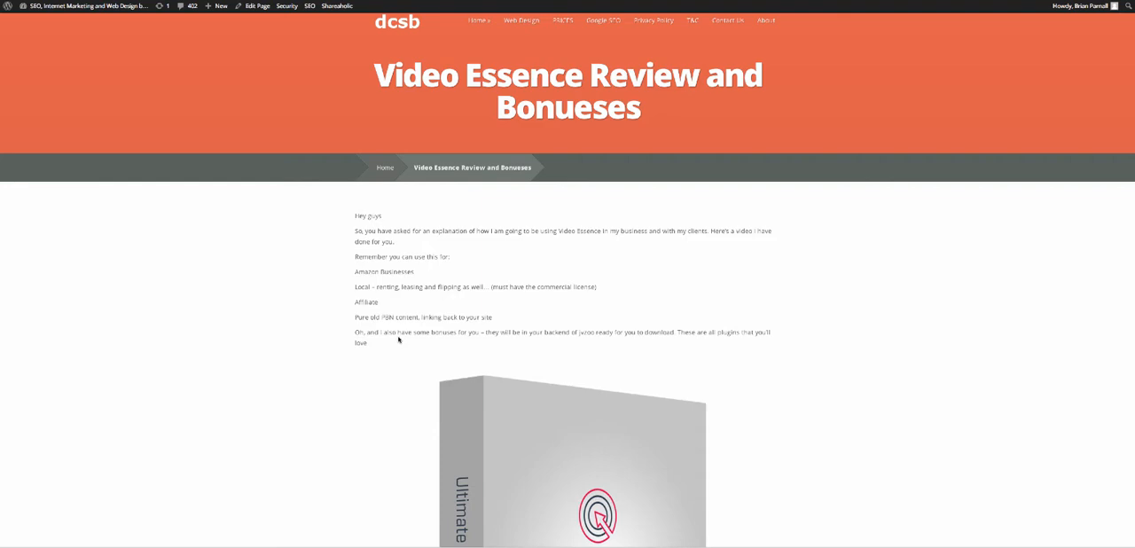
scroll(down, 3)
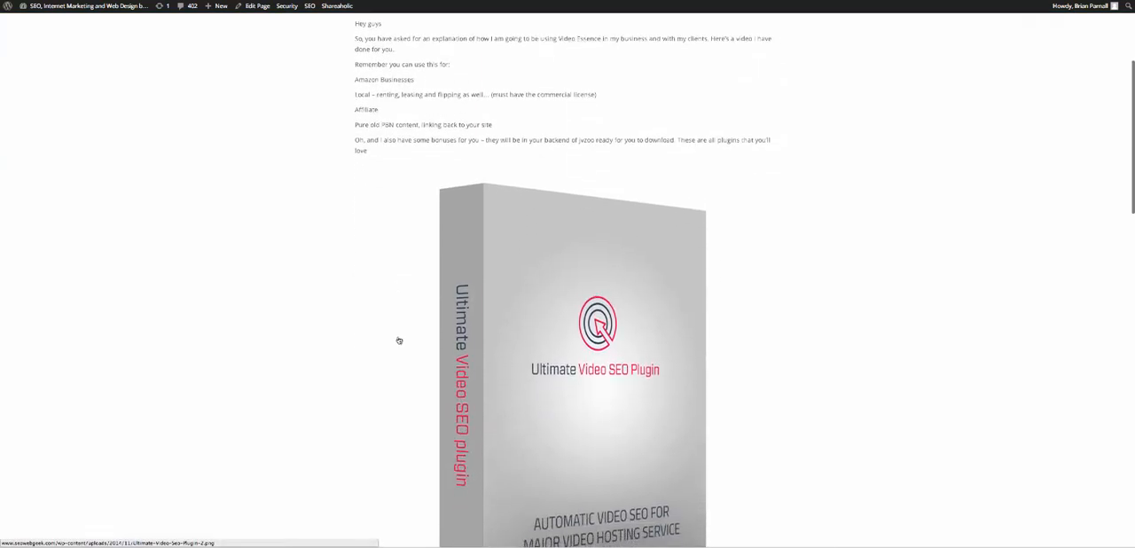
scroll(down, 3)
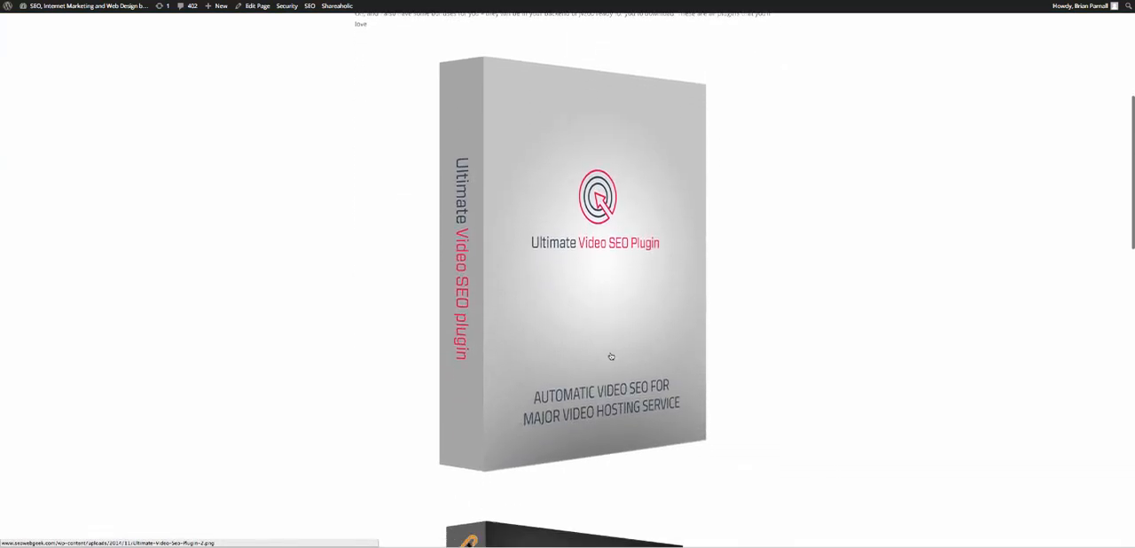
scroll(down, 3)
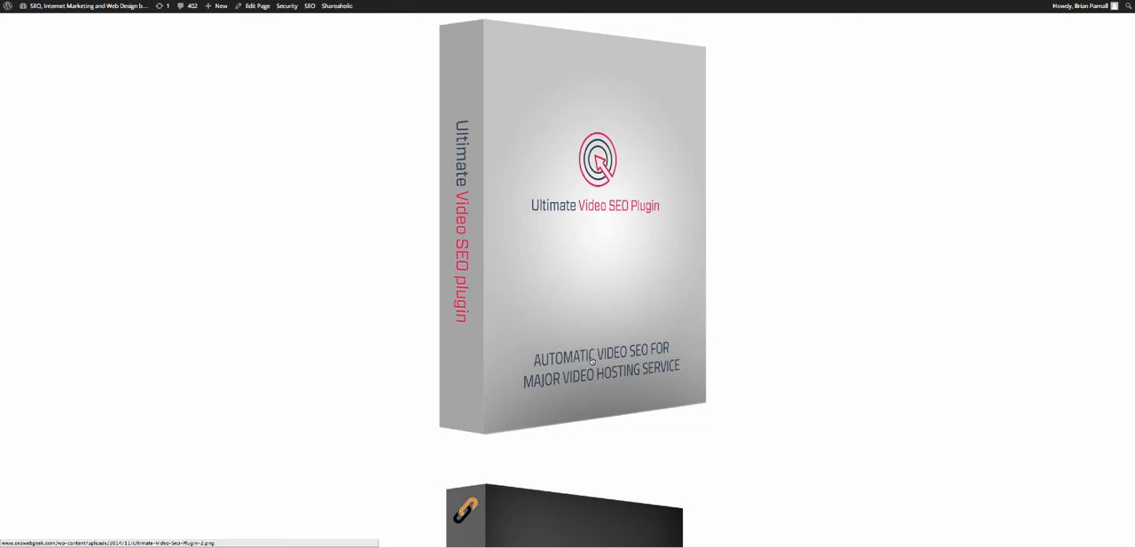
mouse_move(677, 220)
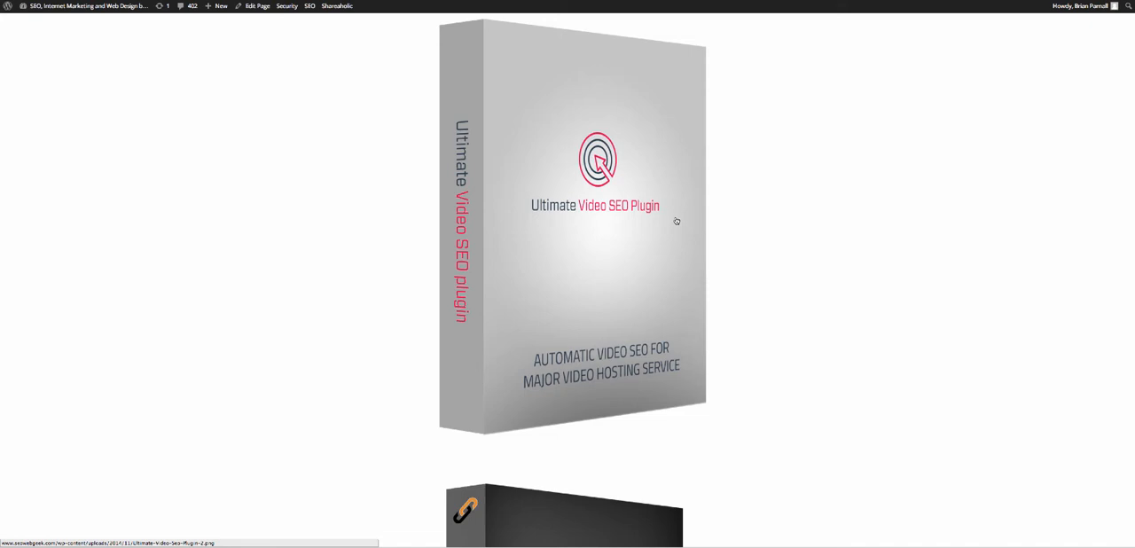
mouse_move(562, 249)
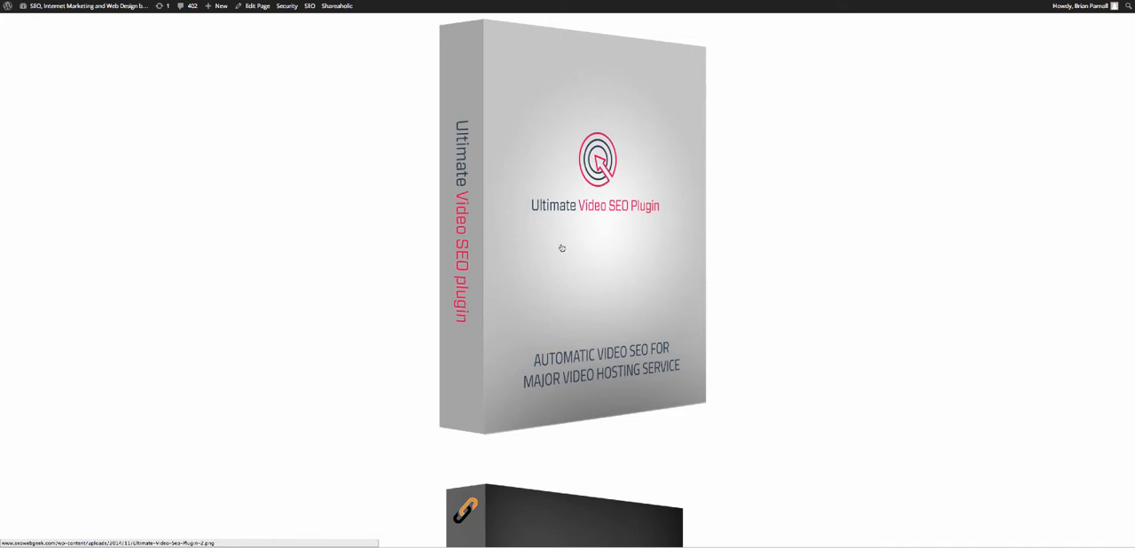
scroll(down, 3)
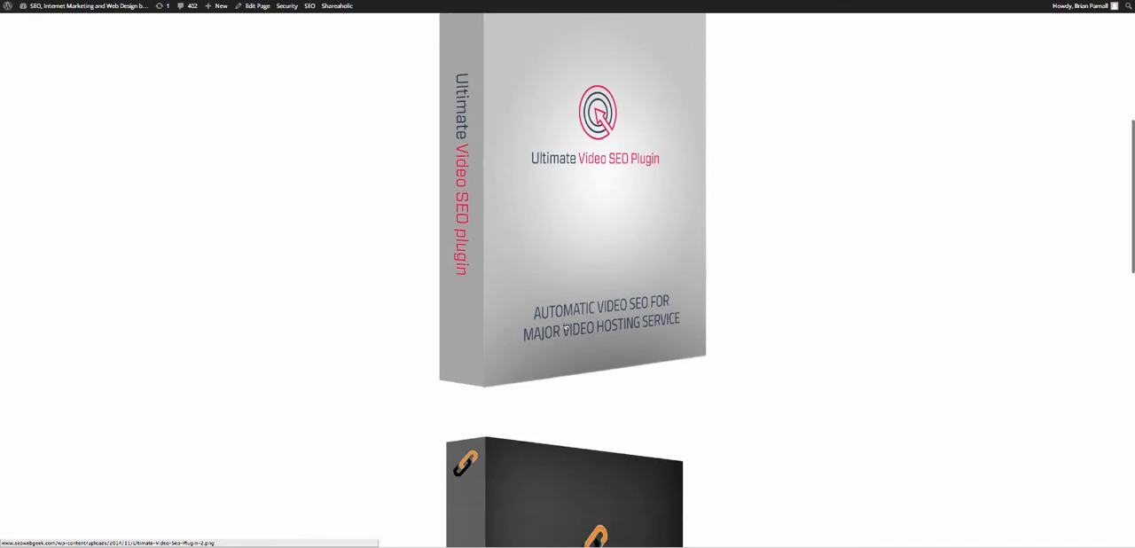
scroll(down, 3)
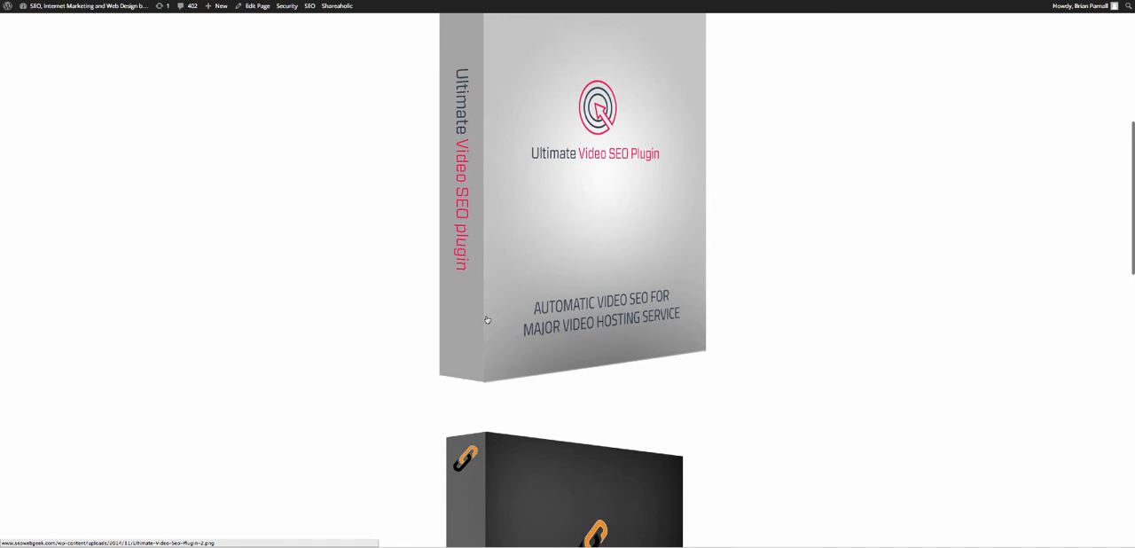
scroll(down, 3)
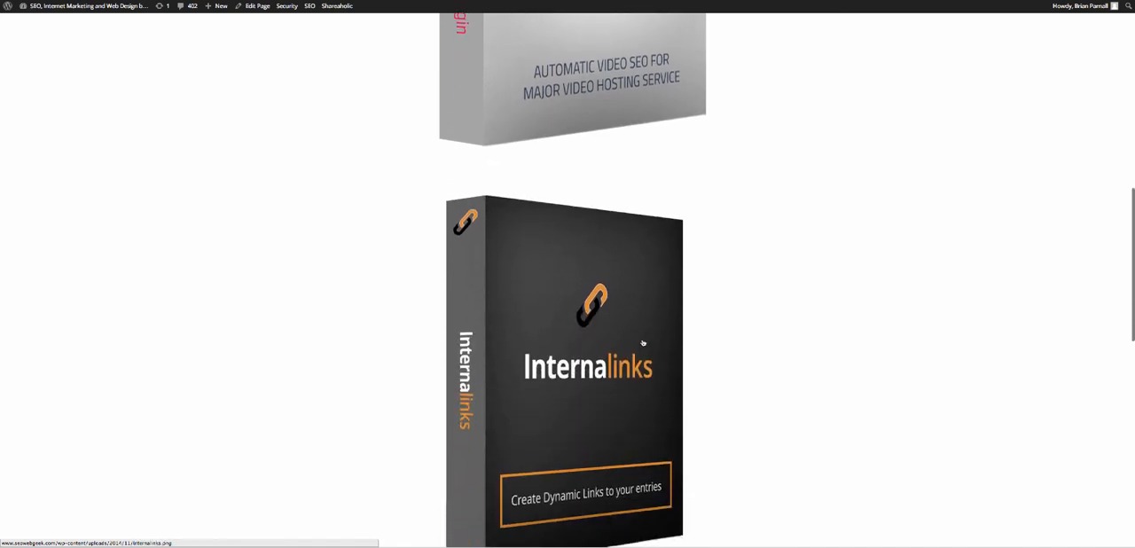
scroll(down, 3)
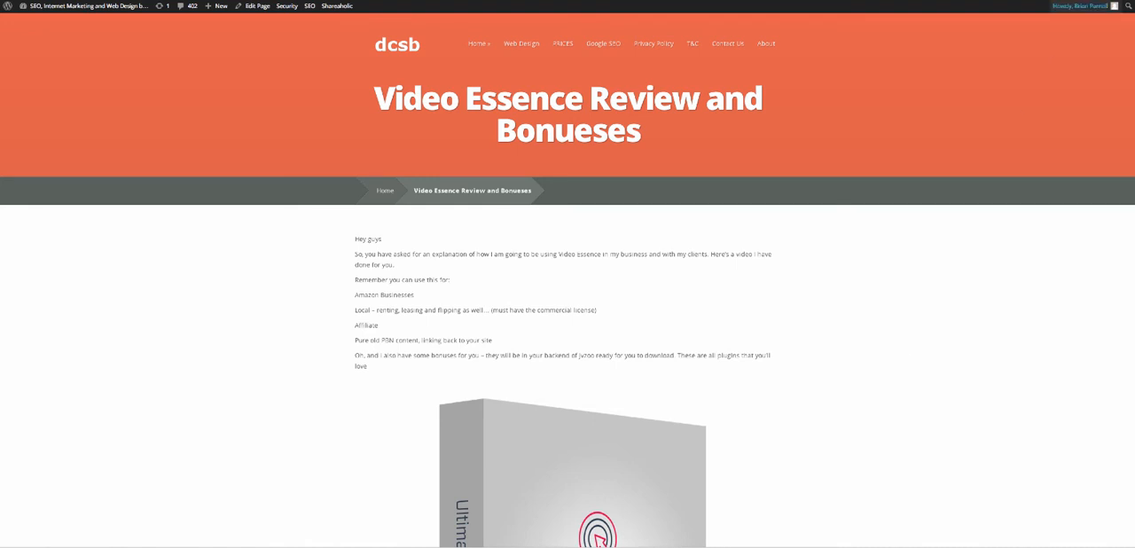
click(1069, 6)
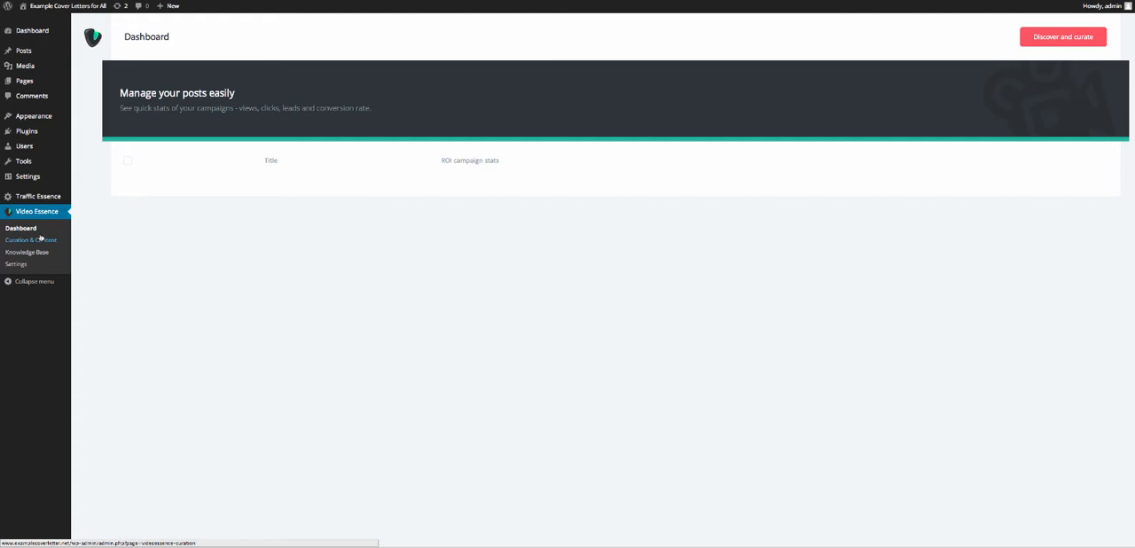
mouse_move(102, 240)
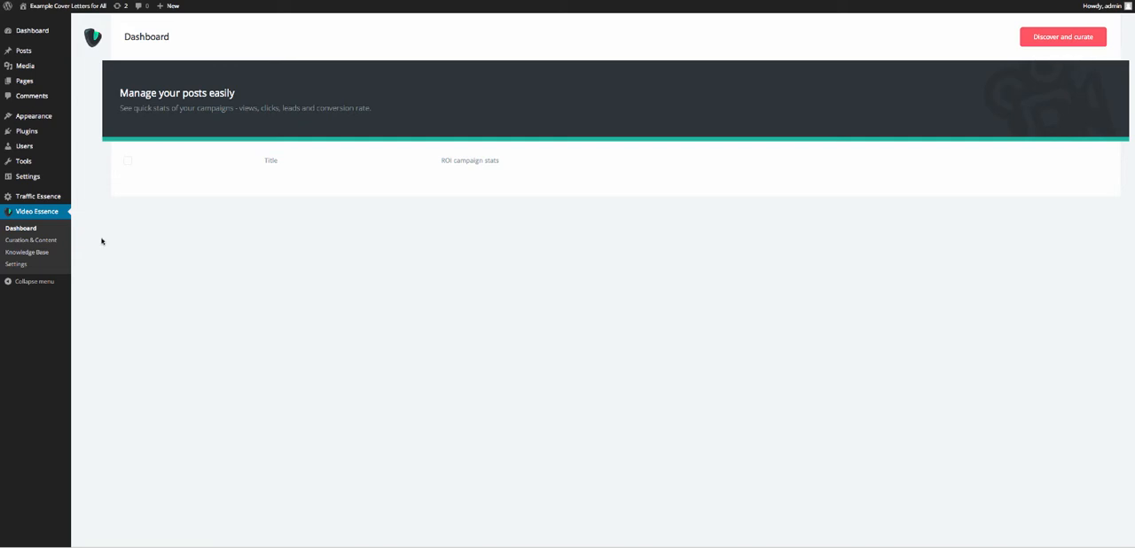
mouse_move(98, 235)
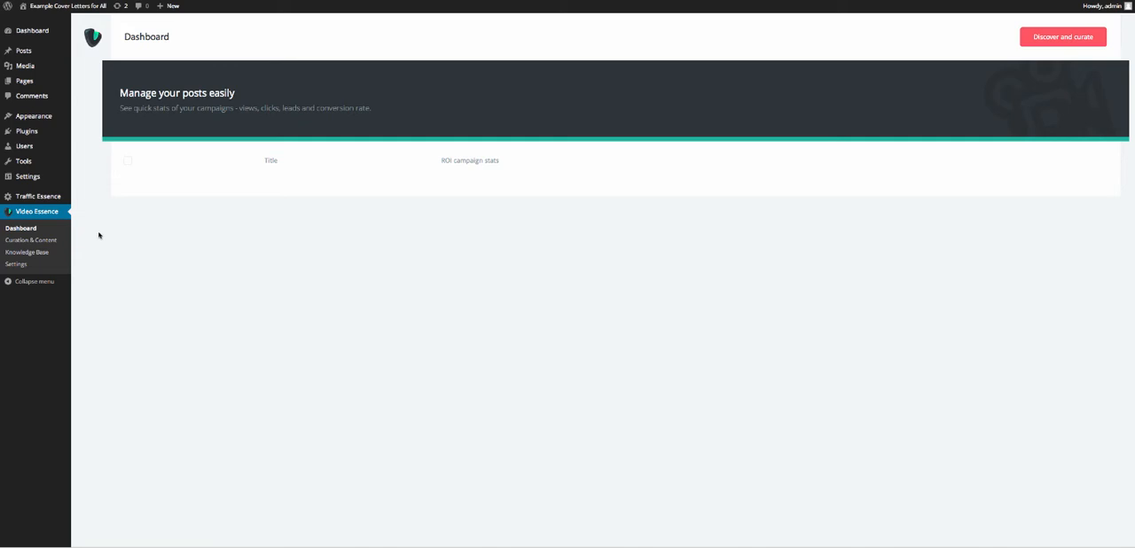
mouse_move(99, 238)
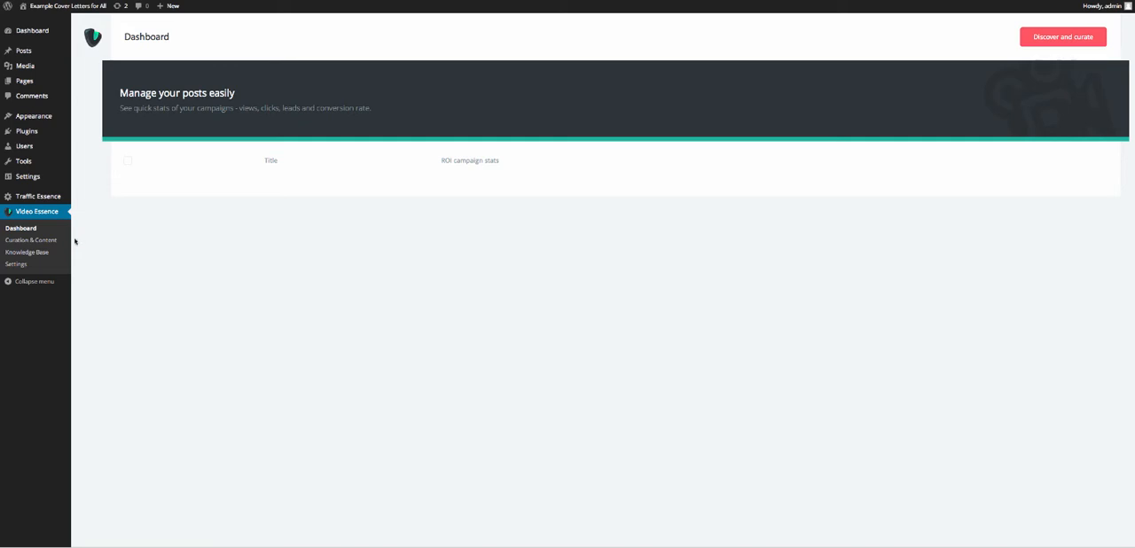
mouse_move(31, 240)
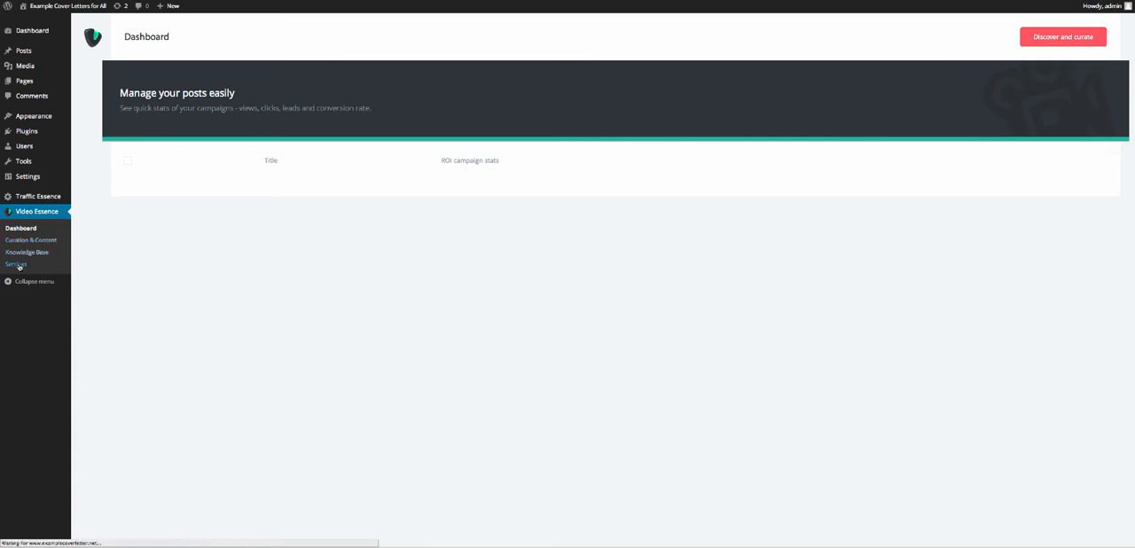
Step: Set the Video Essence player controls to always display
click(15, 264)
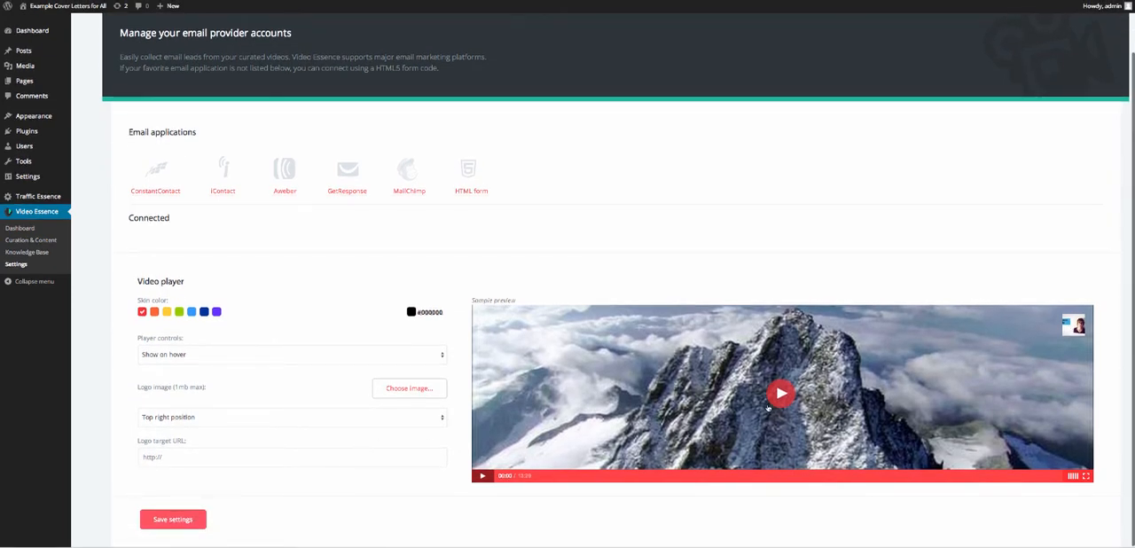
click(291, 354)
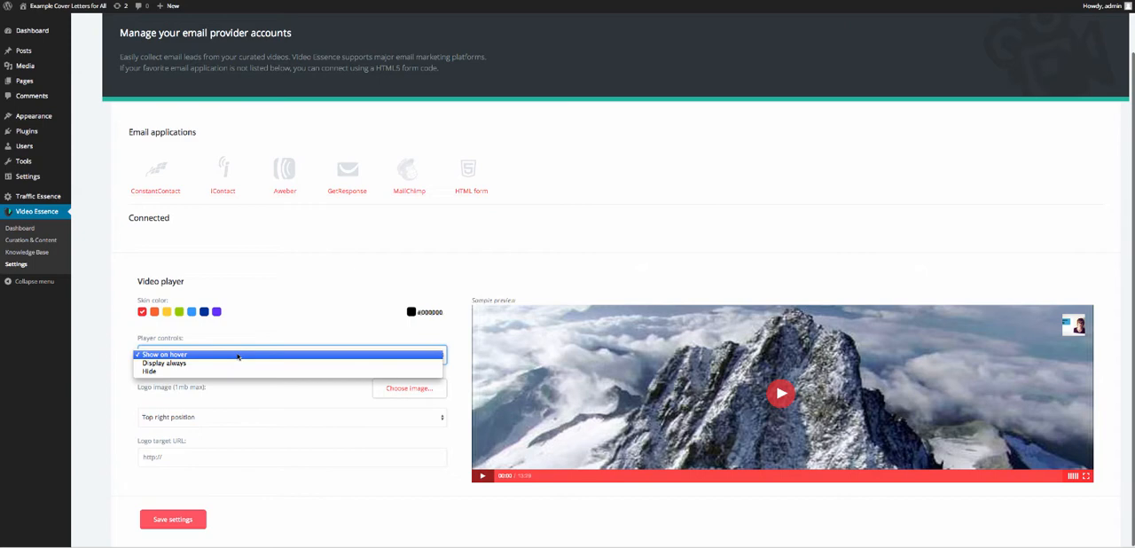
click(165, 363)
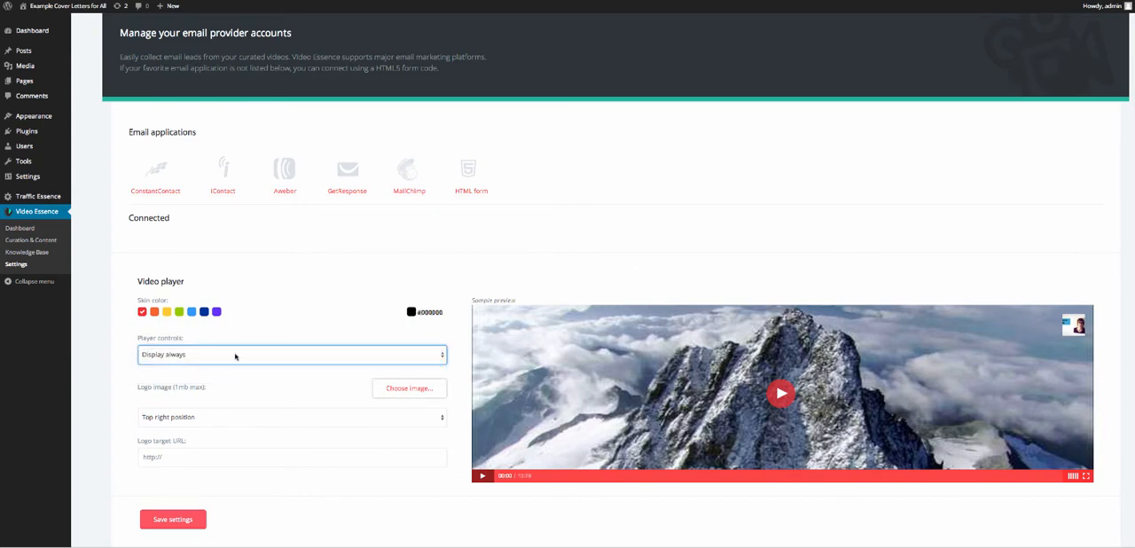
mouse_move(198, 331)
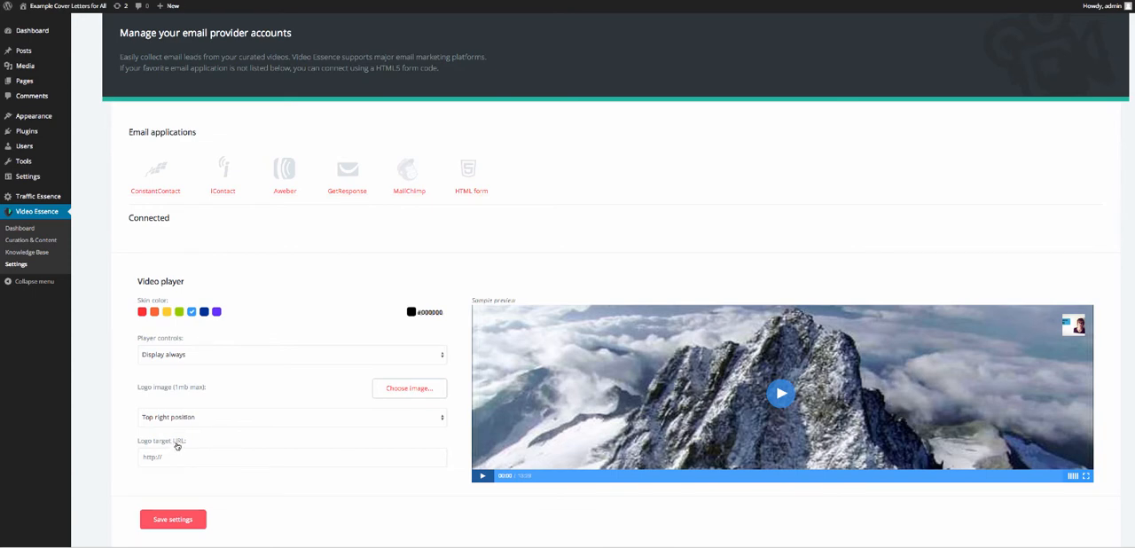
click(291, 417)
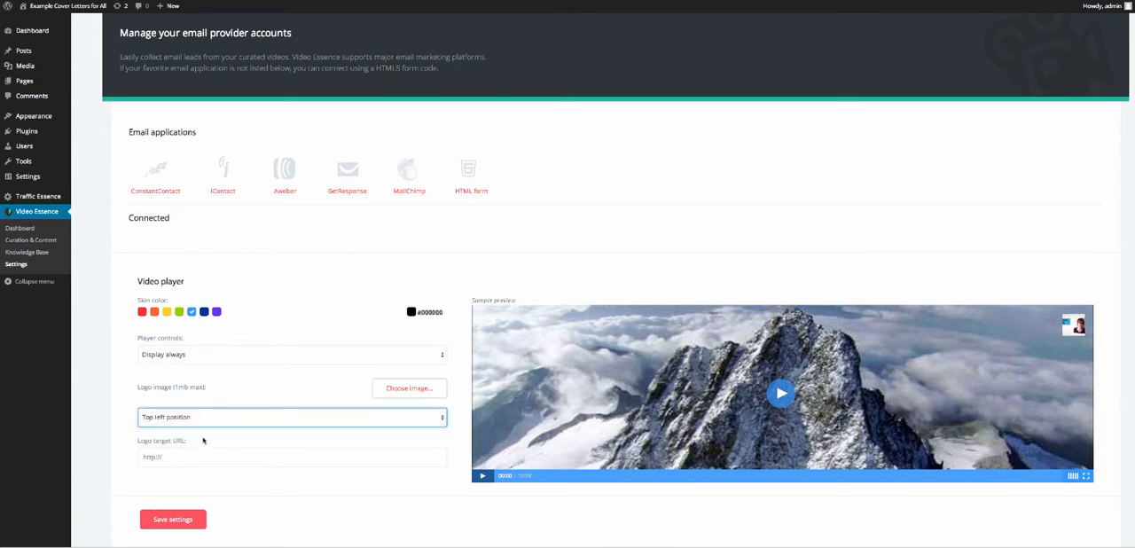
click(408, 387)
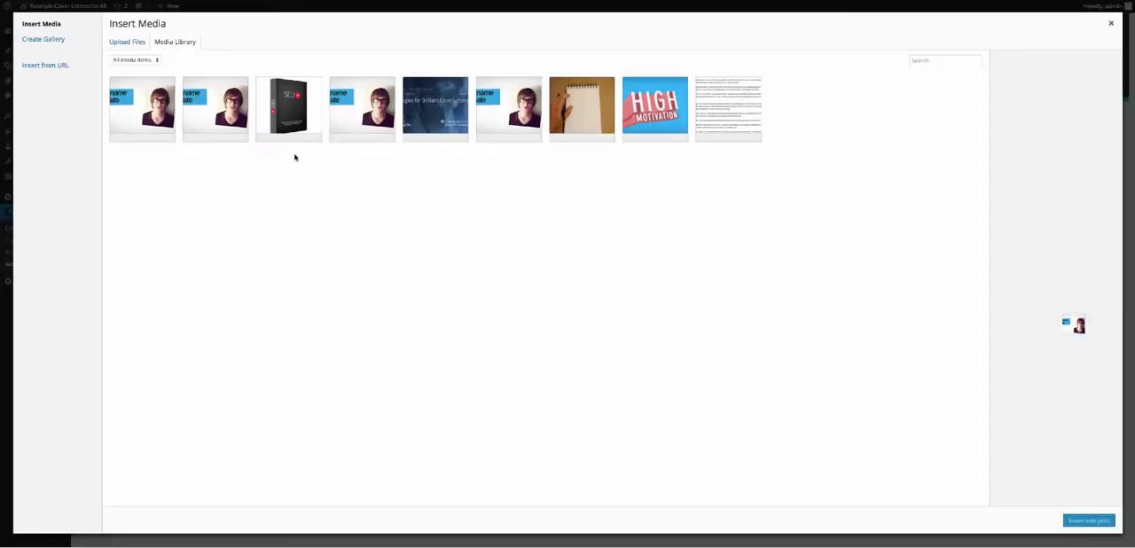
click(141, 108)
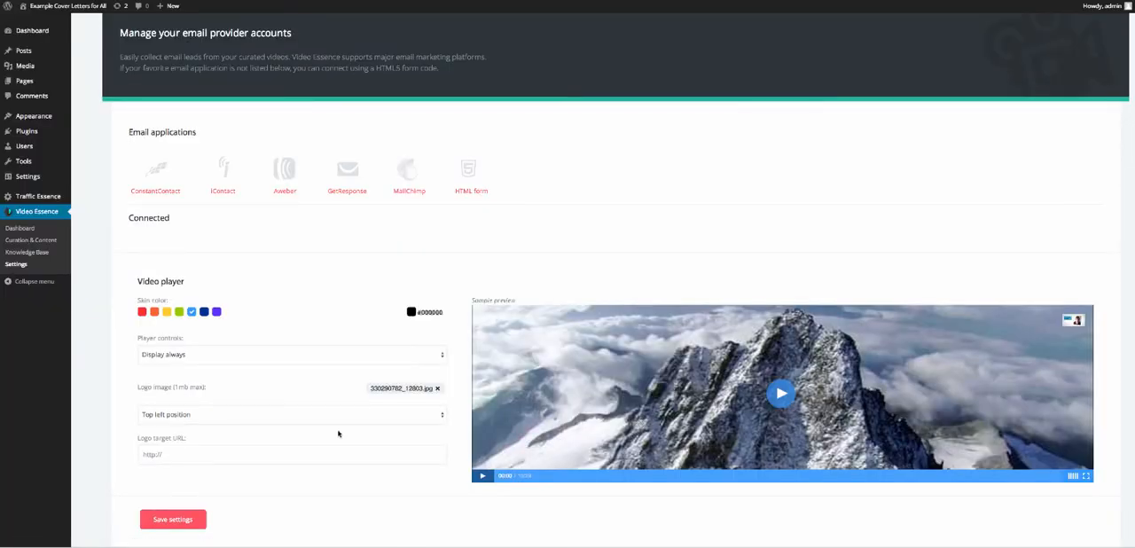
click(291, 414)
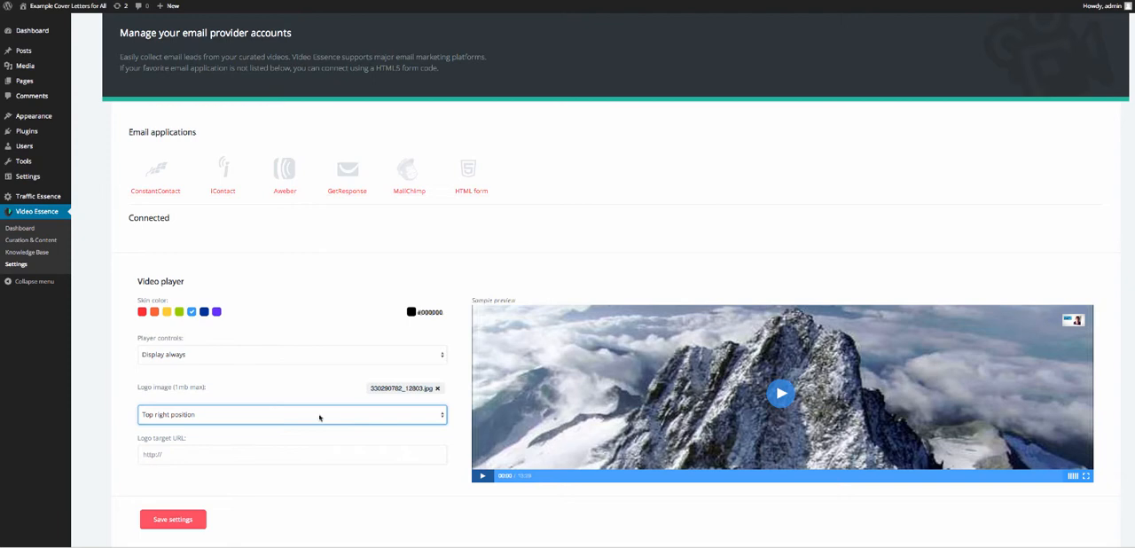
click(291, 414)
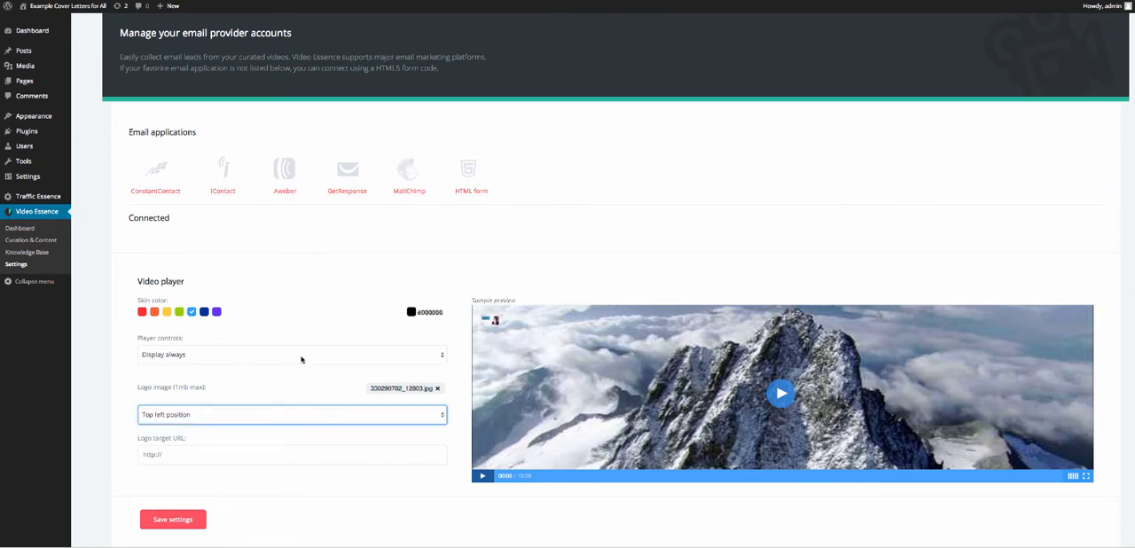
click(292, 454)
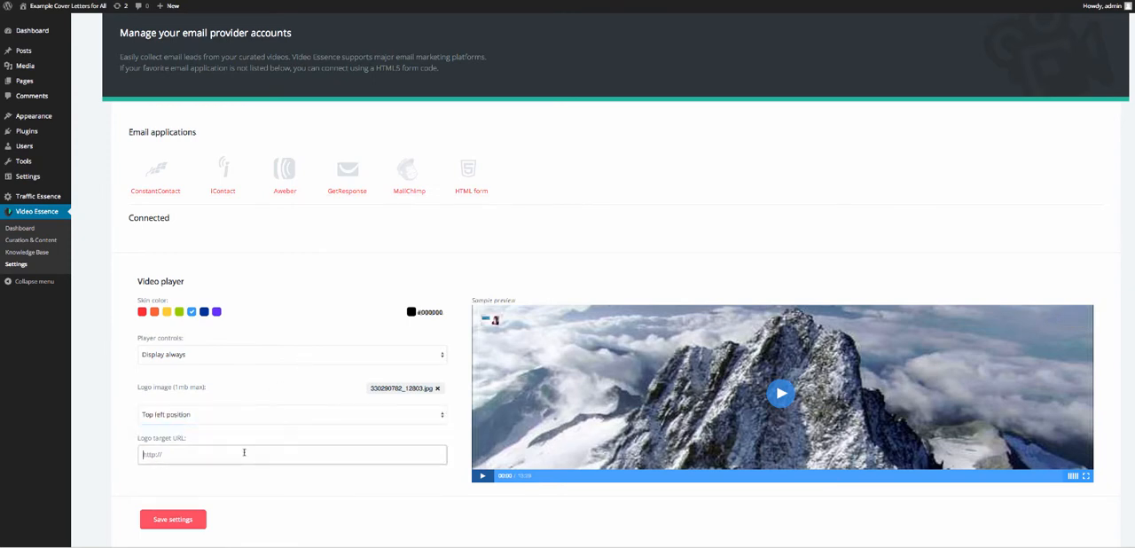
click(167, 6)
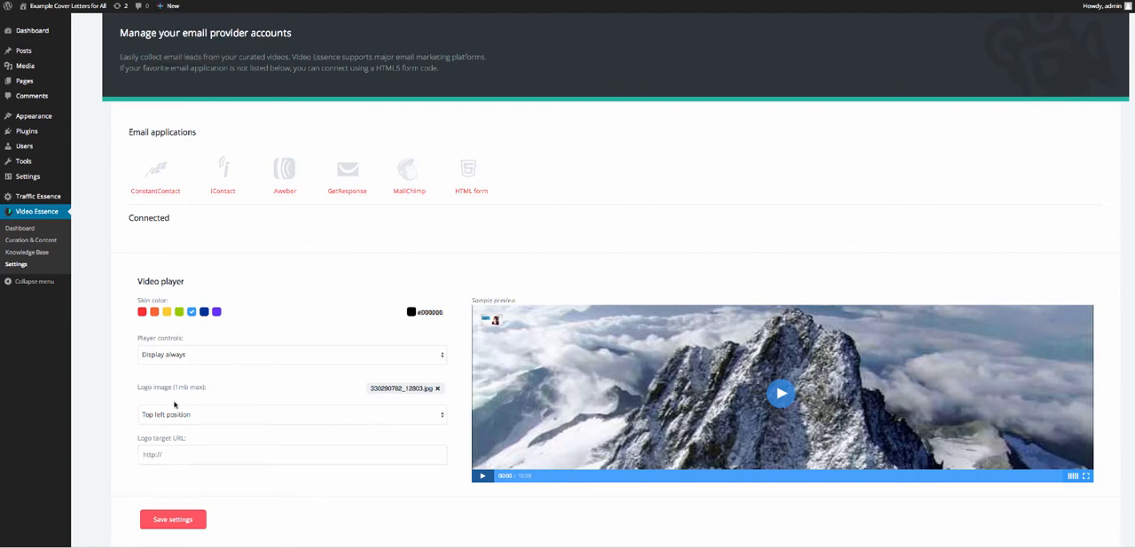
text(http://www.examplecoverletter.net/)
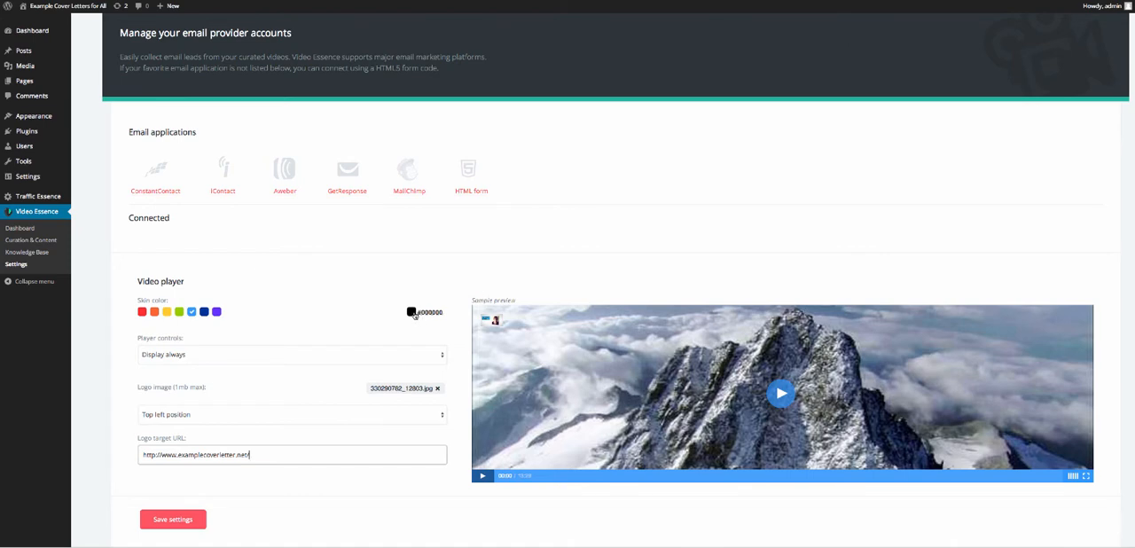
click(411, 312)
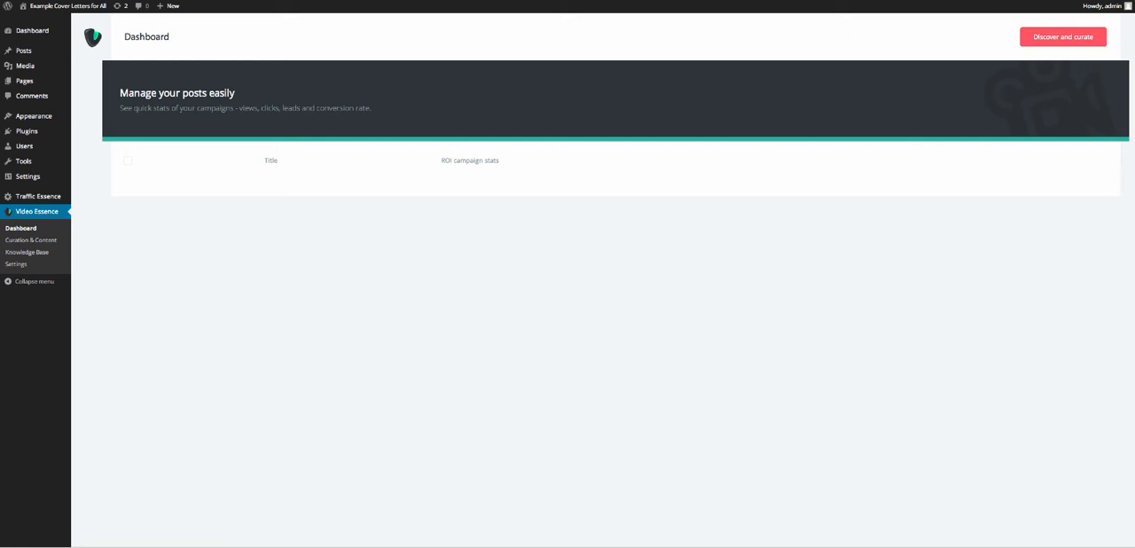
mouse_move(239, 187)
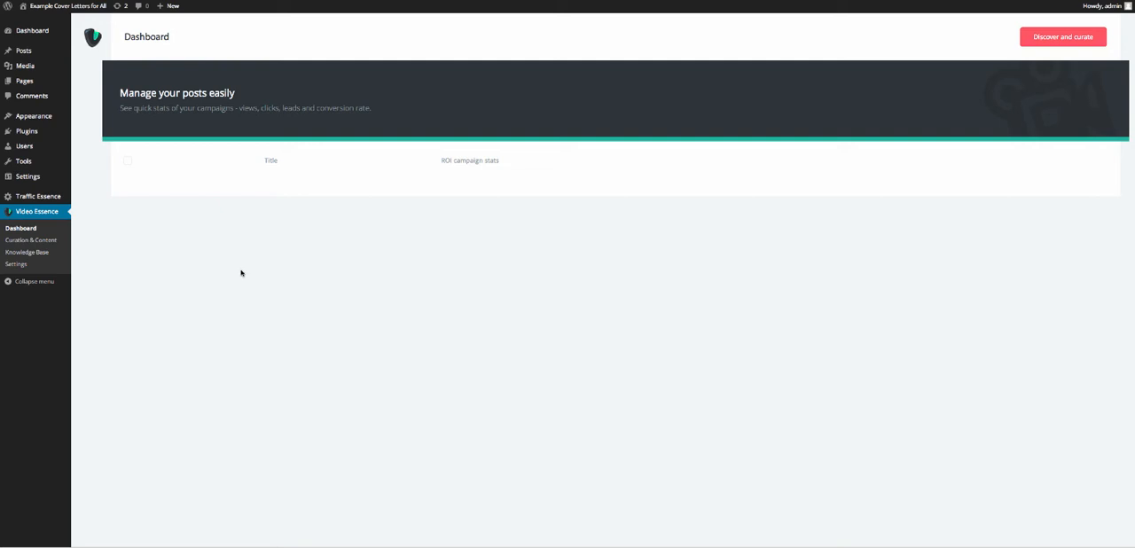
mouse_move(240, 273)
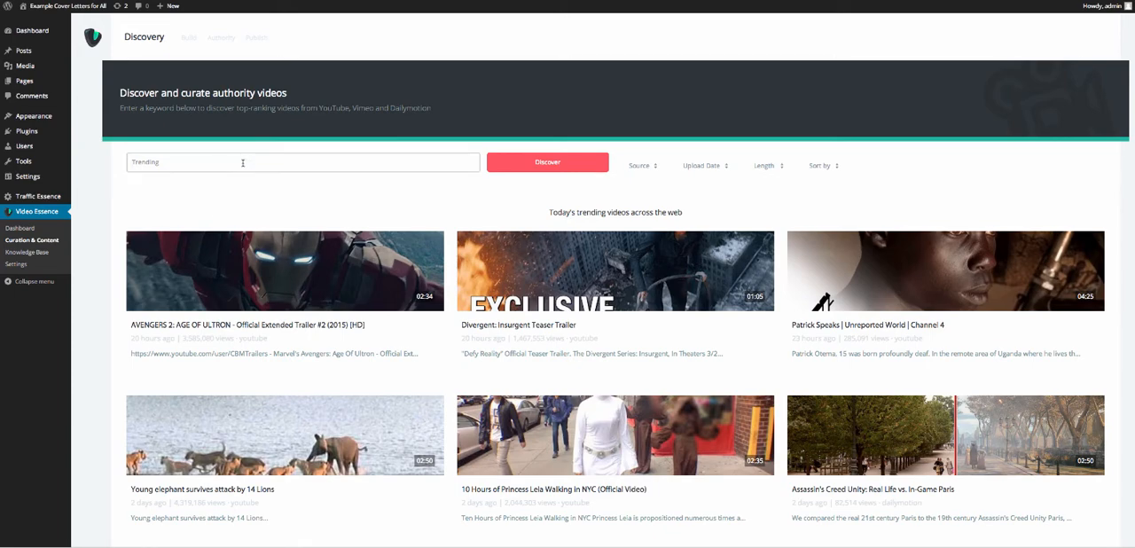
Step: Type 'cover letter' into the Discovery search box
text(cover letter)
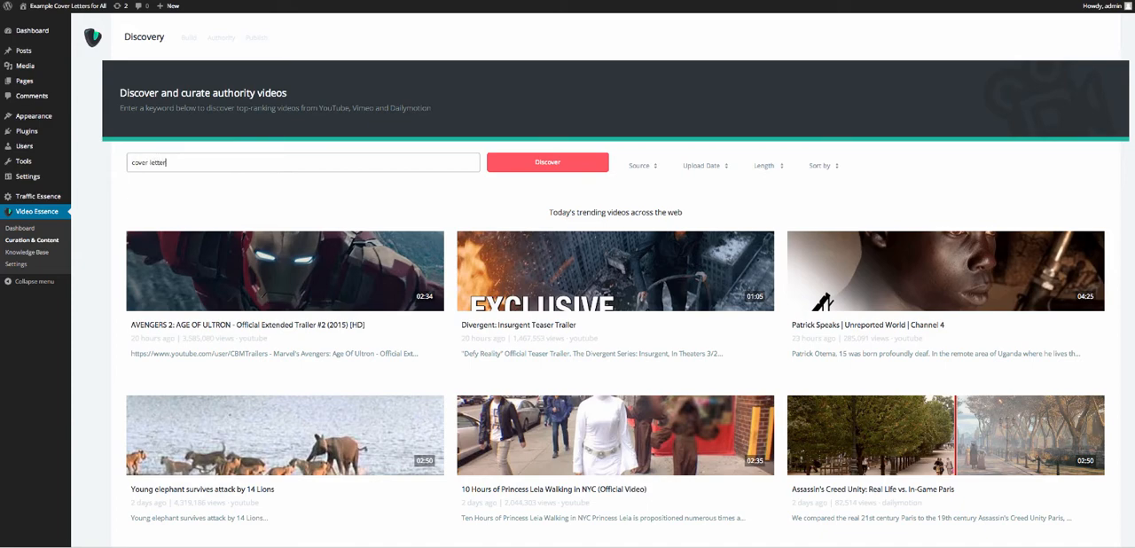
Step: Search for cover letter videos, select 'Cover Letters Are Boring', and start building its post
click(547, 162)
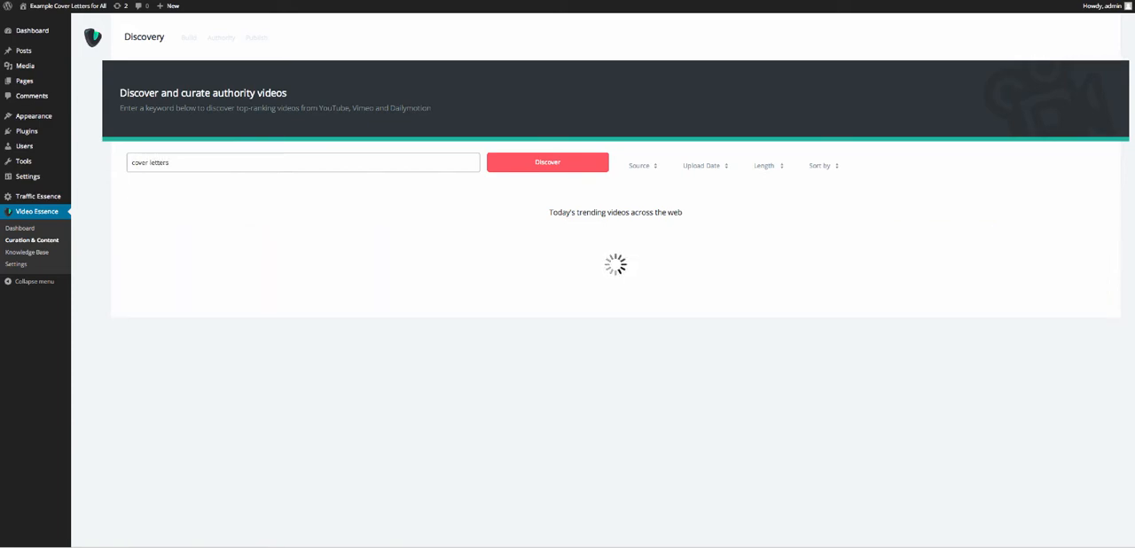
click(547, 163)
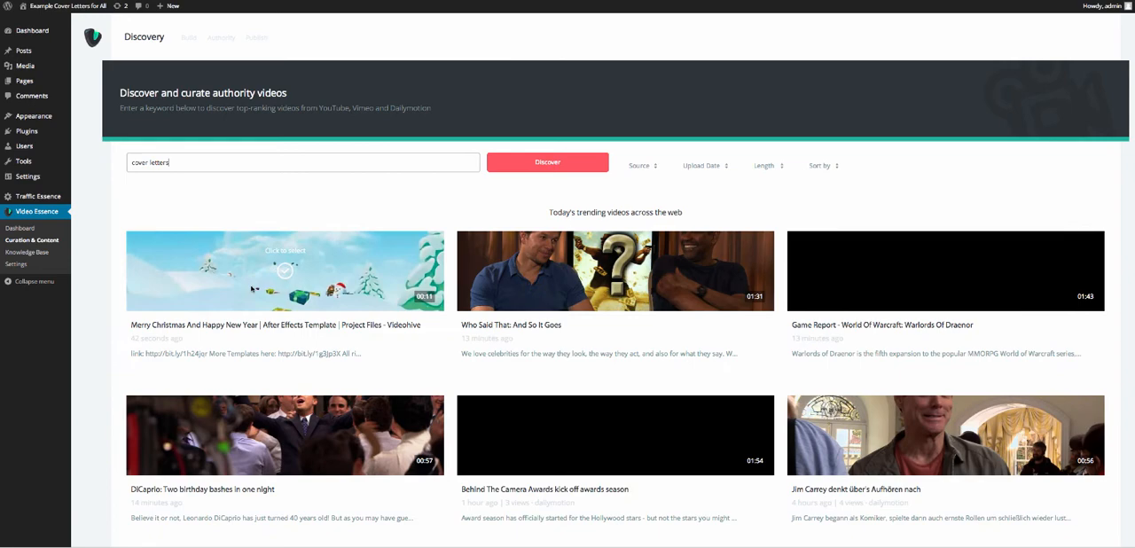
click(547, 162)
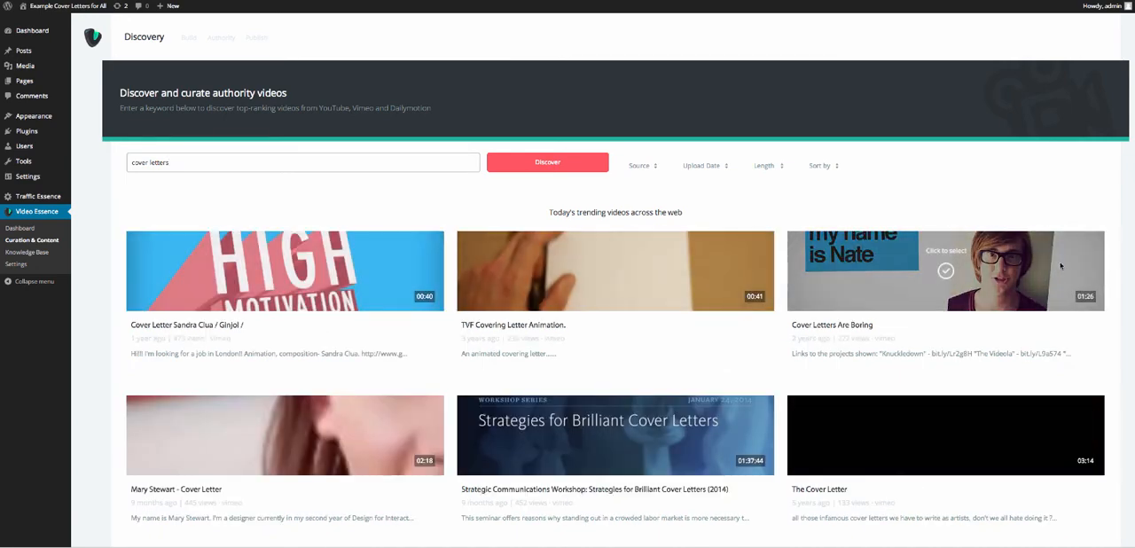
click(946, 271)
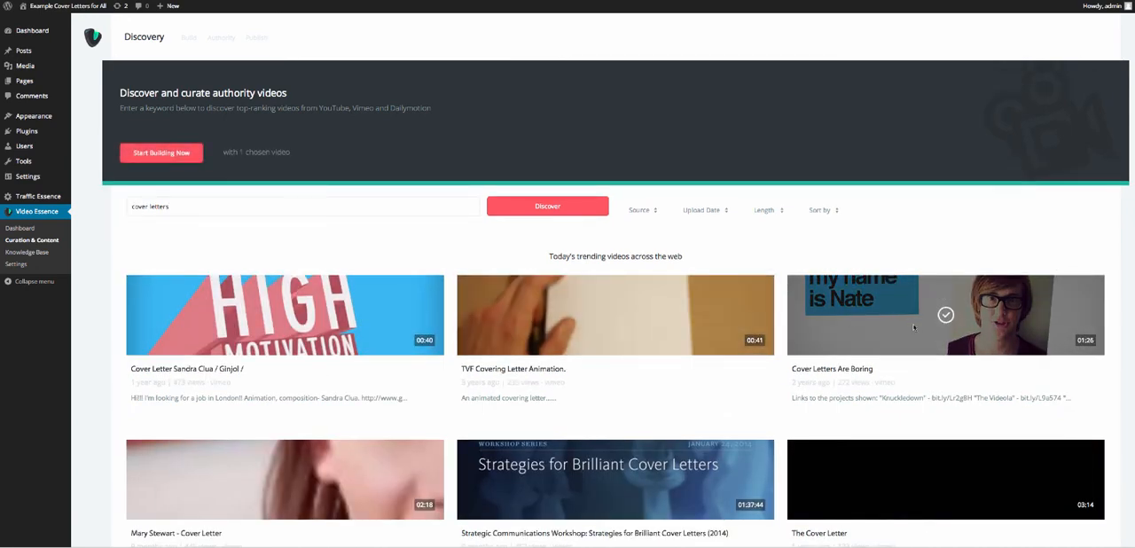
click(547, 206)
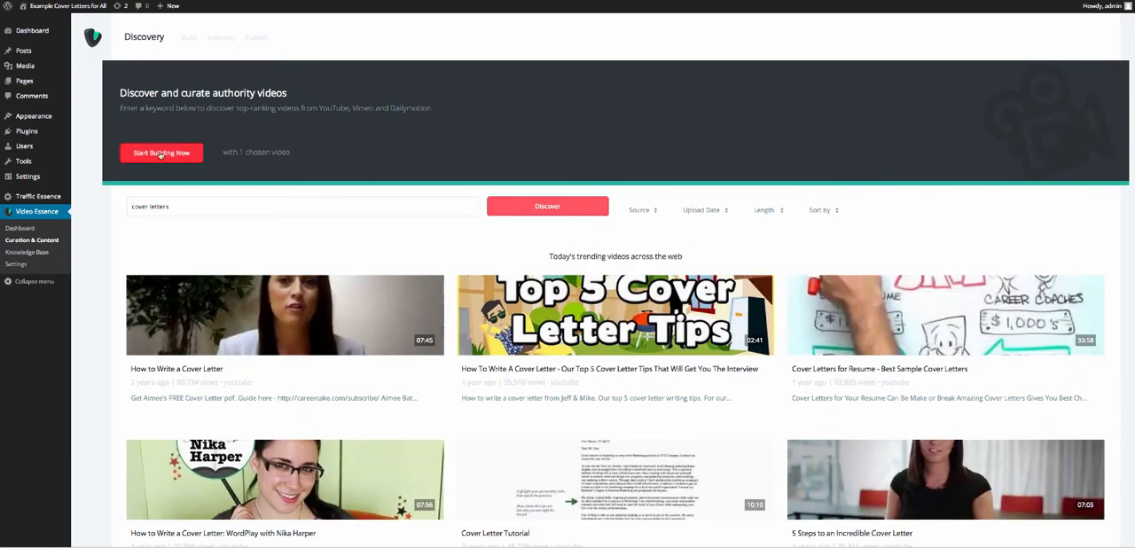
click(161, 152)
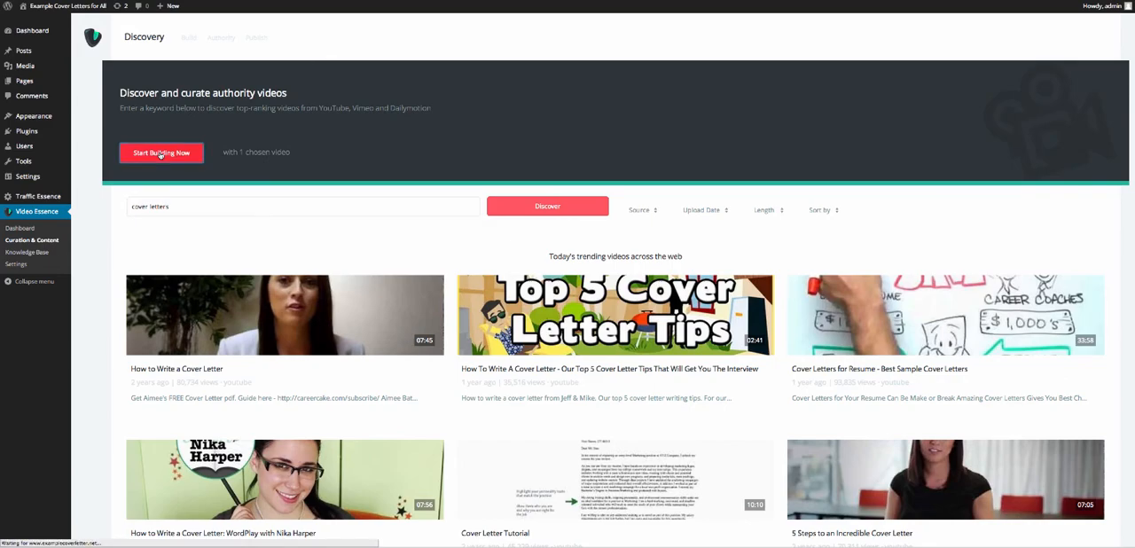
click(161, 153)
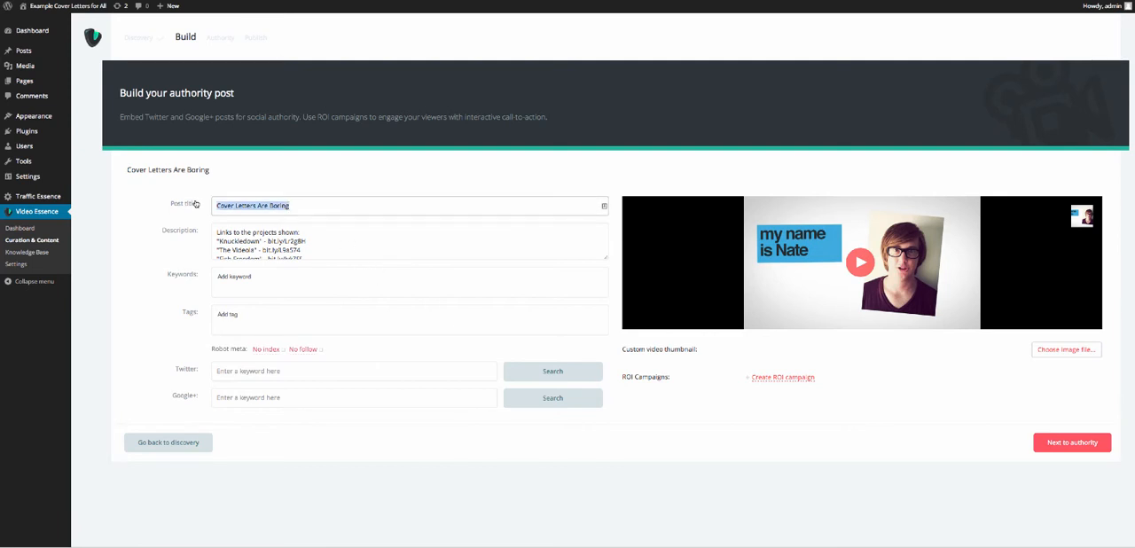
Step: Title the post 'Why Are Cover Letters Boring?'
text(Why Are Cover Le)
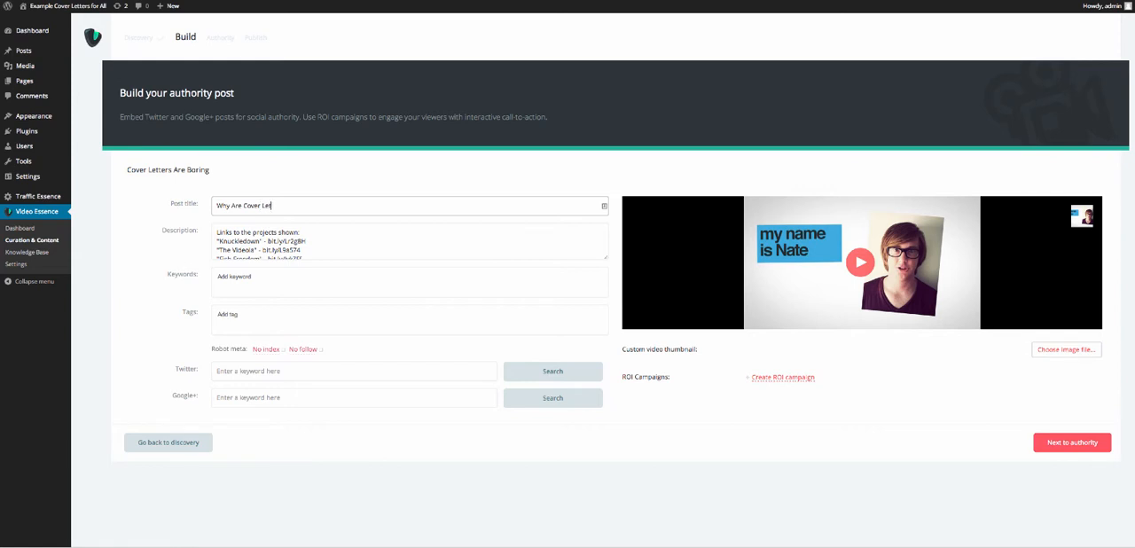
text(tters Borin)
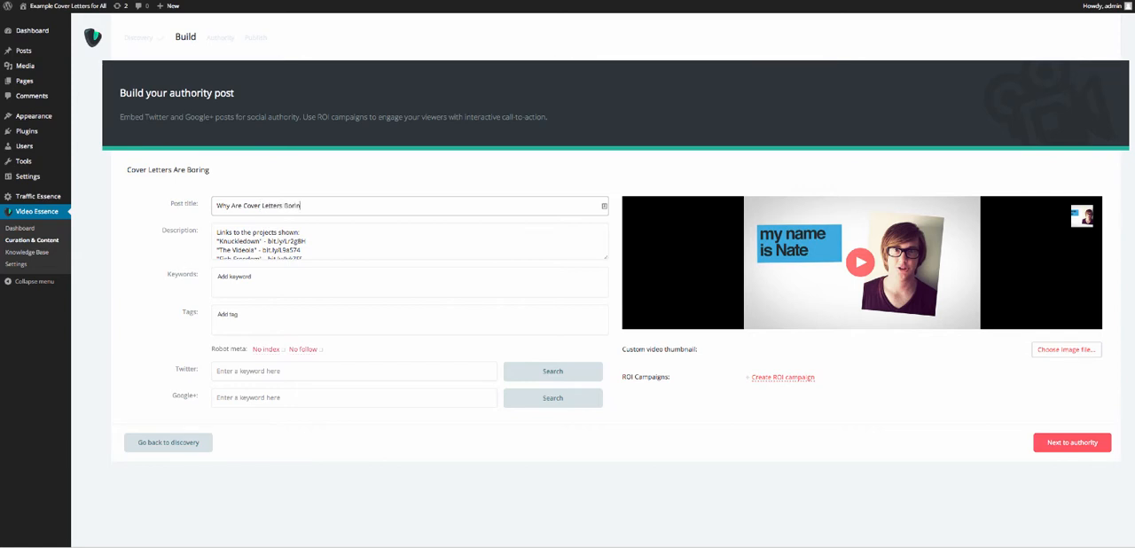
text(g?)
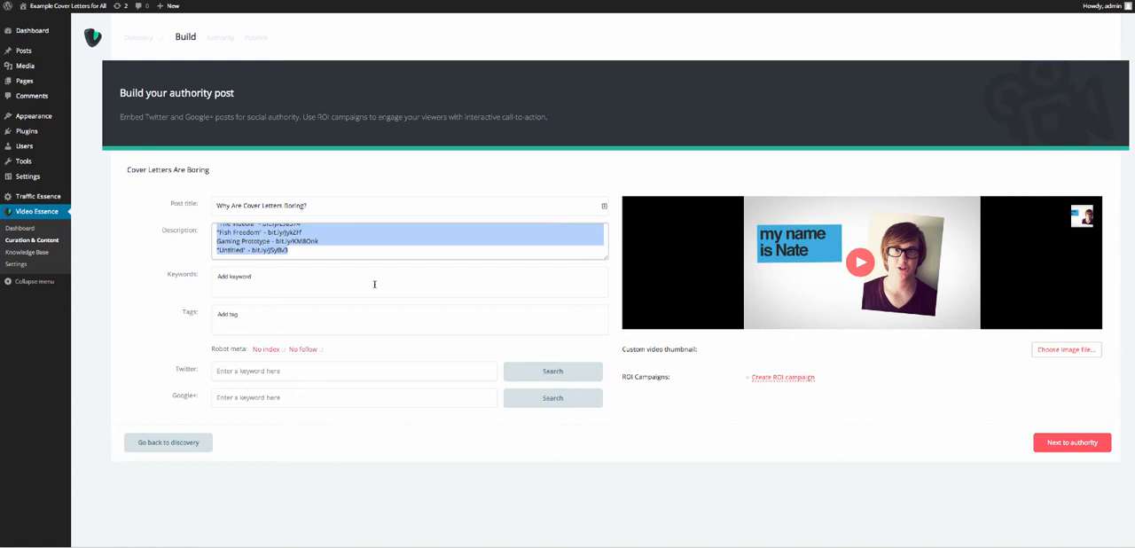
Step: Describe the video as discussing why cover letters are being replaced by video
text(this)
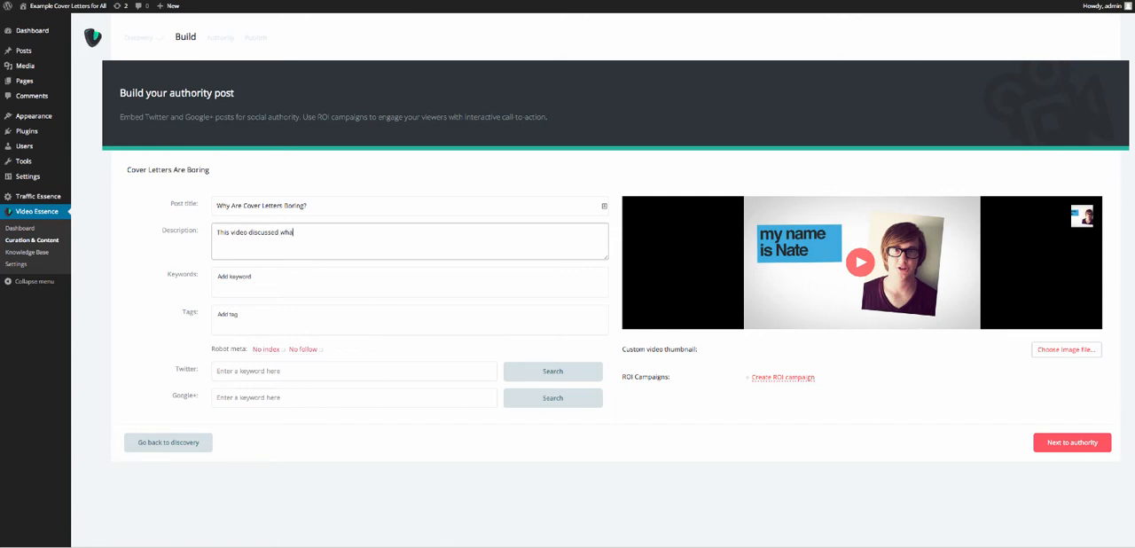
text(cover)
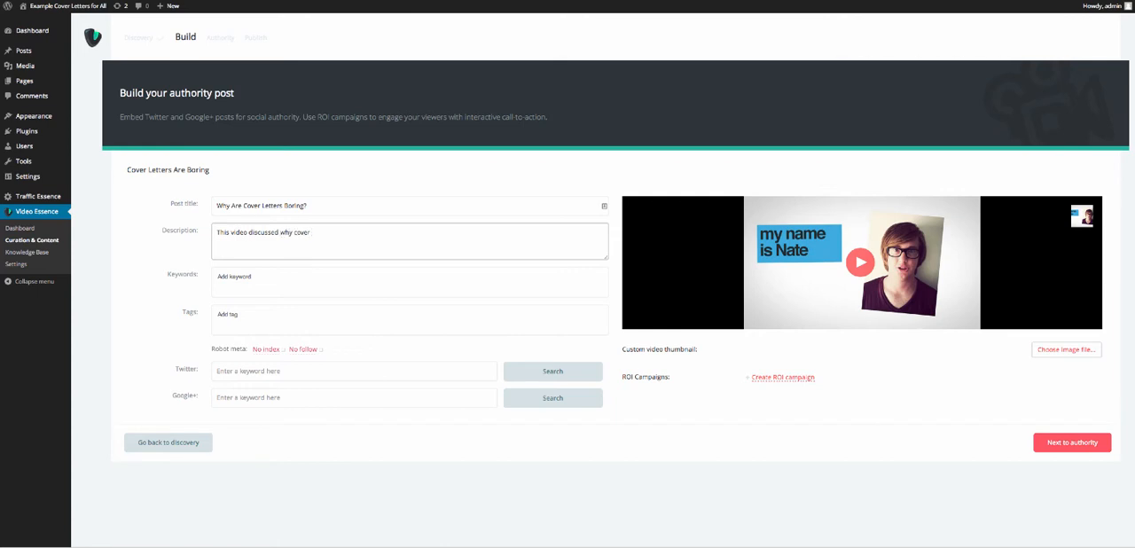
text(letters ar)
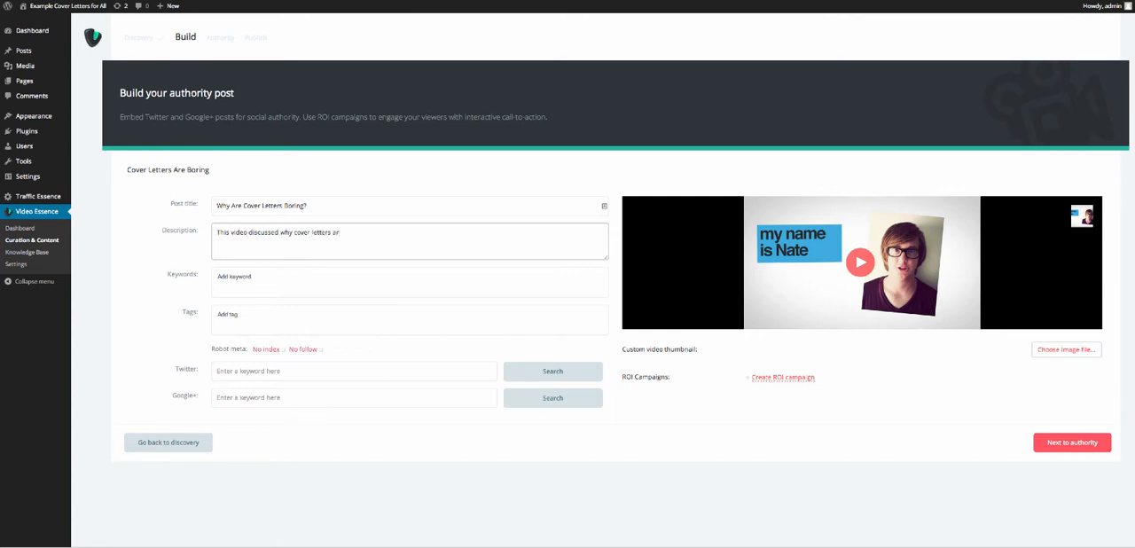
text(e being replaced by video.)
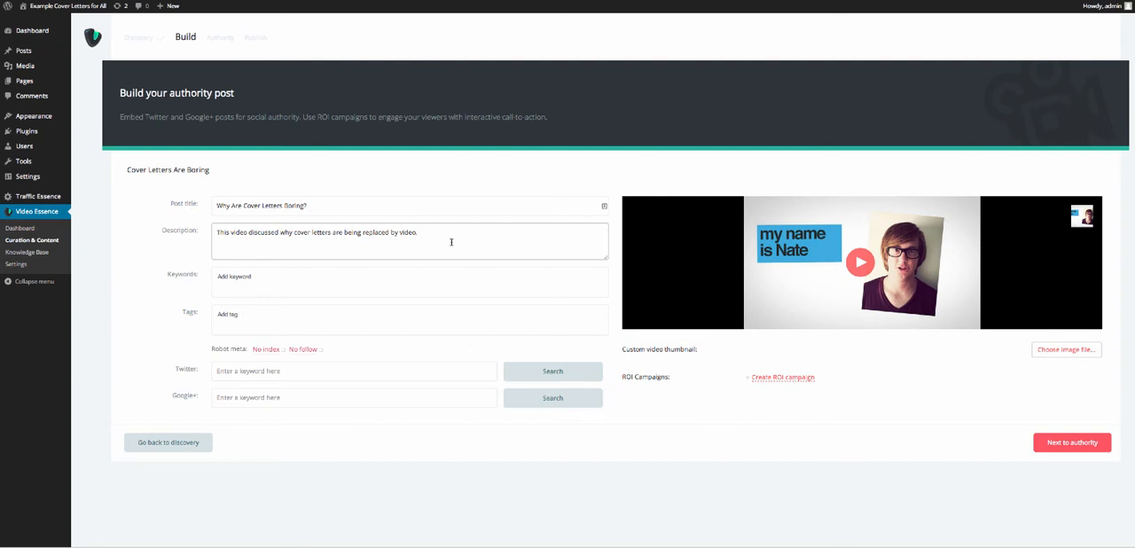
text(d)
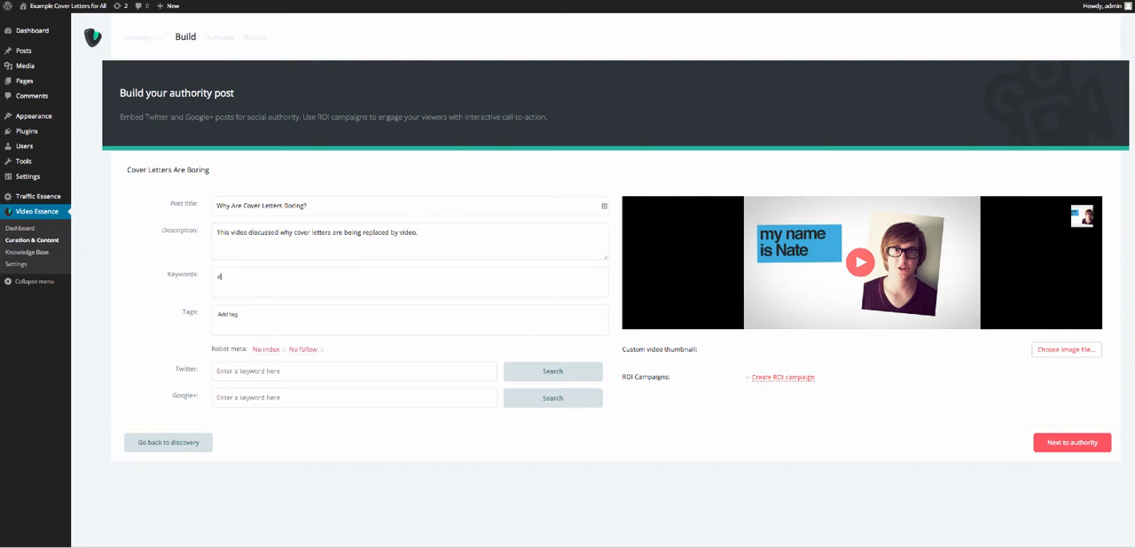
Step: Add 'cover letter' as both a keyword and a tag, and begin the Twitter search term
text(cover lett)
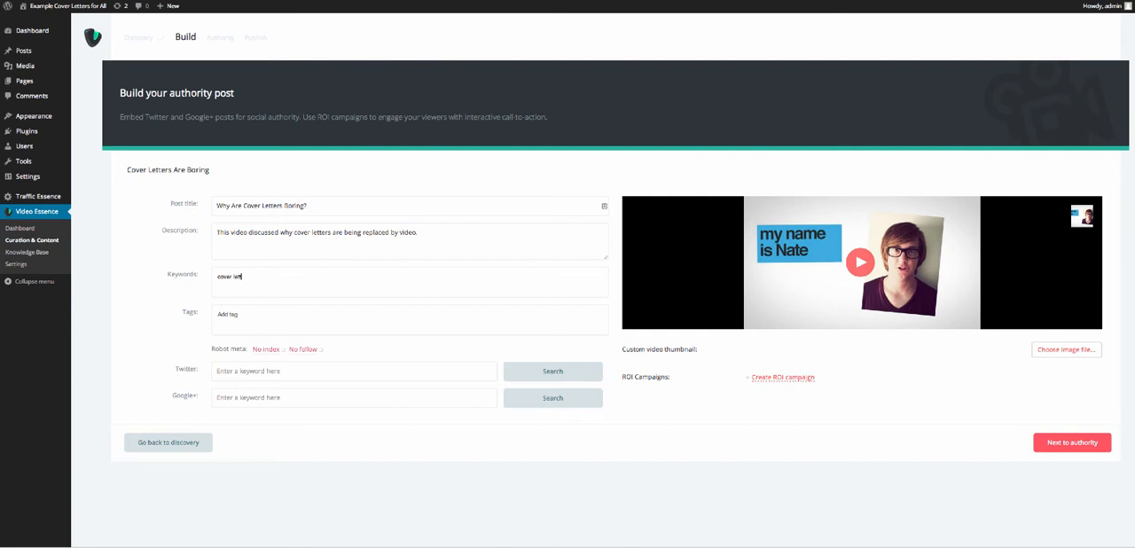
key(Enter)
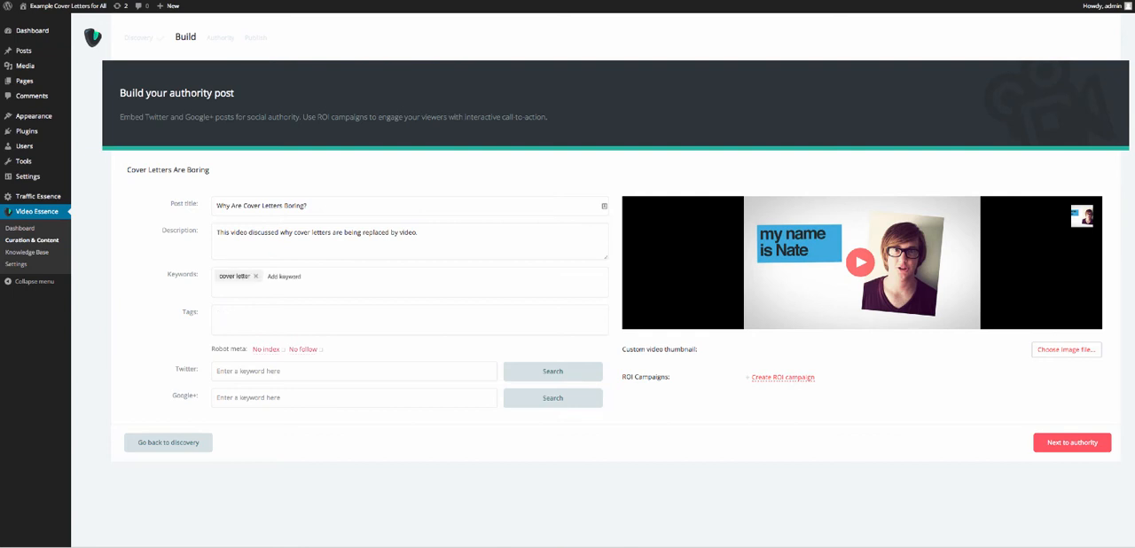
text(cover lette)
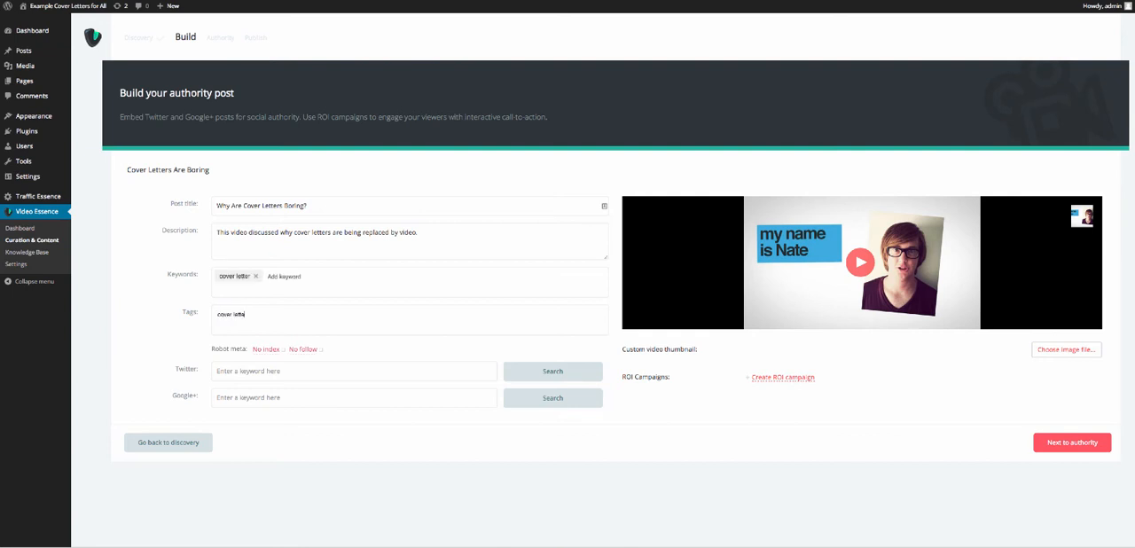
key(enter)
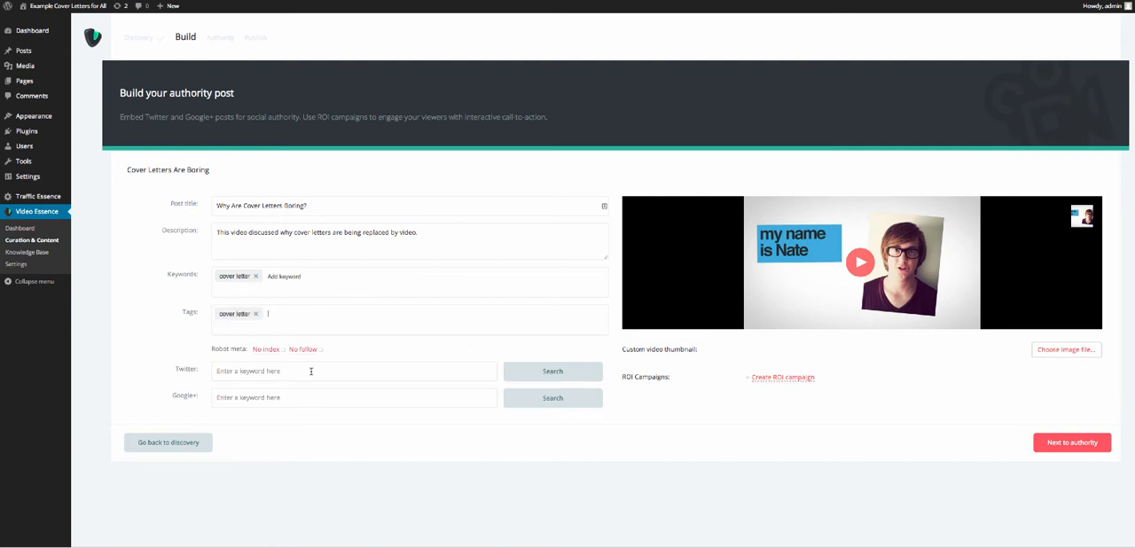
text(cover)
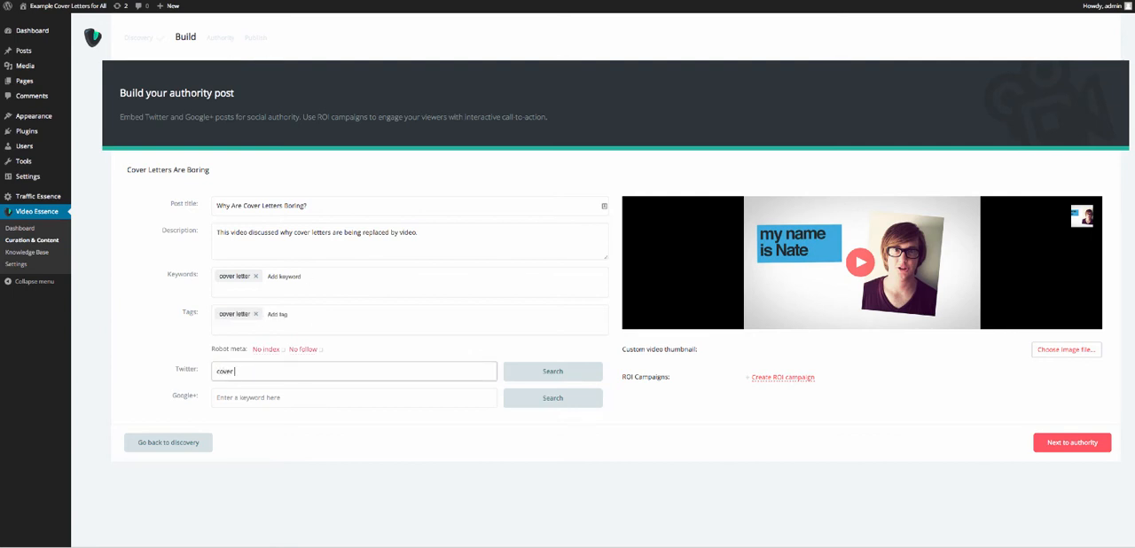
Step: Search Twitter for 'cover letter' and embed the writing-a-cover-letter tweet
click(551, 371)
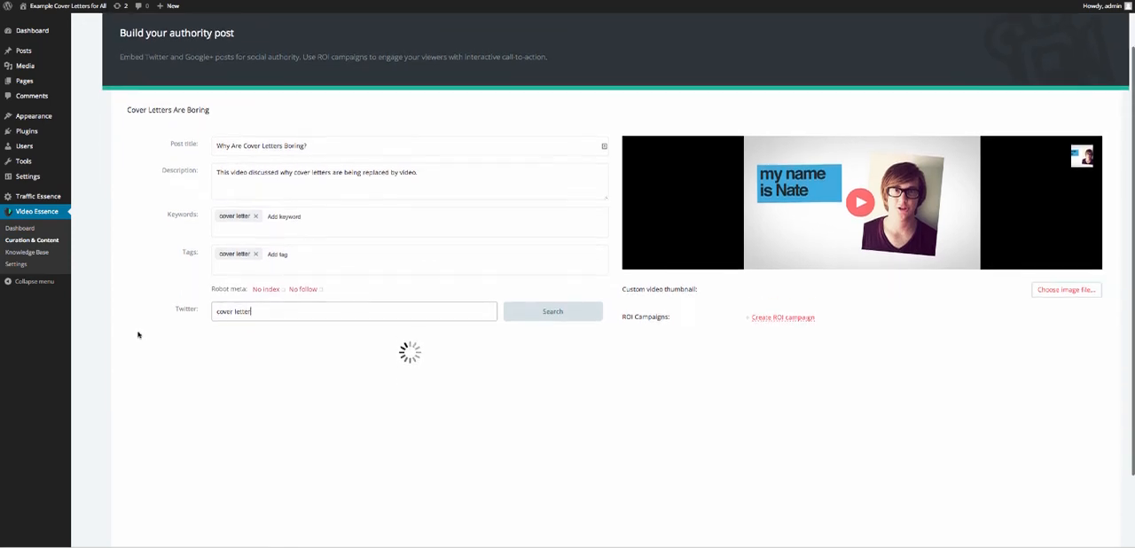
click(551, 311)
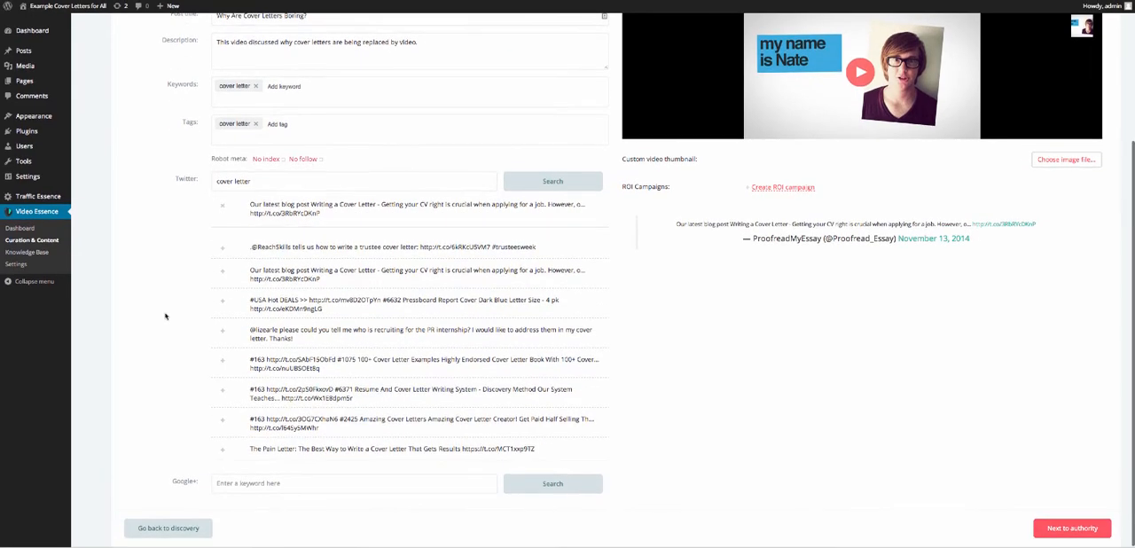
scroll(down, 3)
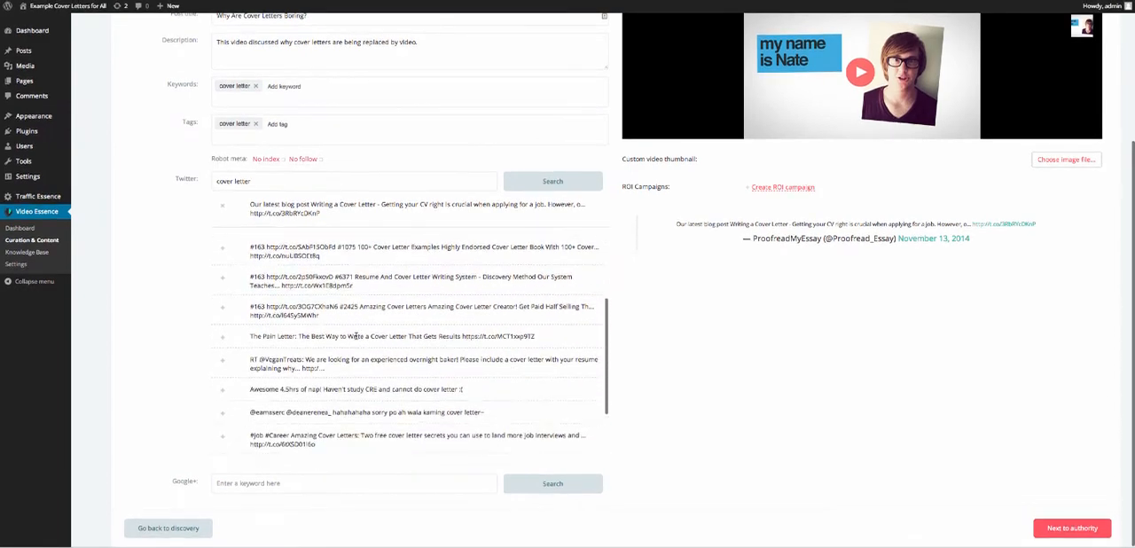
scroll(down, 3)
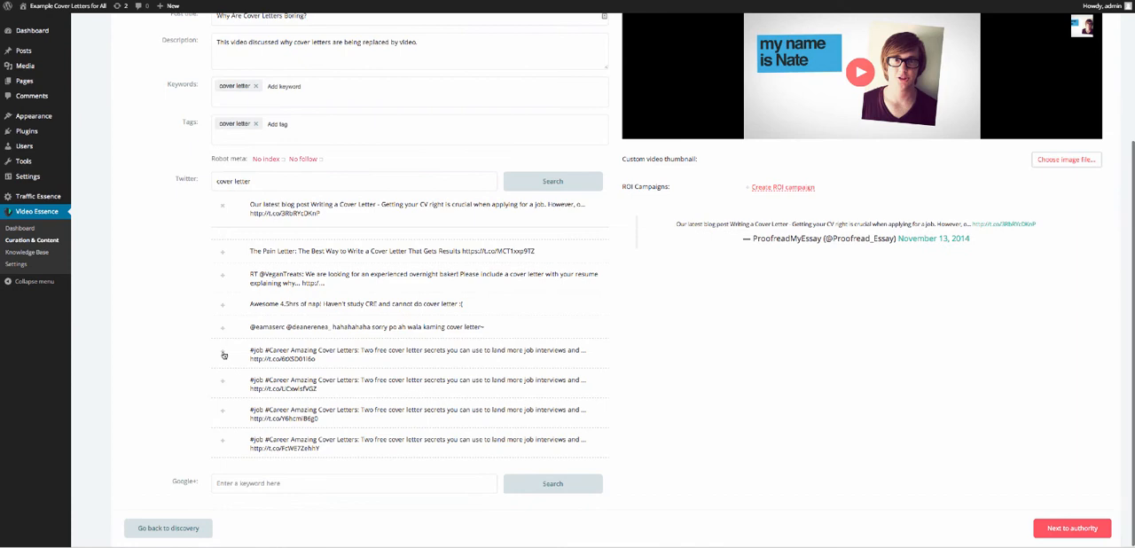
scroll(down, 3)
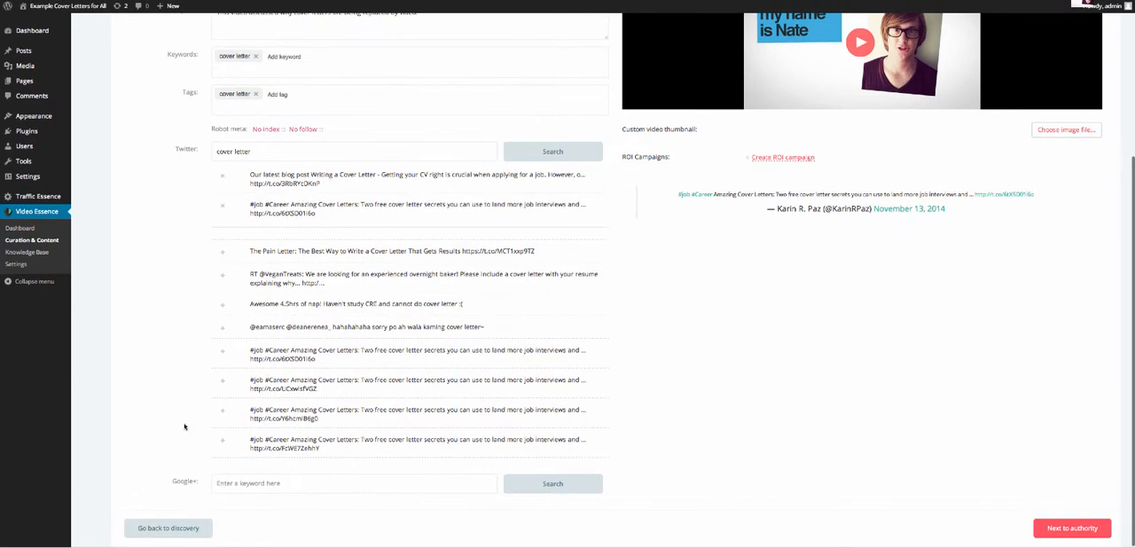
text(cover letter)
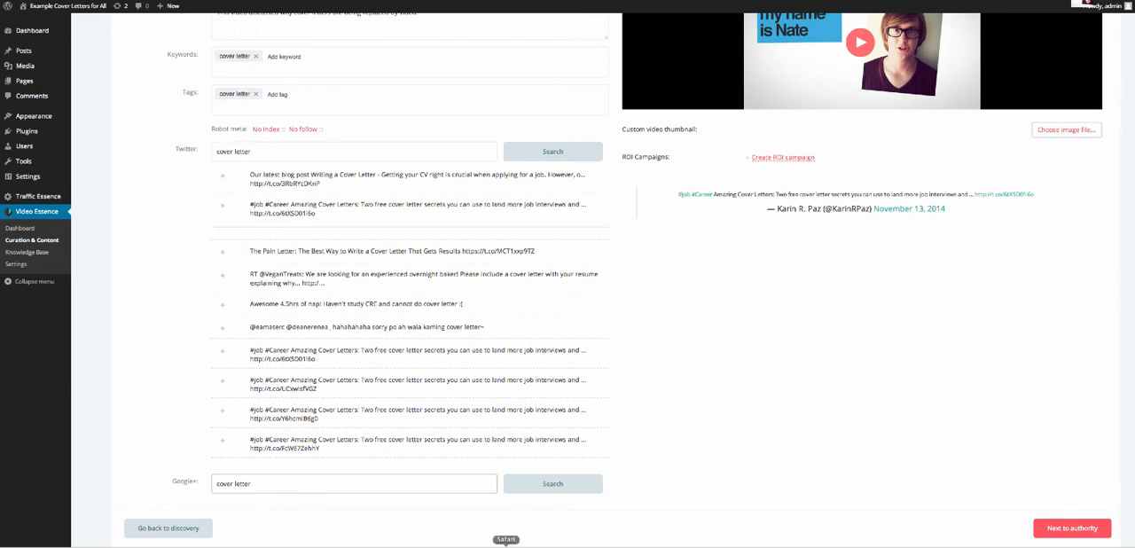
Step: Search Google+ for 'cover letter' and add the writing-a-cover-letter and Forbes tips posts
click(551, 483)
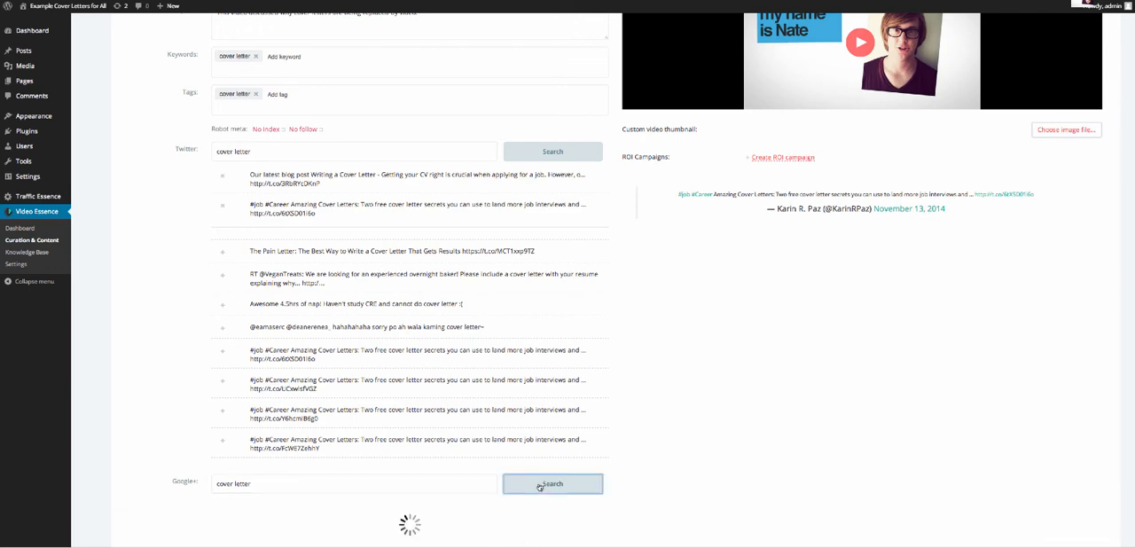
click(552, 483)
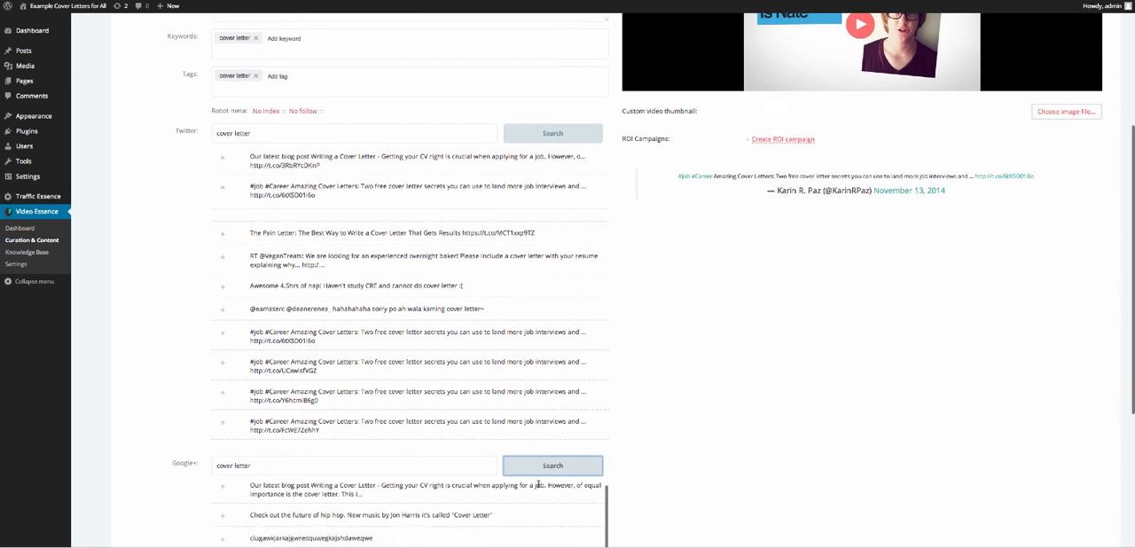
scroll(down, 3)
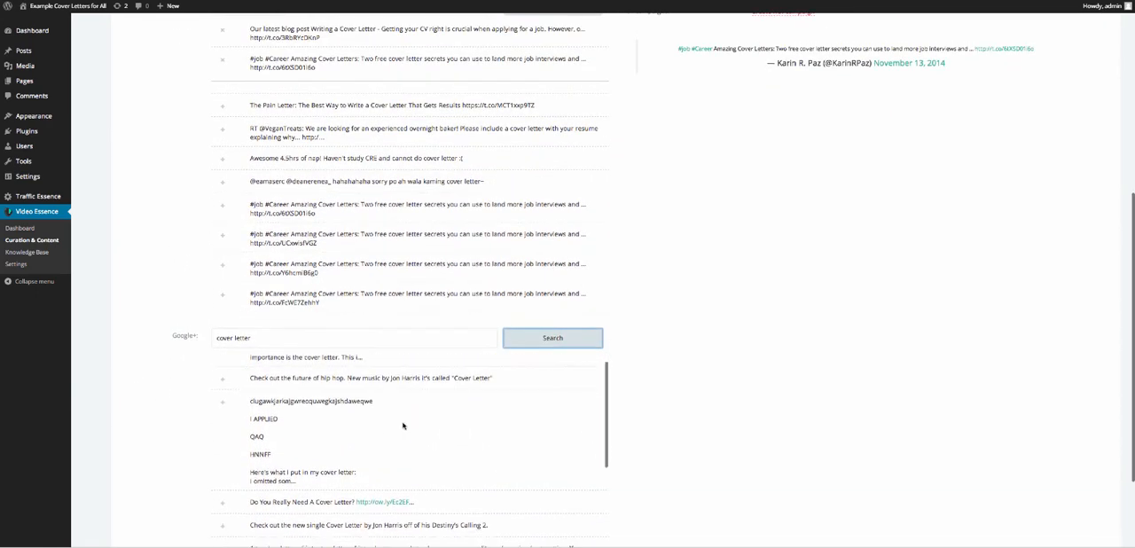
click(552, 341)
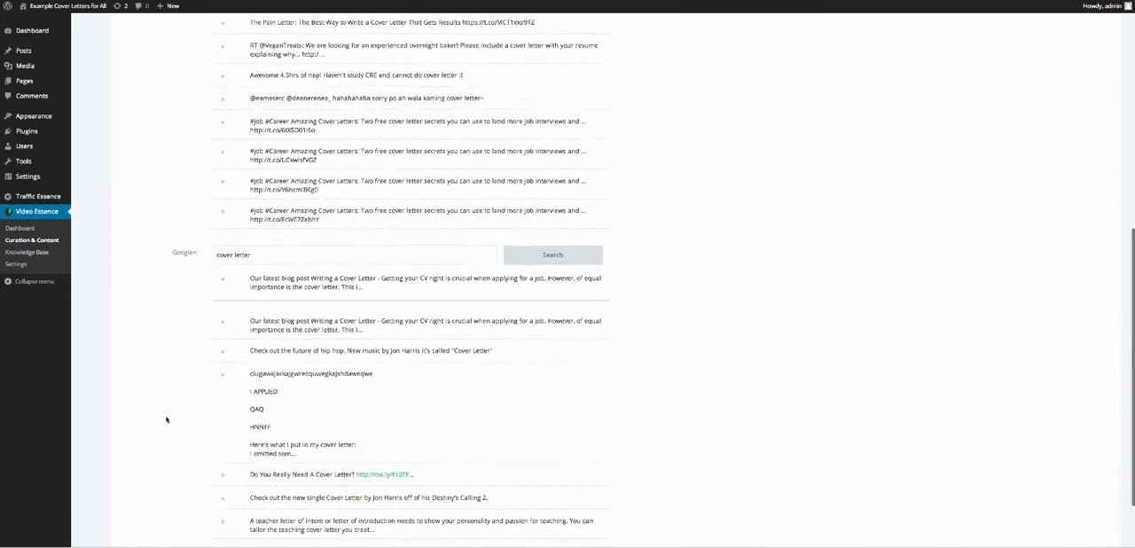
scroll(down, 3)
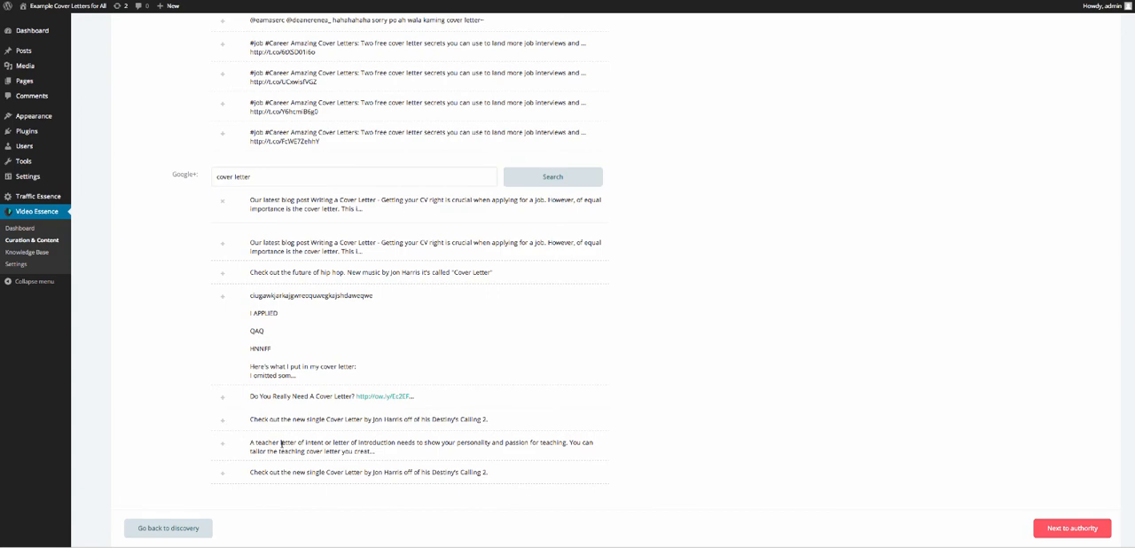
scroll(down, 3)
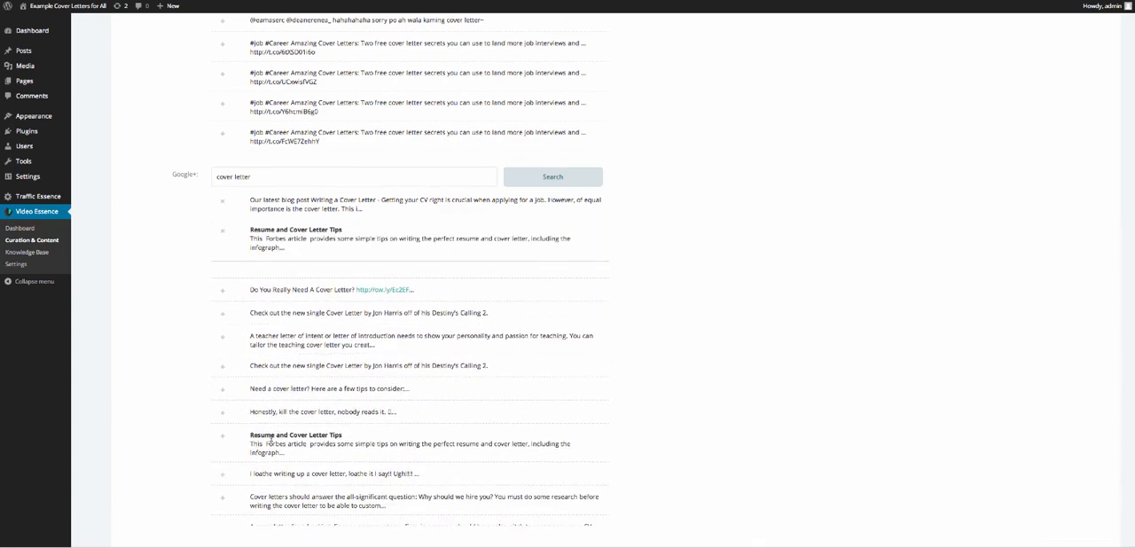
scroll(down, 3)
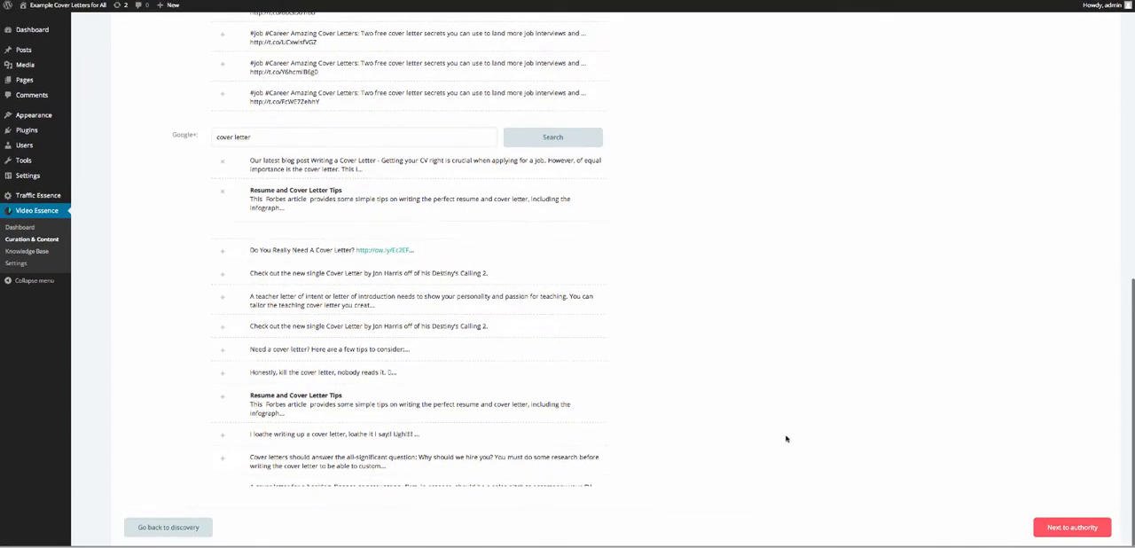
click(1071, 527)
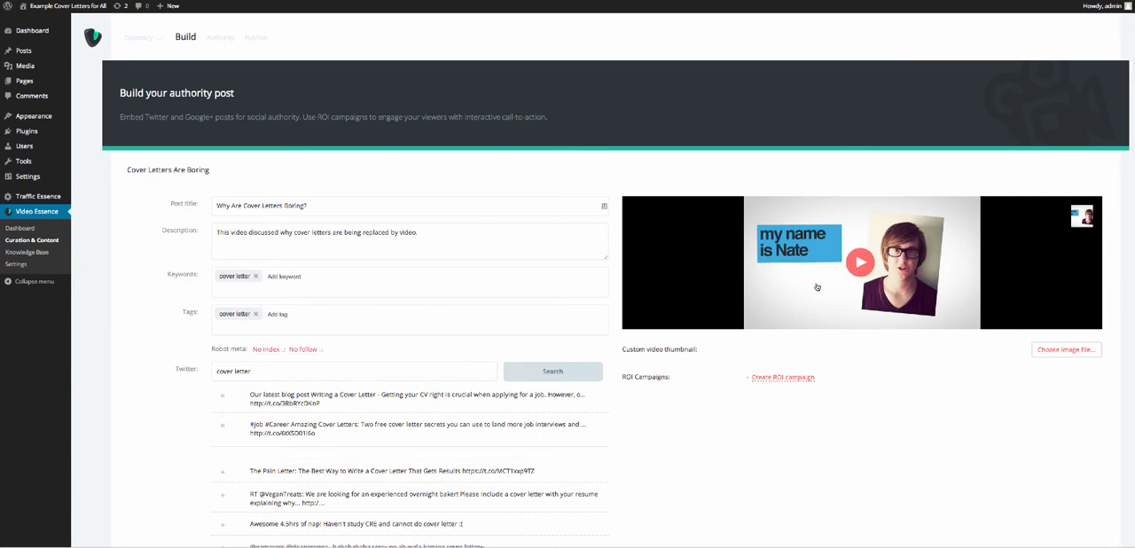
mouse_move(788, 381)
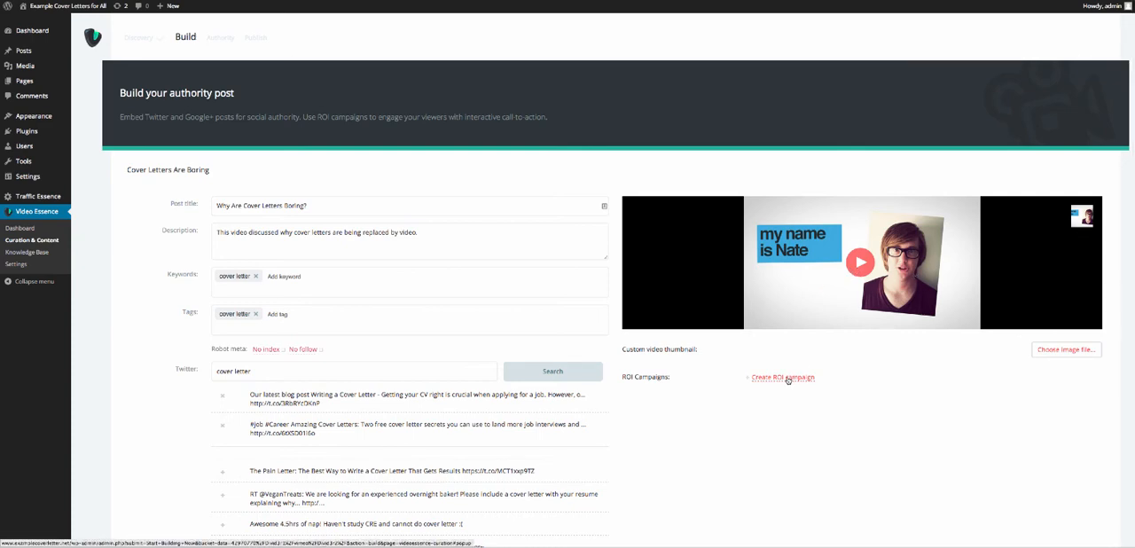
Step: Create an ROI campaign, choose the Annotation type, and continue to customize it
click(783, 377)
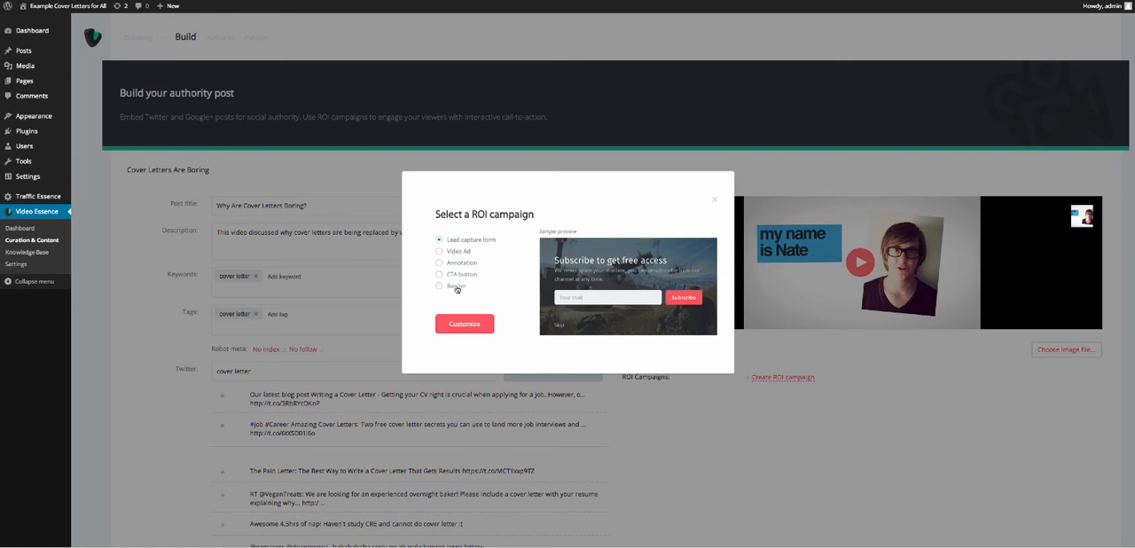
click(439, 262)
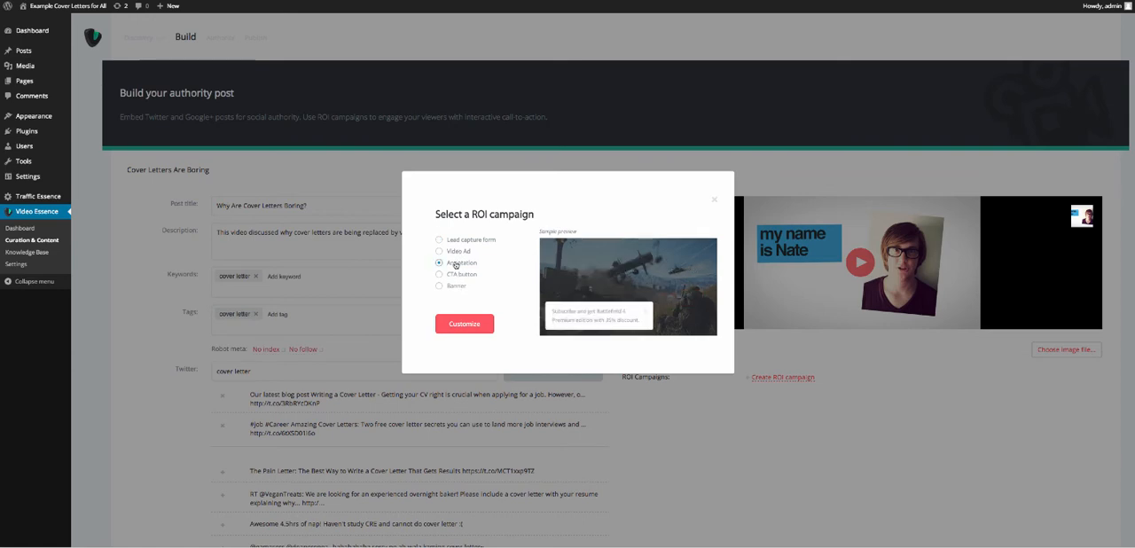
click(464, 323)
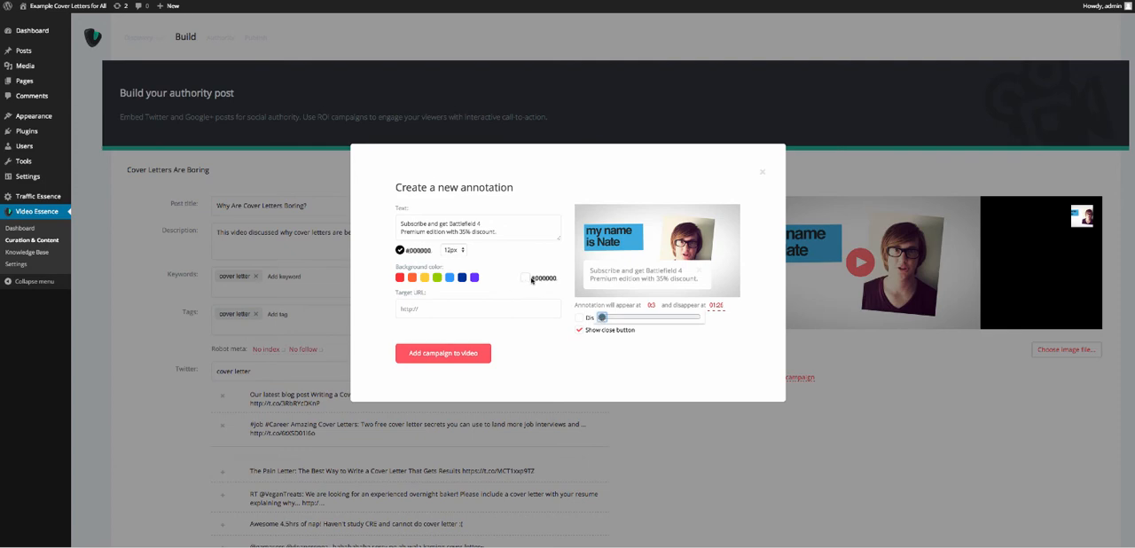
Step: Pick the annotation background colour and type the 'Discover why…' annotation text
click(437, 278)
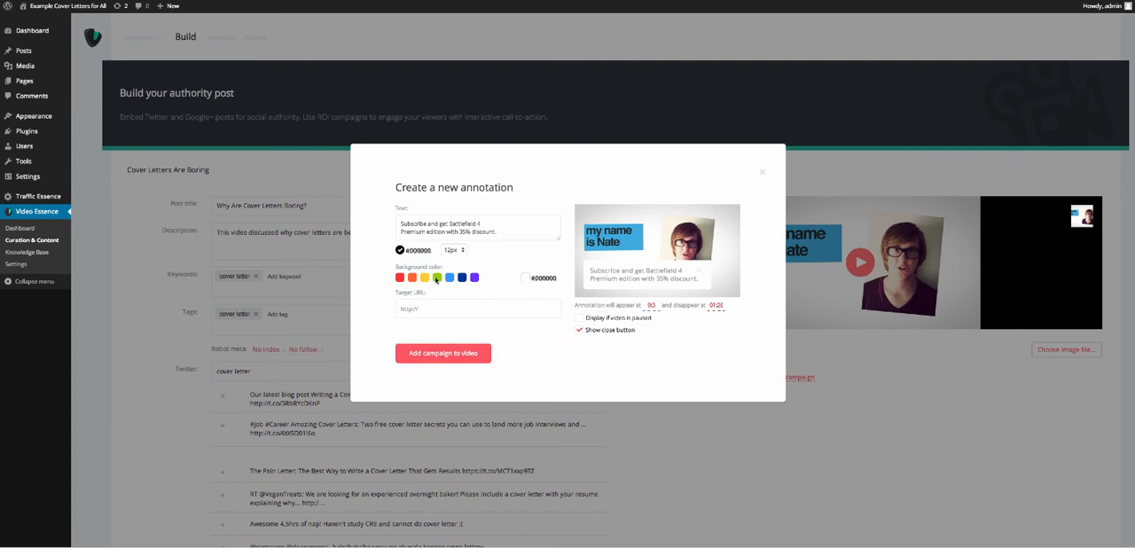
click(436, 278)
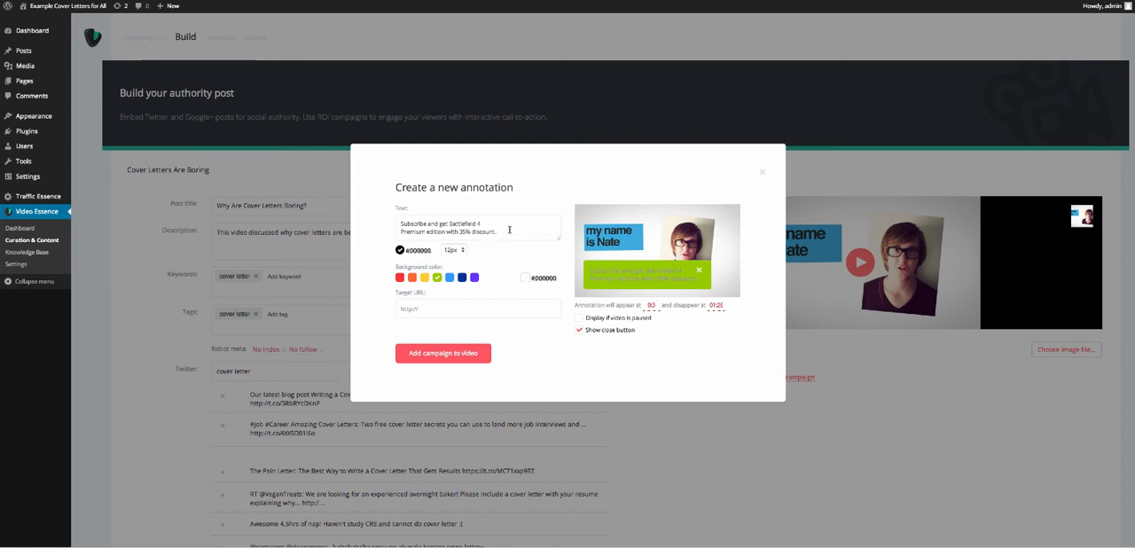
text(Di)
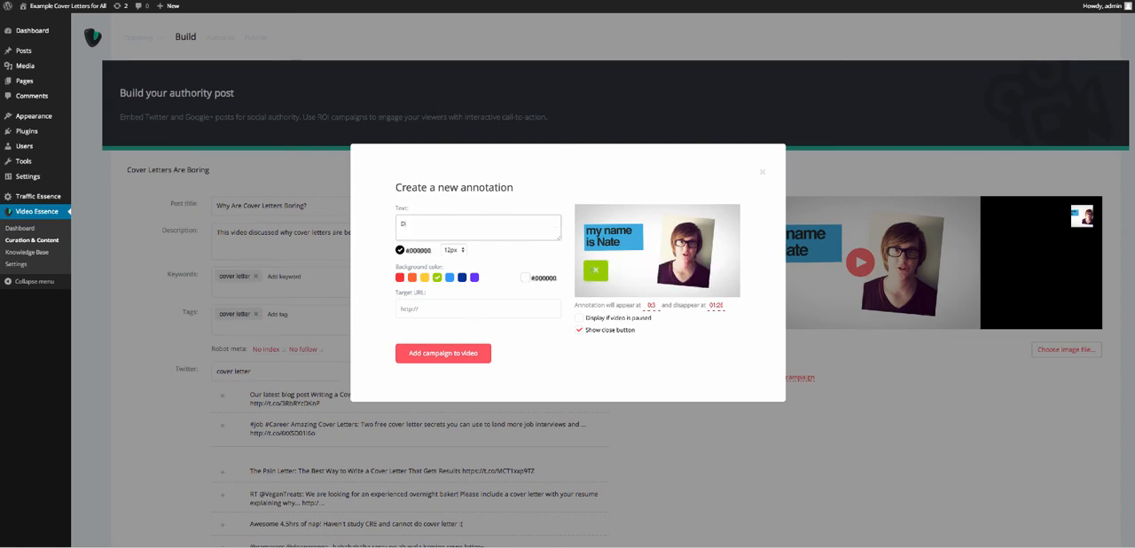
text(Discover why video is the new cover letter here!)
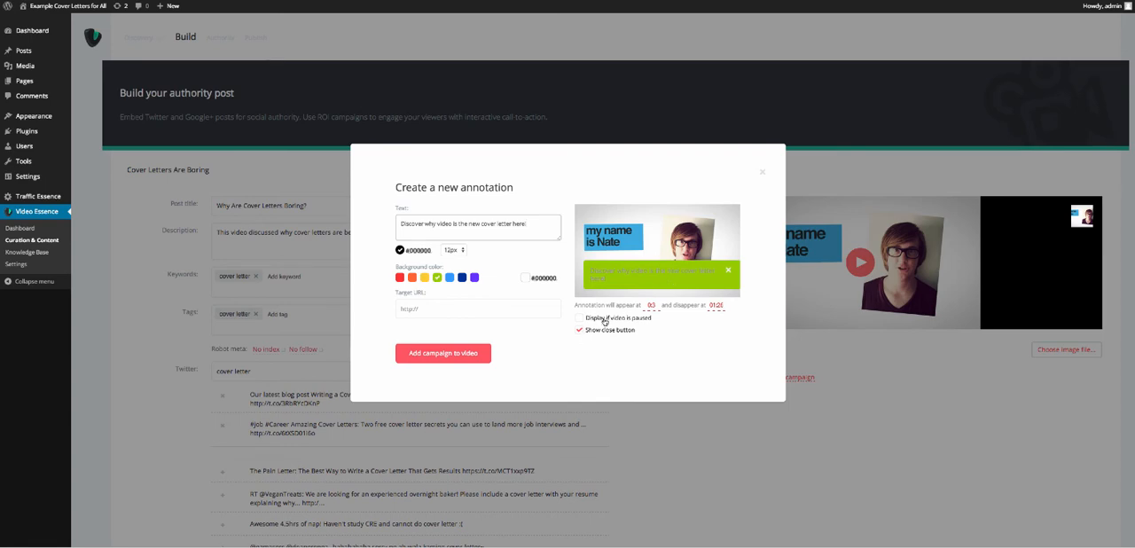
click(580, 318)
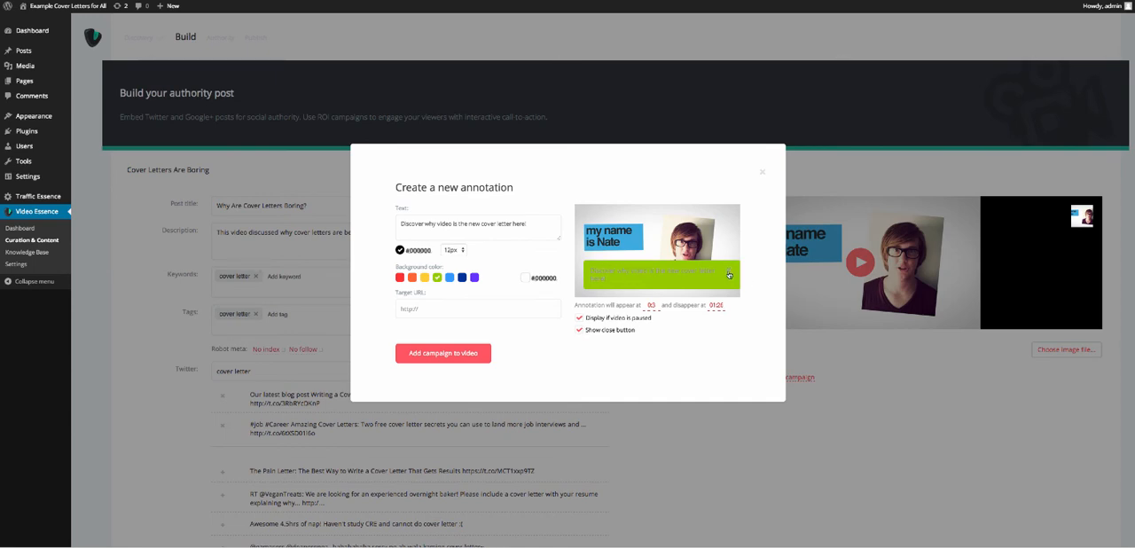
click(579, 330)
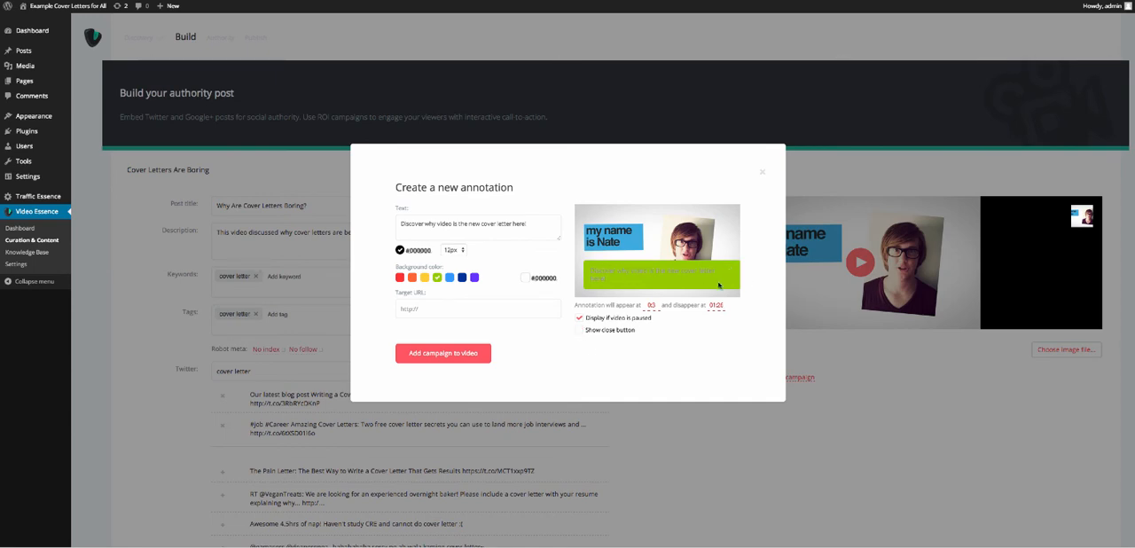
click(580, 330)
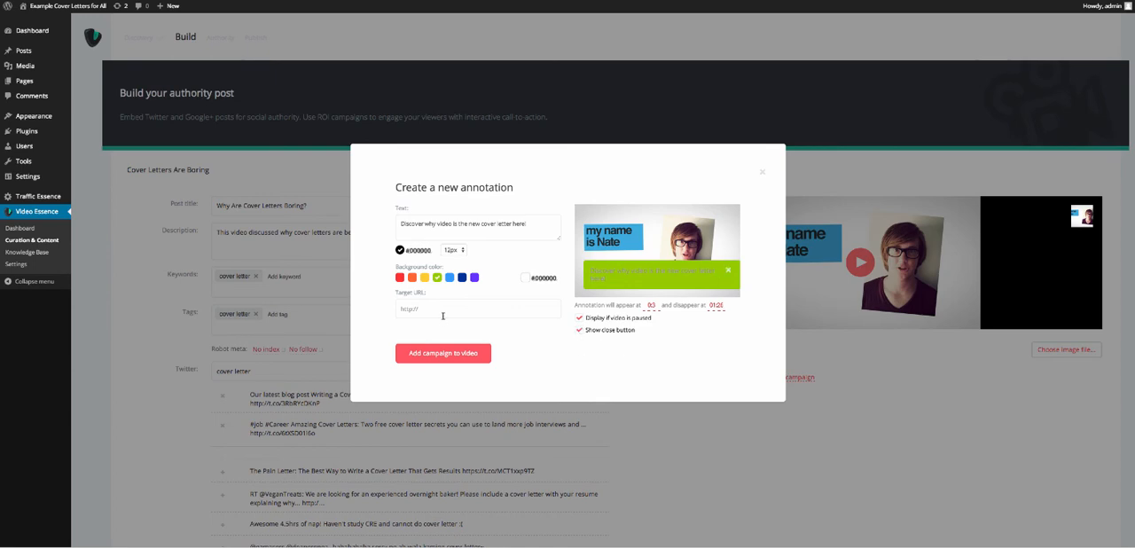
text(http://www.examplecoverletter.net/)
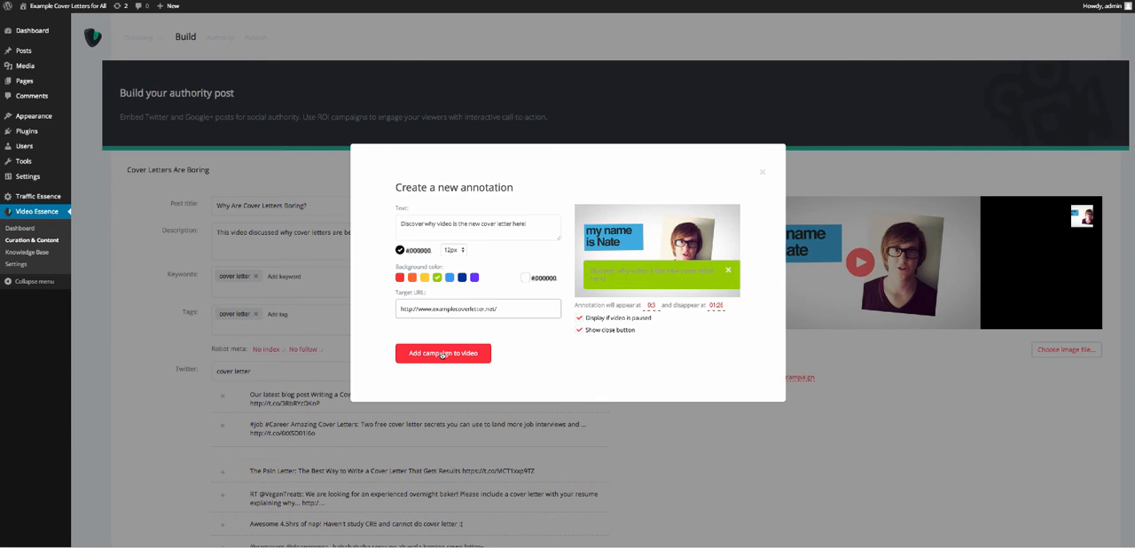
click(443, 353)
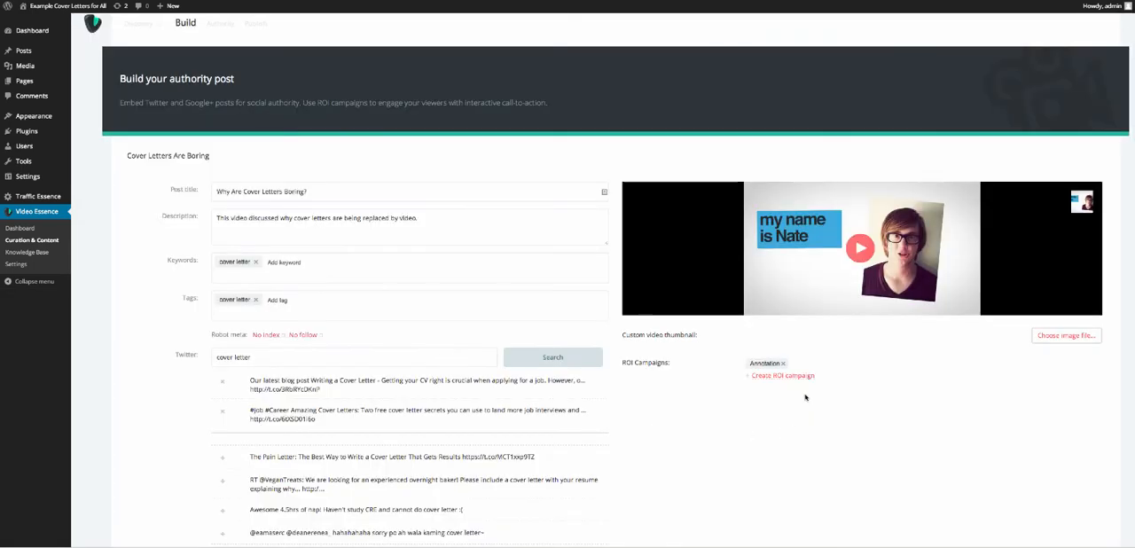
click(781, 375)
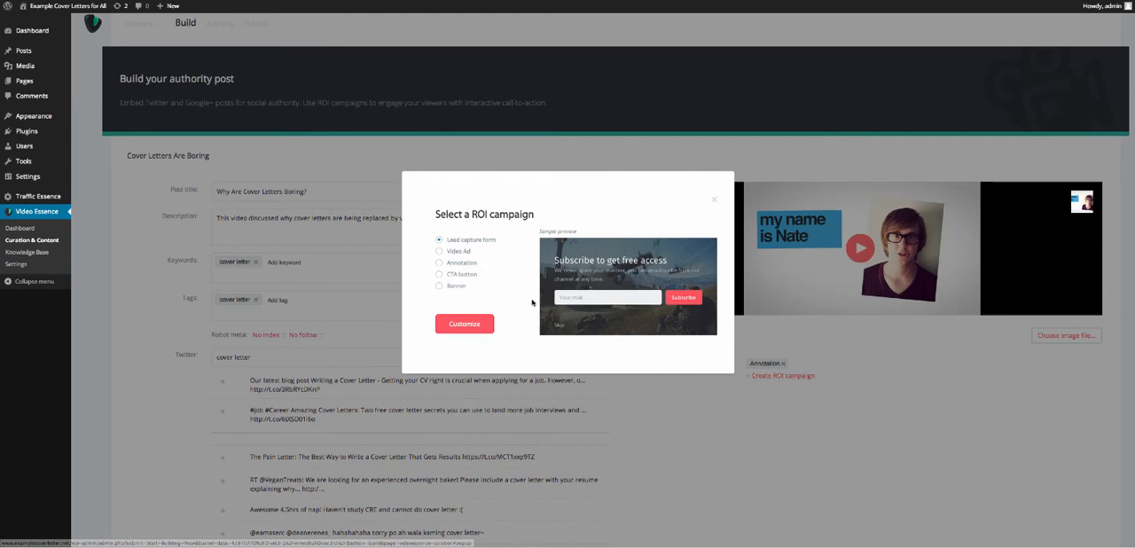
mouse_move(530, 210)
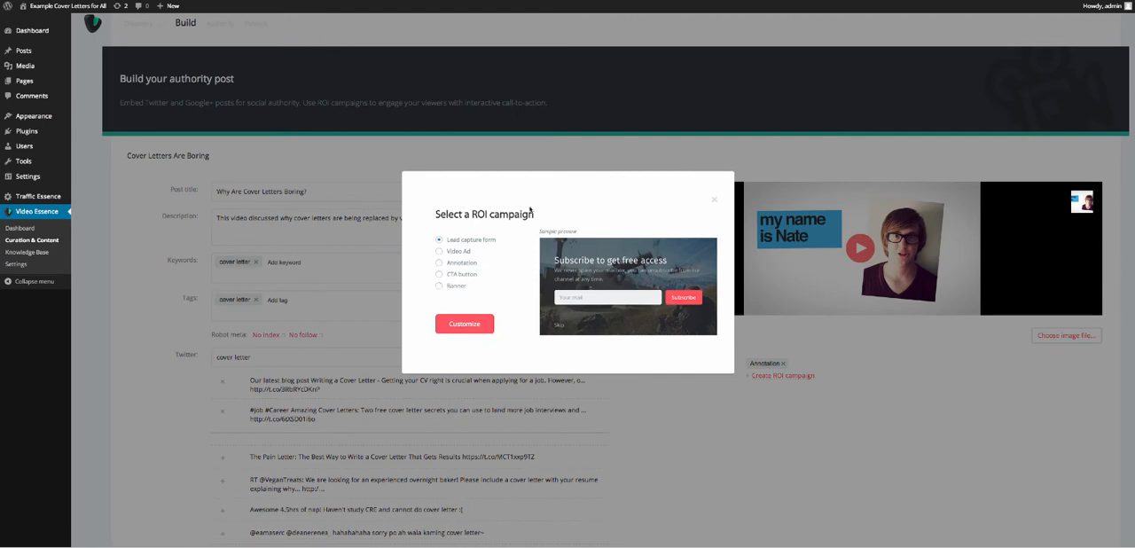
mouse_move(509, 286)
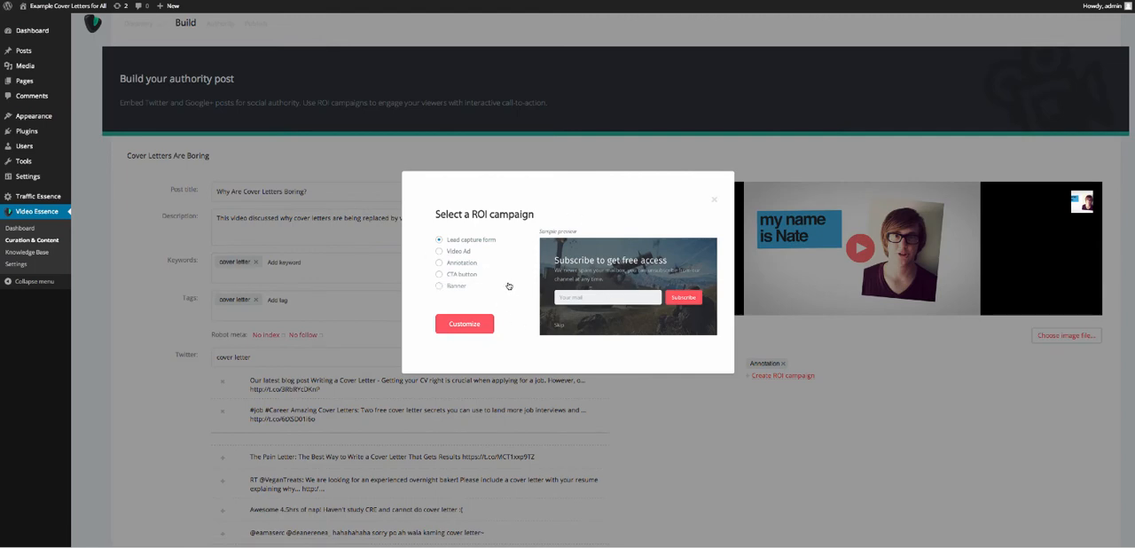
mouse_move(781, 294)
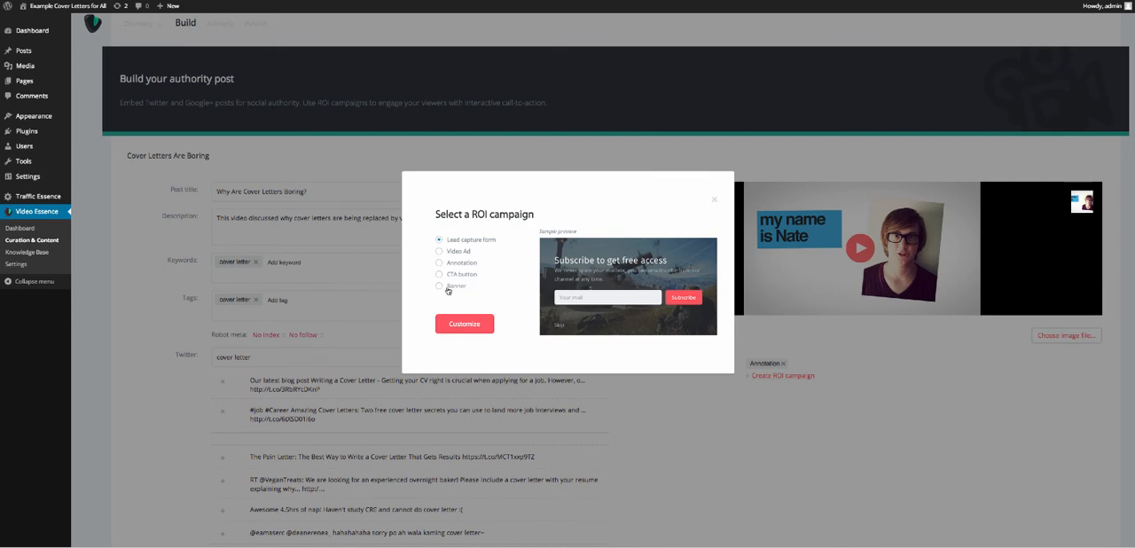
Step: Preview the CTA button and Annotation types, then customize a Lead capture form campaign
click(439, 274)
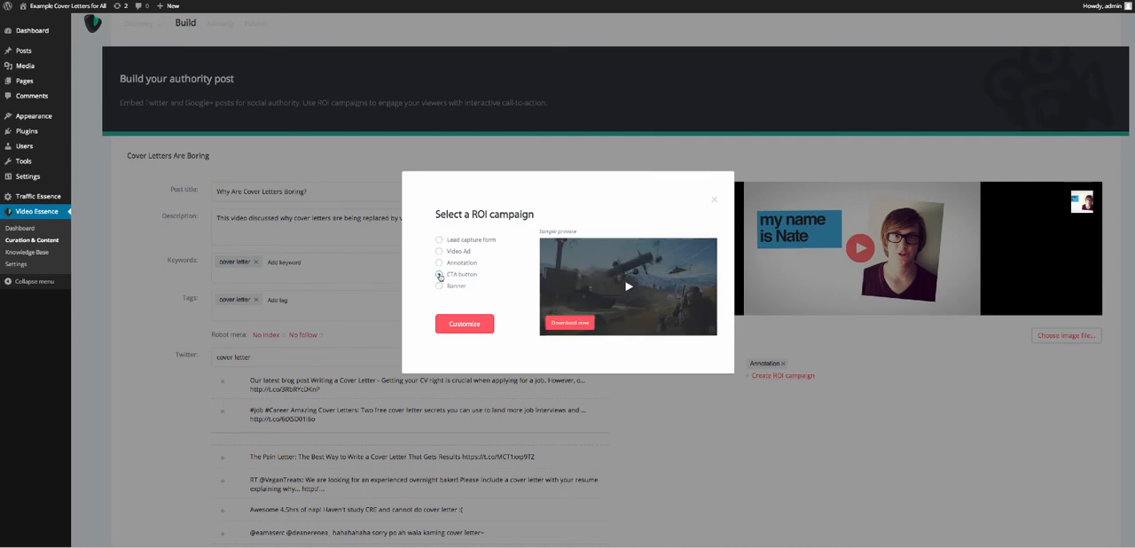
click(439, 252)
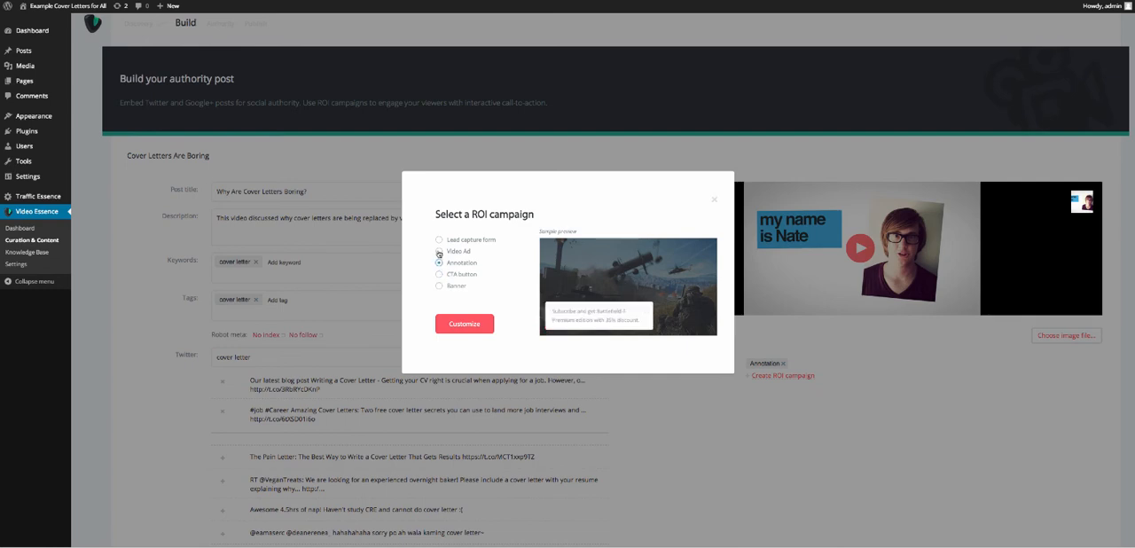
click(439, 239)
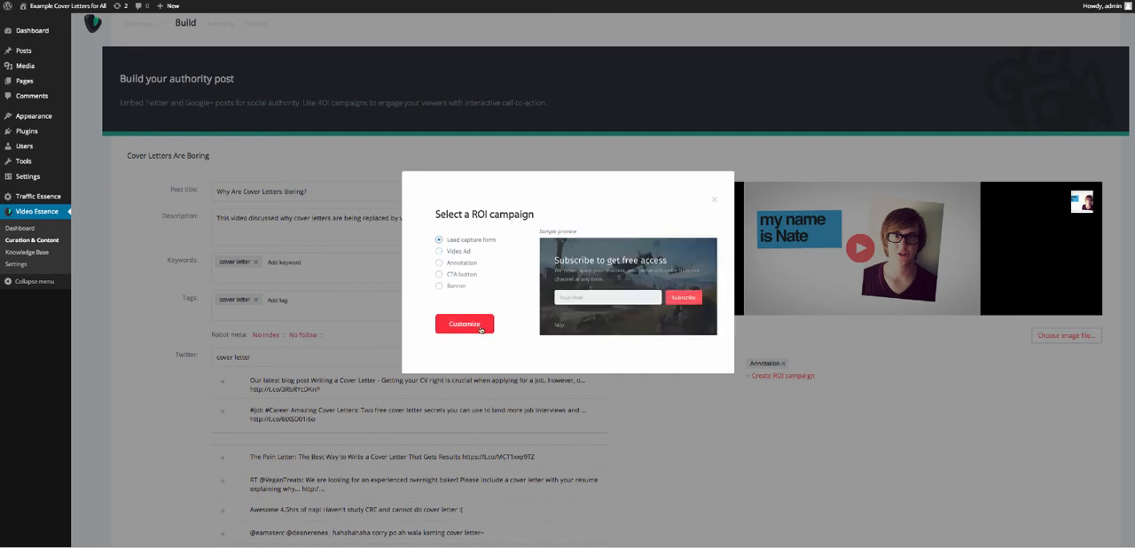
click(464, 323)
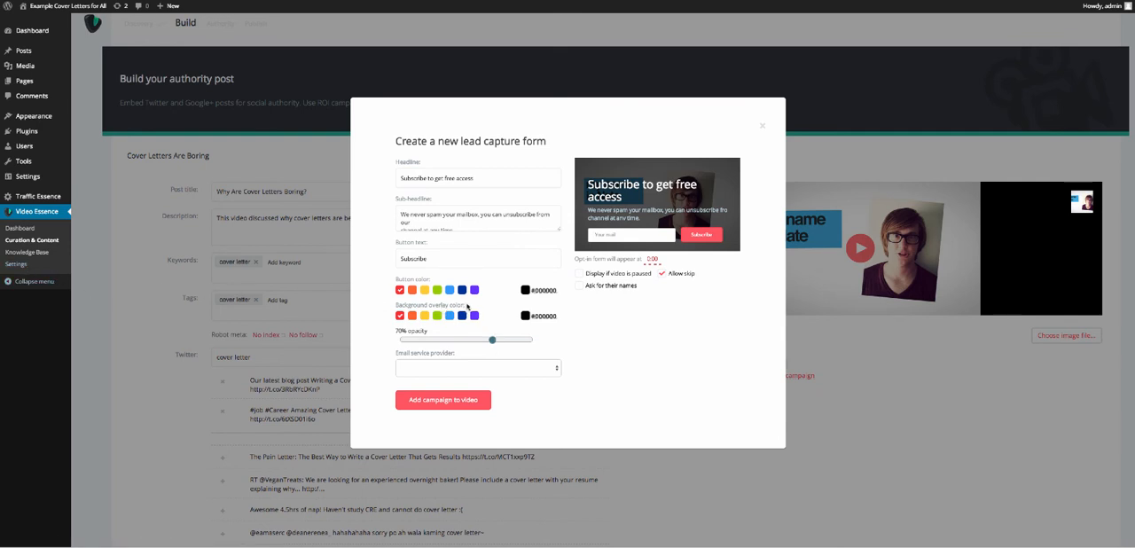
Step: Lower the lead form's background overlay opacity to 50%, then close it without adding
drag(492, 340, 479, 340)
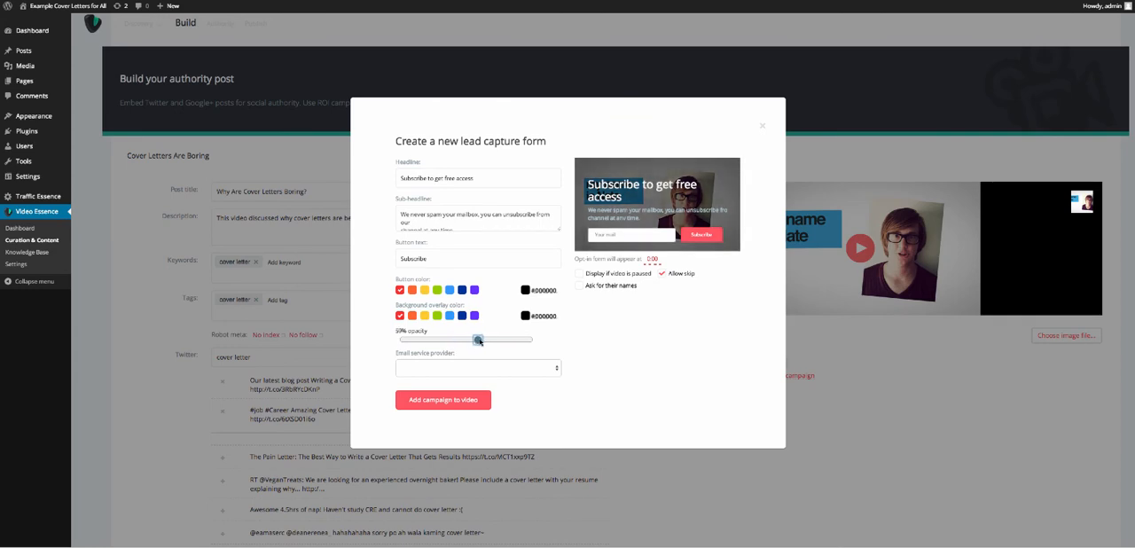
drag(479, 340, 470, 340)
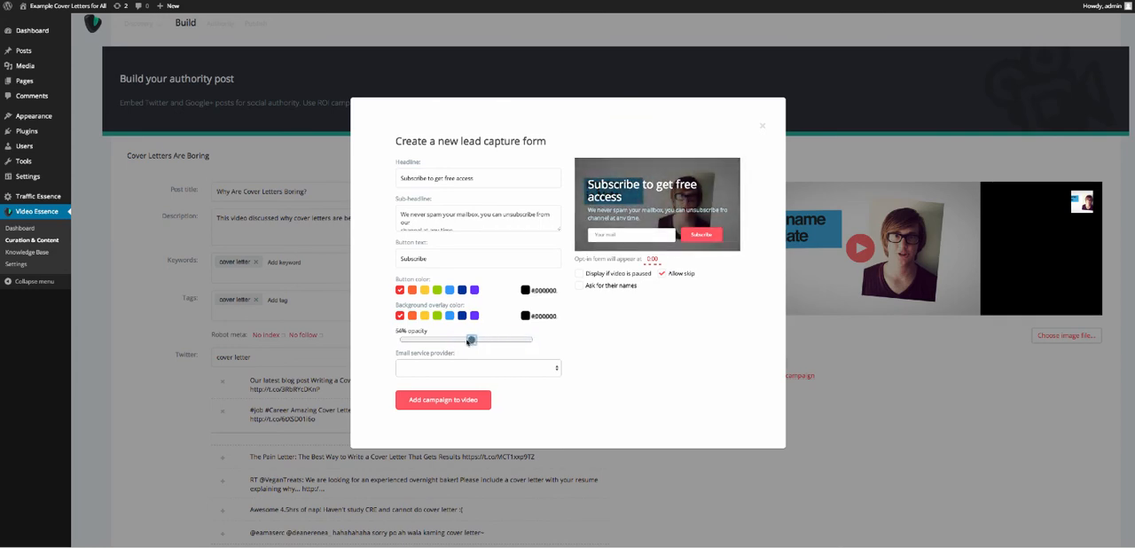
drag(471, 340, 466, 340)
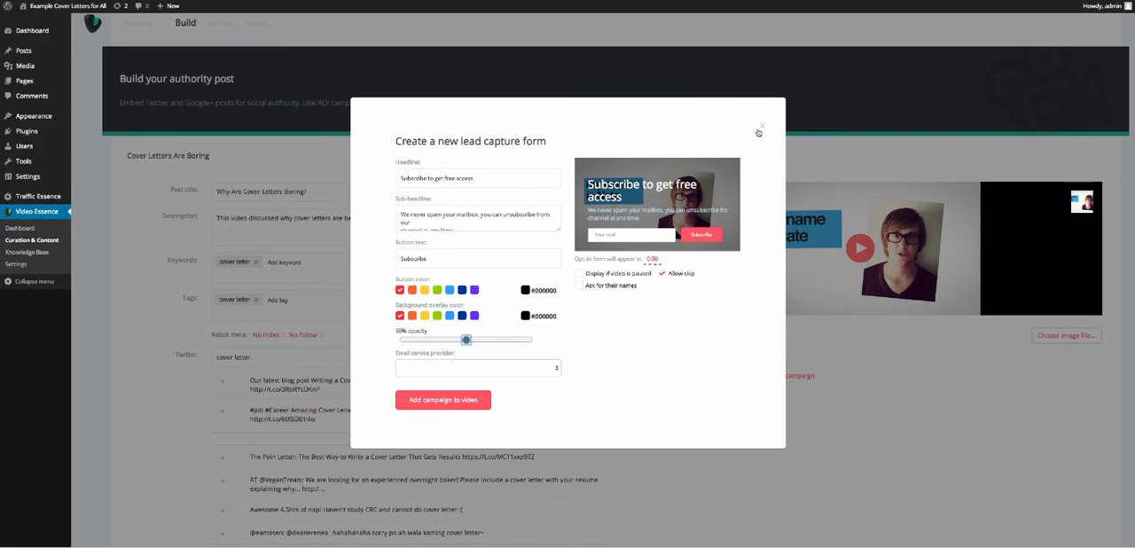
click(760, 127)
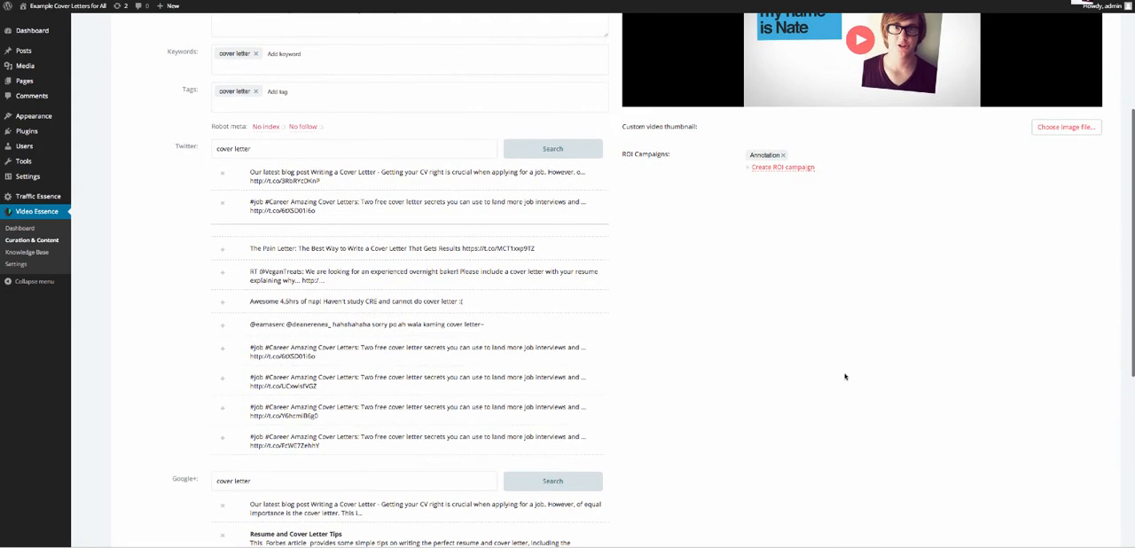
Step: Advance from the bottom of the Build page to the Authority step
scroll(down, 3)
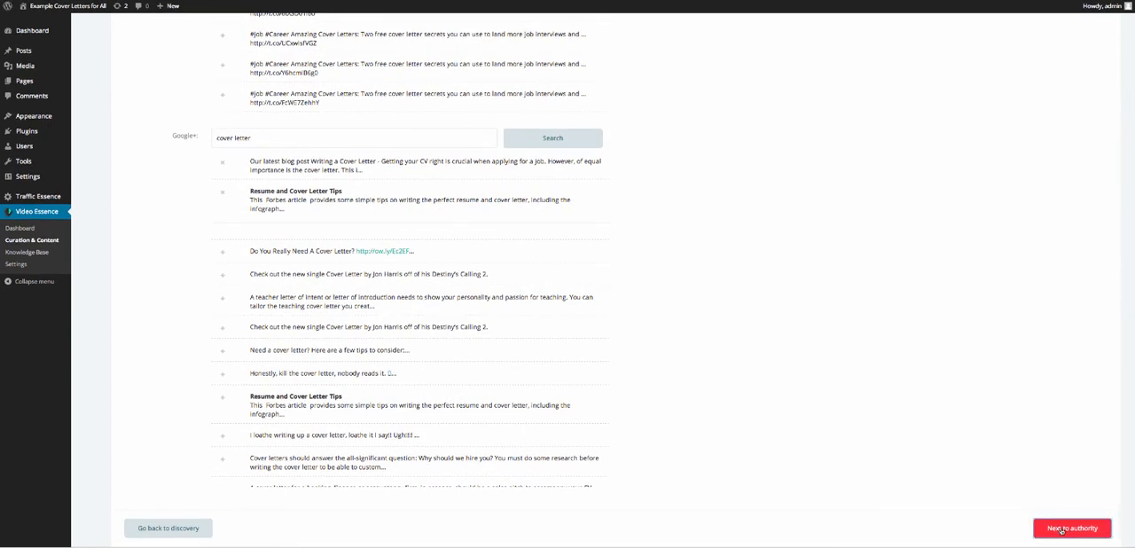
click(1072, 528)
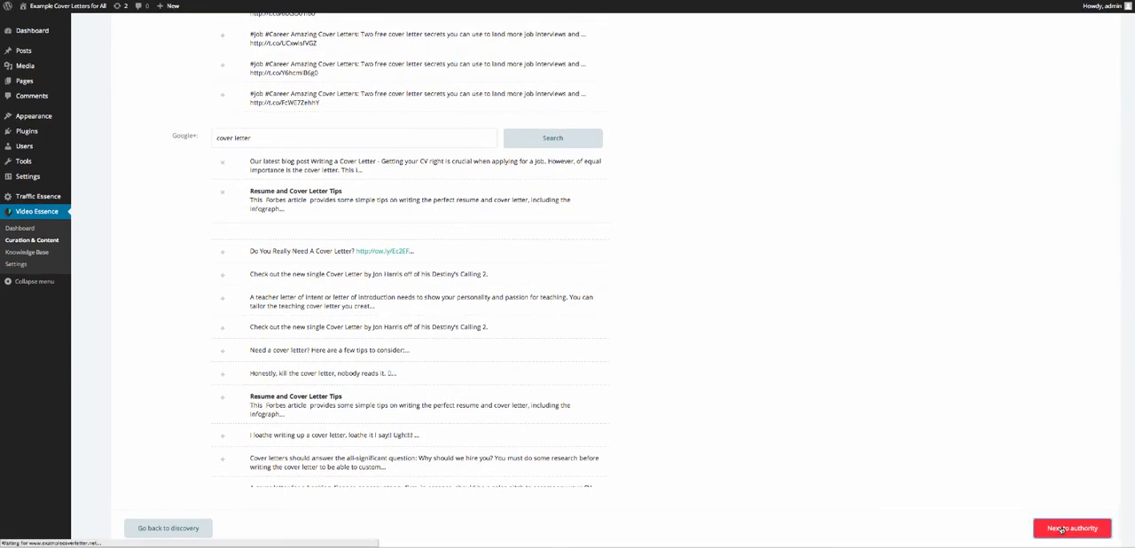
click(1072, 527)
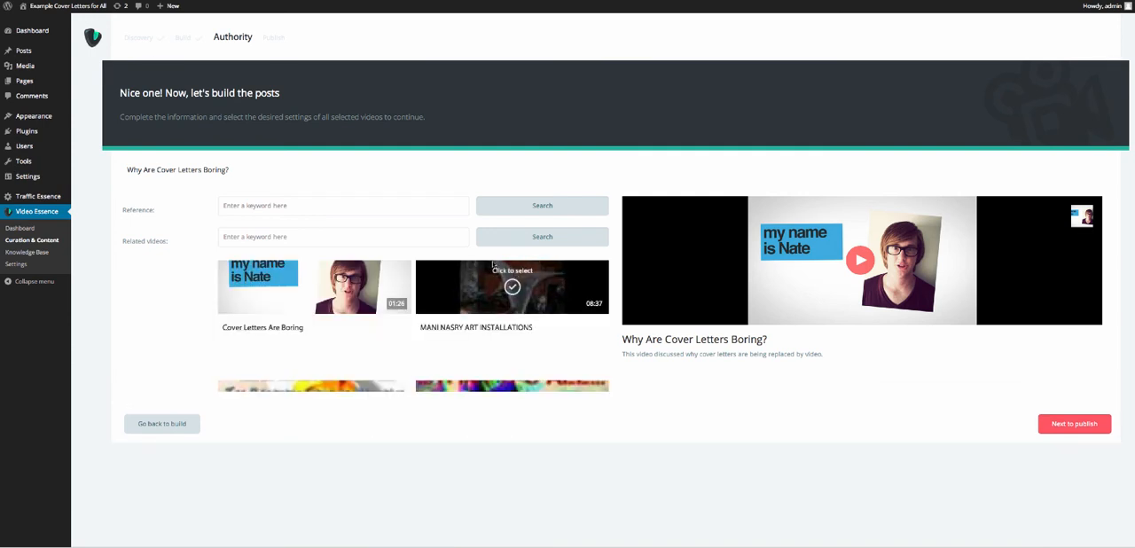
Step: Search References for 'video cover letters' and add a found article to the post
click(344, 205)
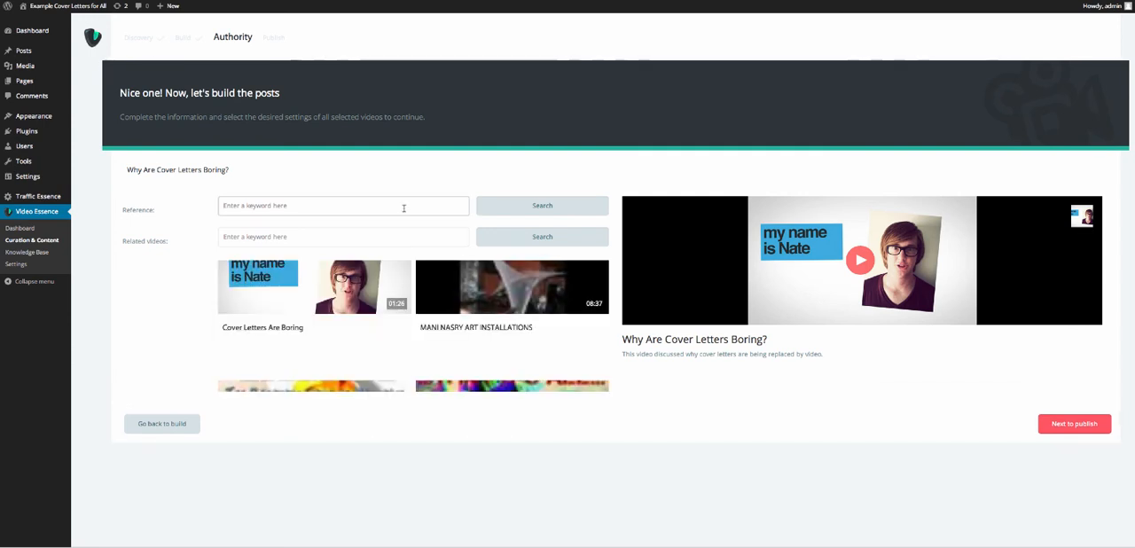
text(video)
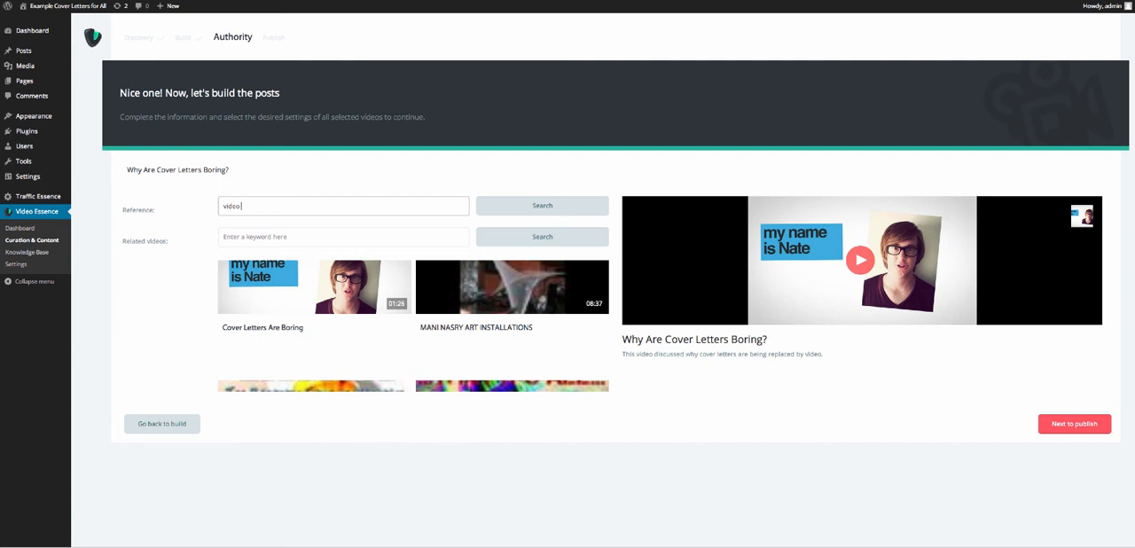
text(cover letters)
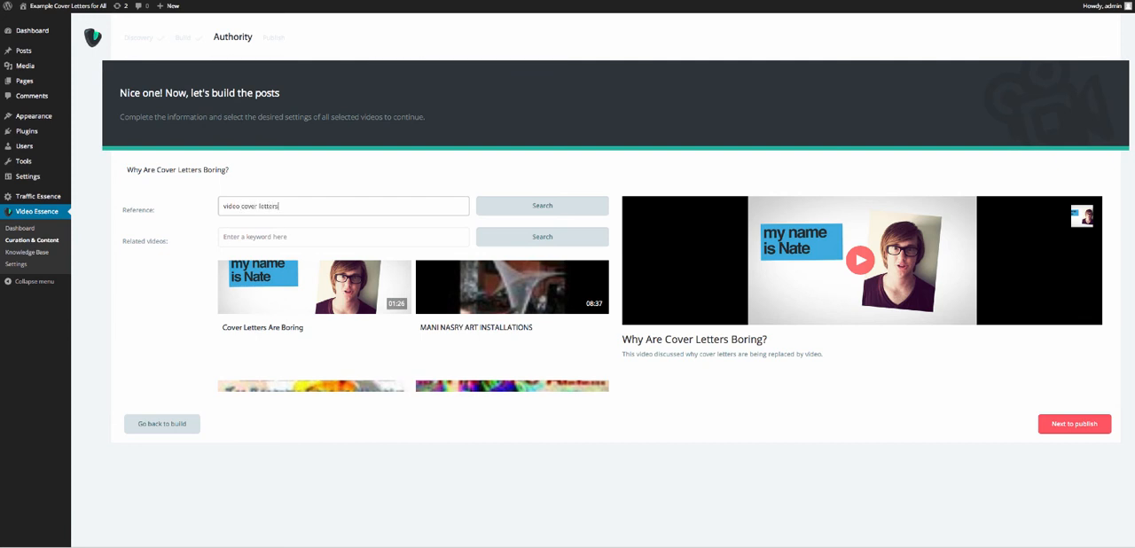
click(541, 206)
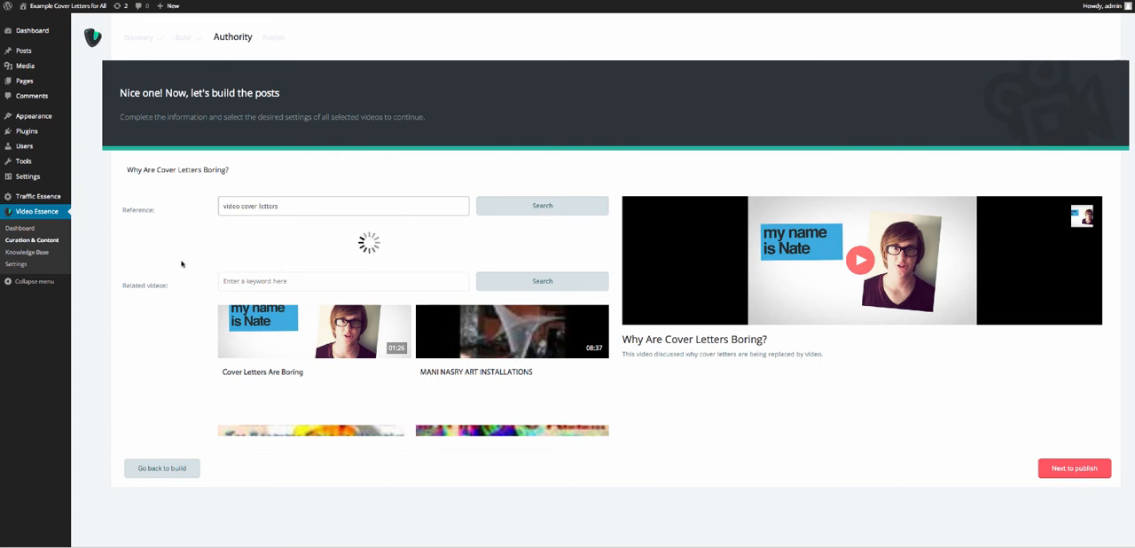
click(542, 205)
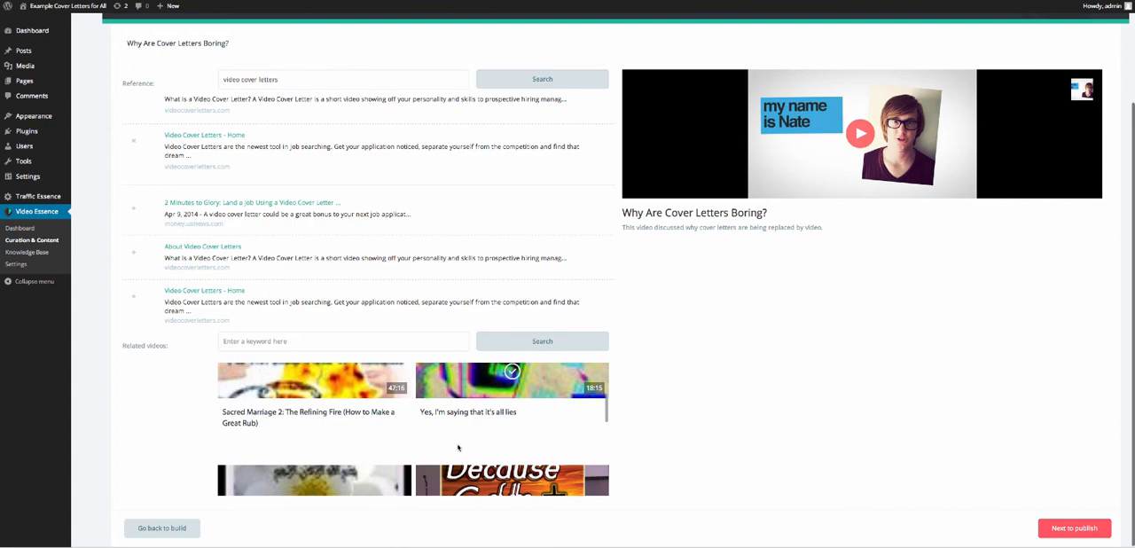
scroll(down, 3)
text(c)
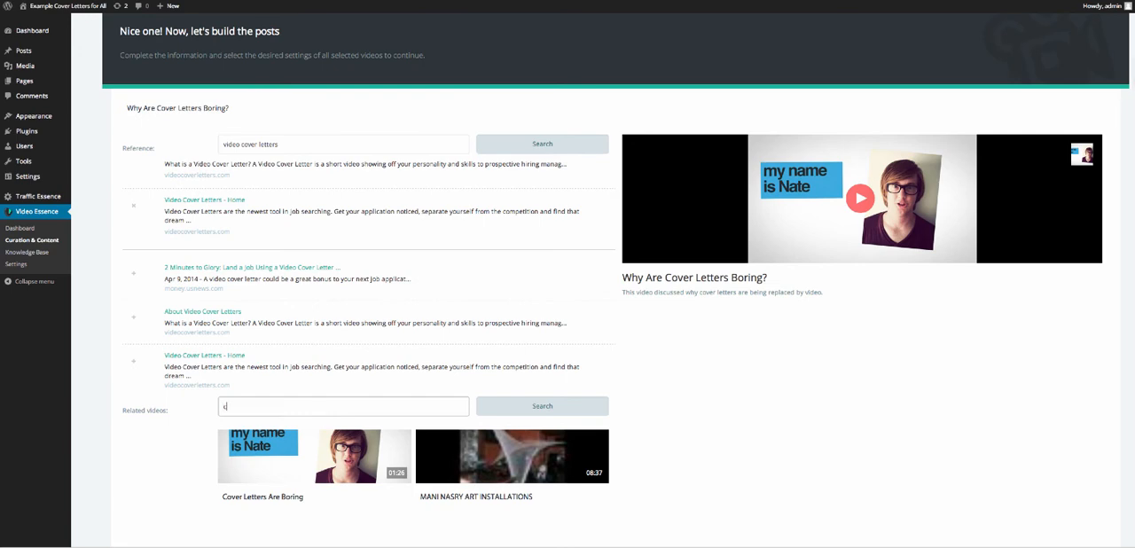
Step: Add cover-letter videos from the Related videos search, then advance to the Publish step
text(over letters)
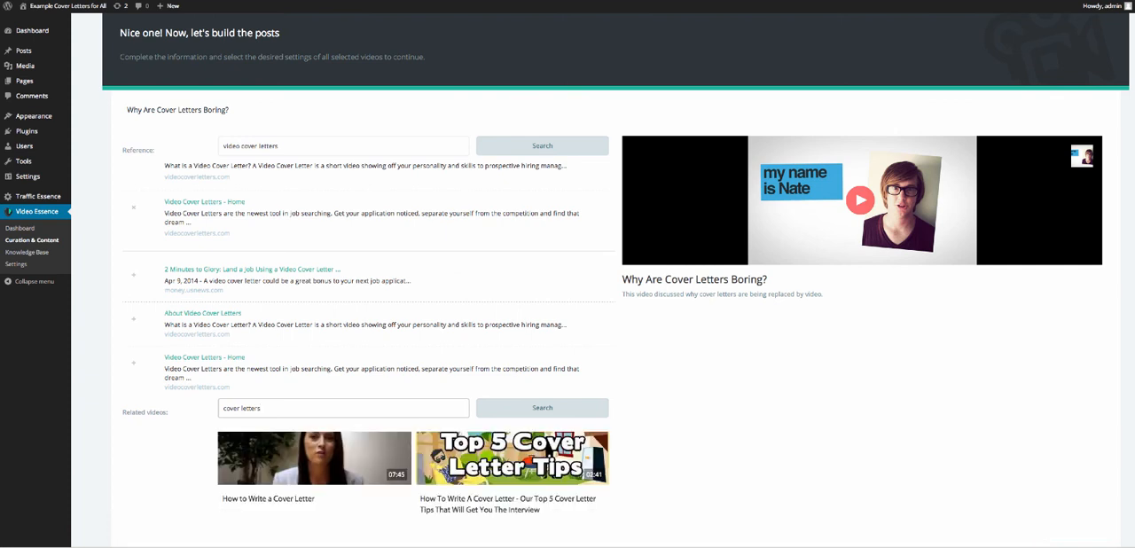
click(512, 458)
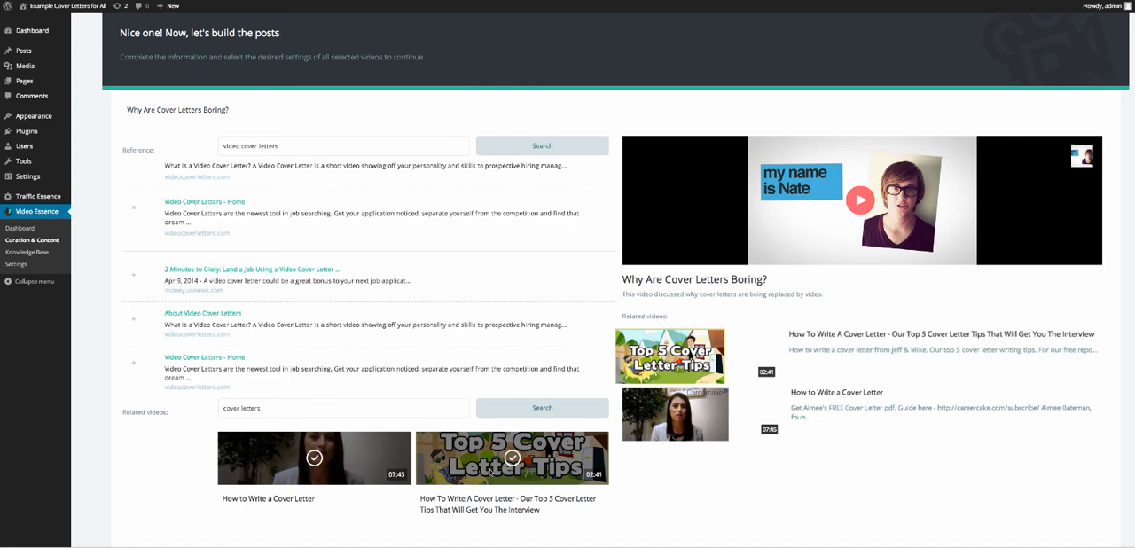
scroll(down, 3)
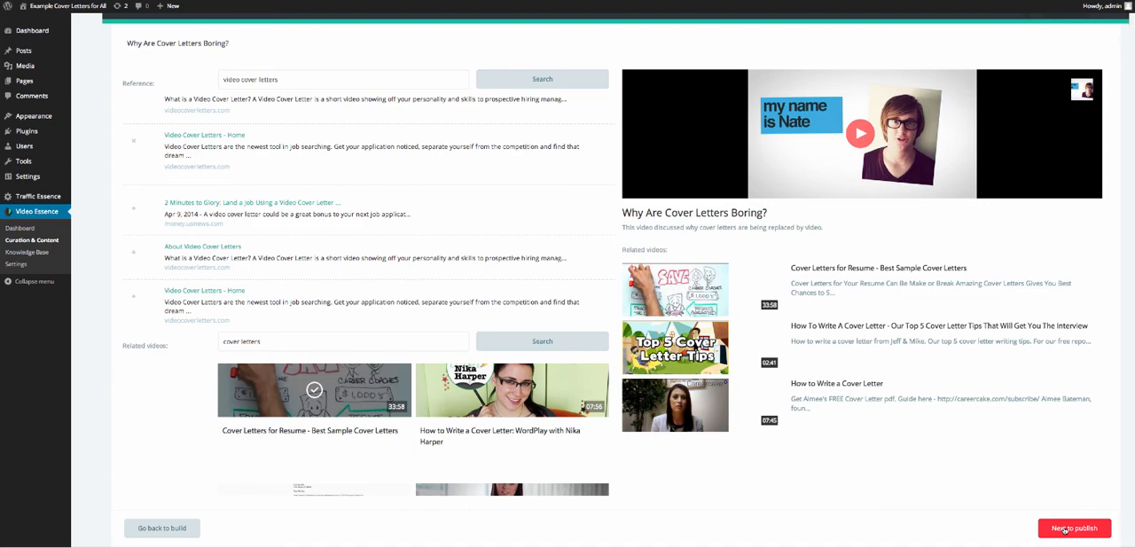
click(1074, 527)
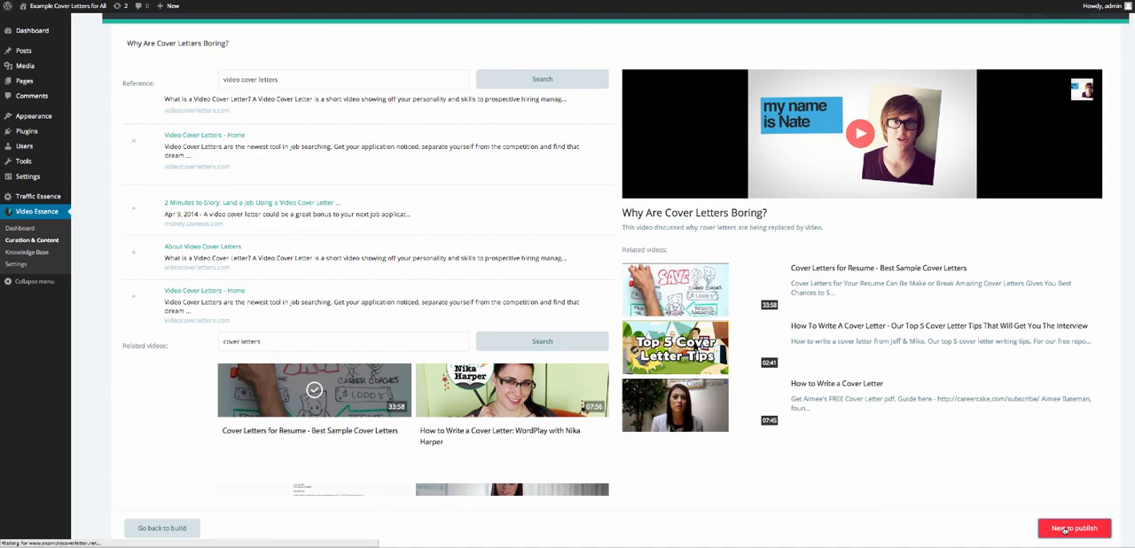
click(1074, 528)
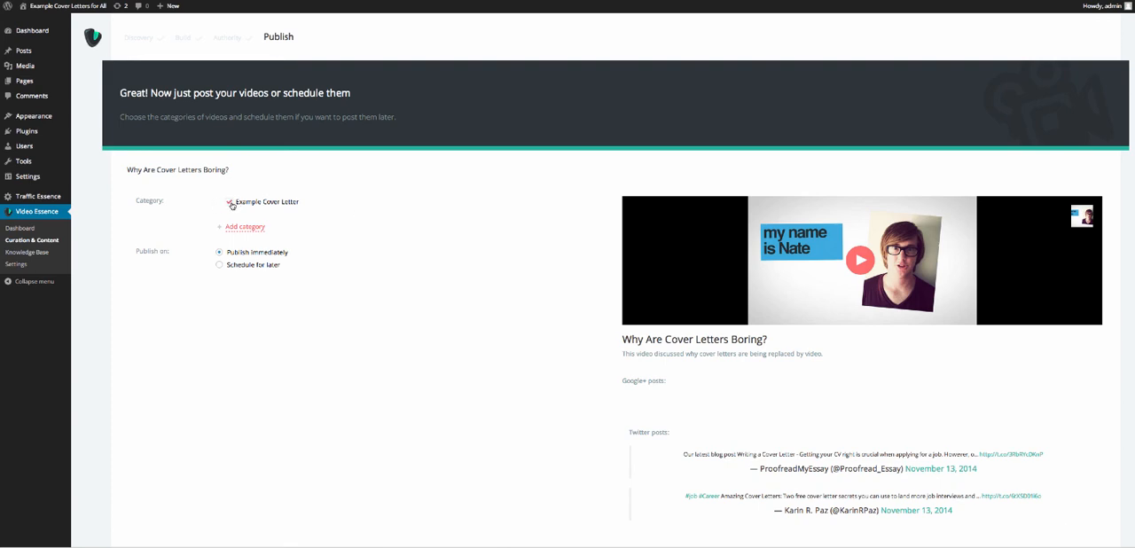
Step: File the post under Example Cover Letter, publish it immediately, and view it live
click(229, 202)
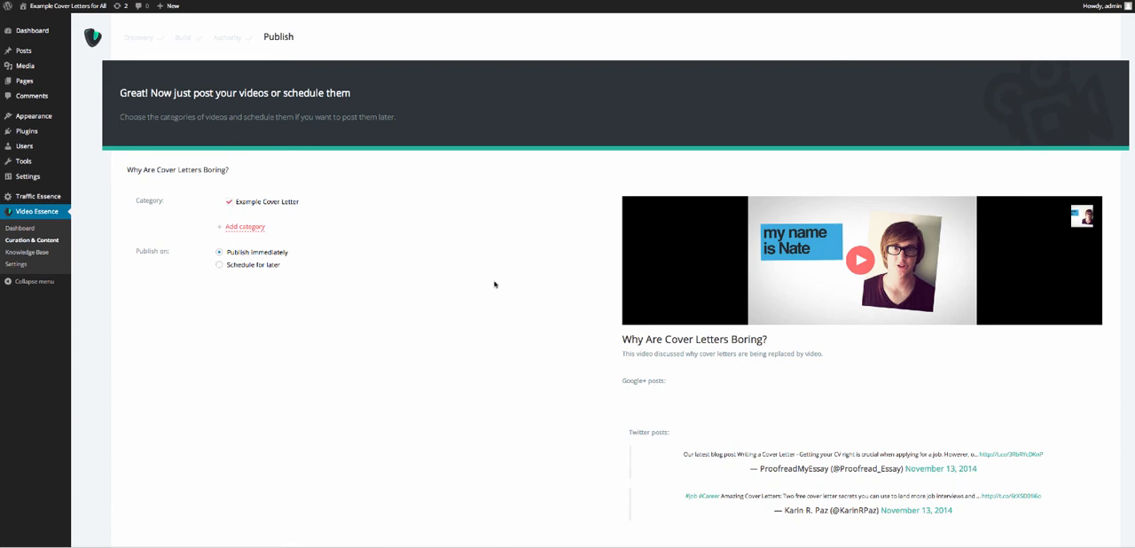
scroll(down, 3)
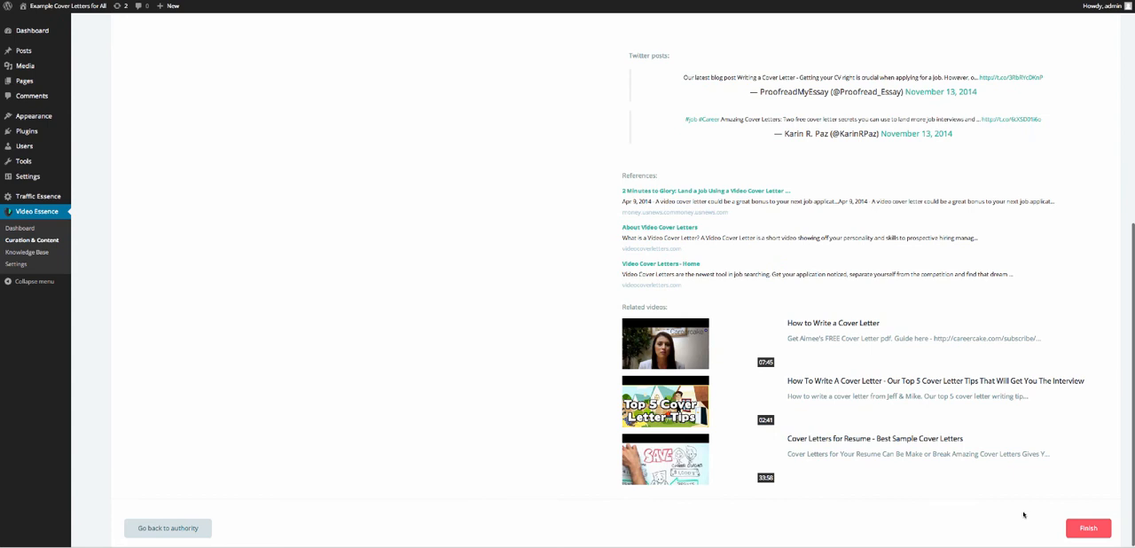
click(1088, 527)
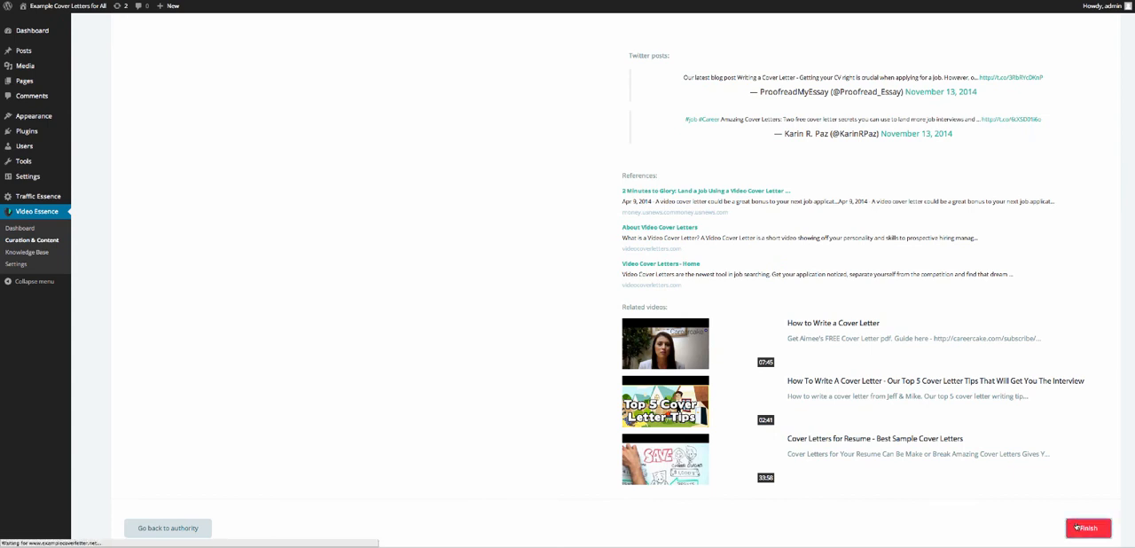
click(1087, 528)
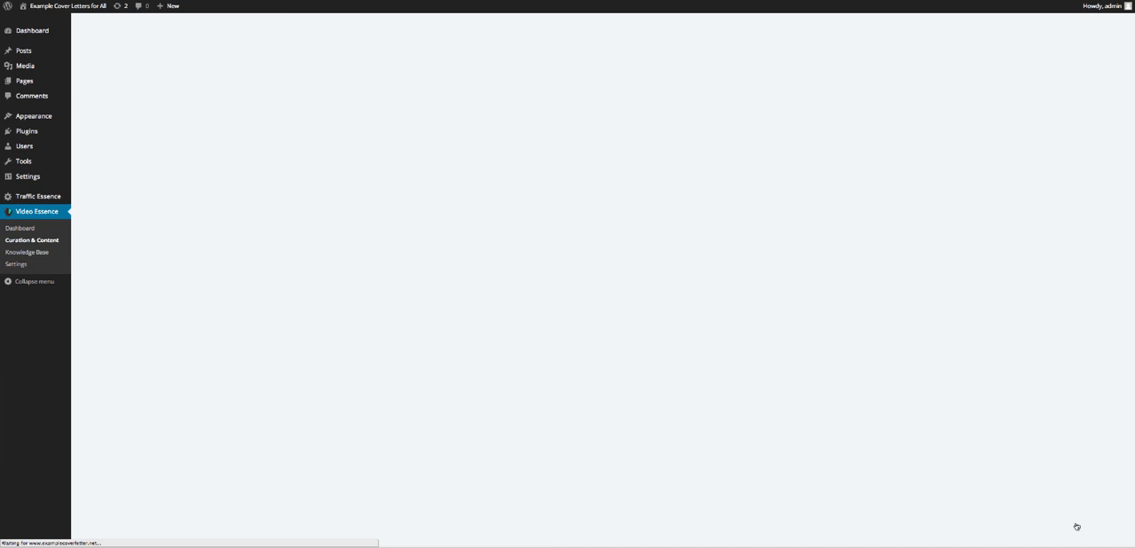
click(20, 229)
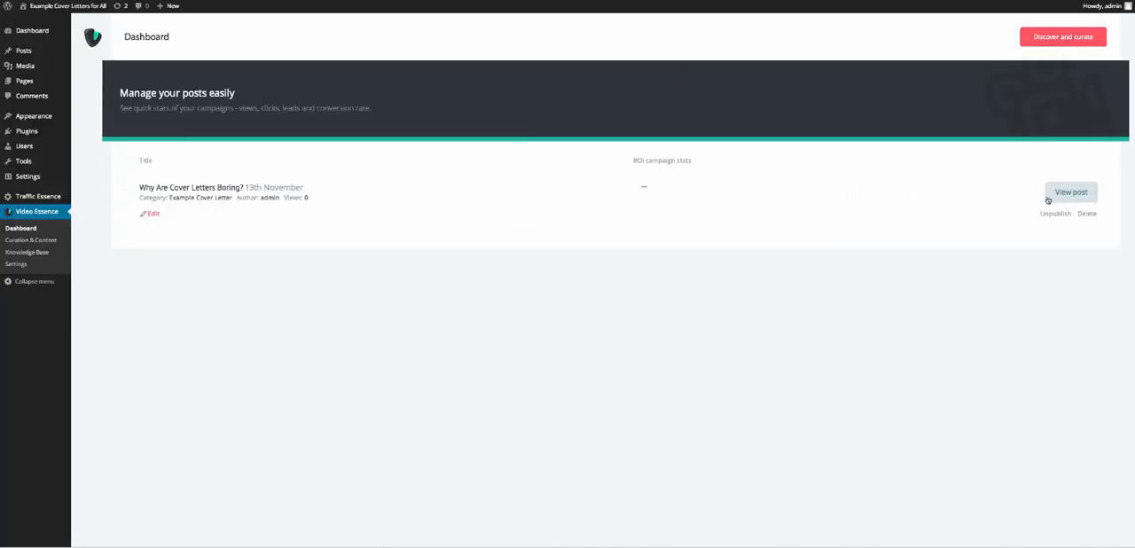
click(1070, 192)
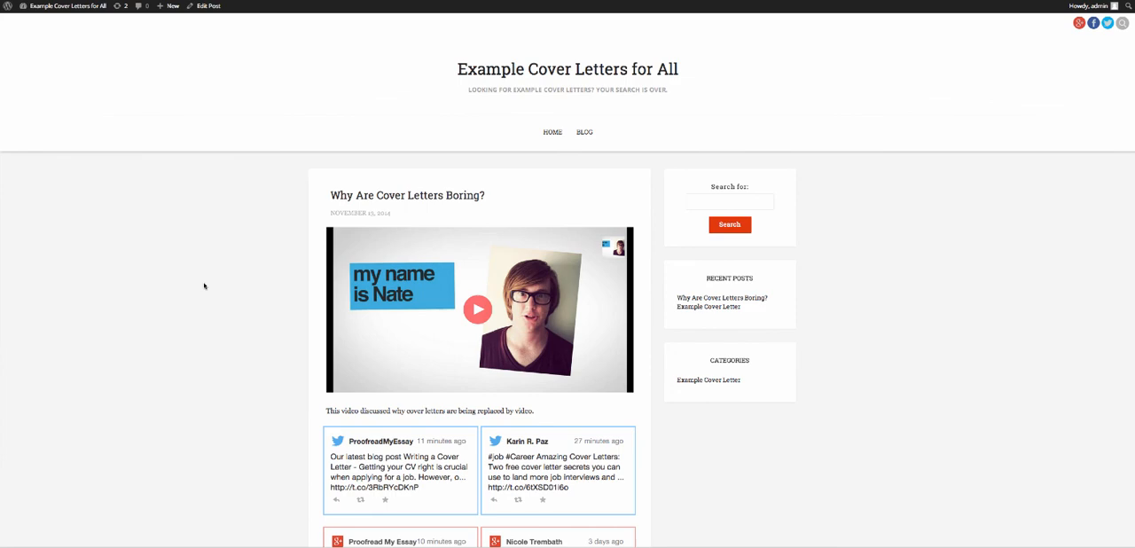
Step: Browse the live post, go to BLOG, and reopen 'Why Are Cover Letters Boring?'
scroll(down, 3)
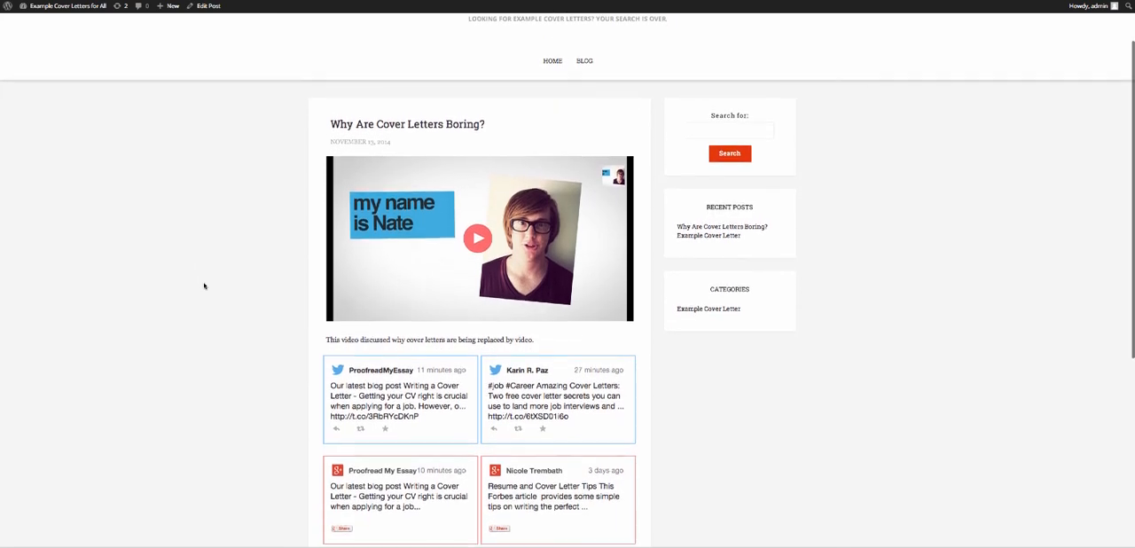
scroll(down, 3)
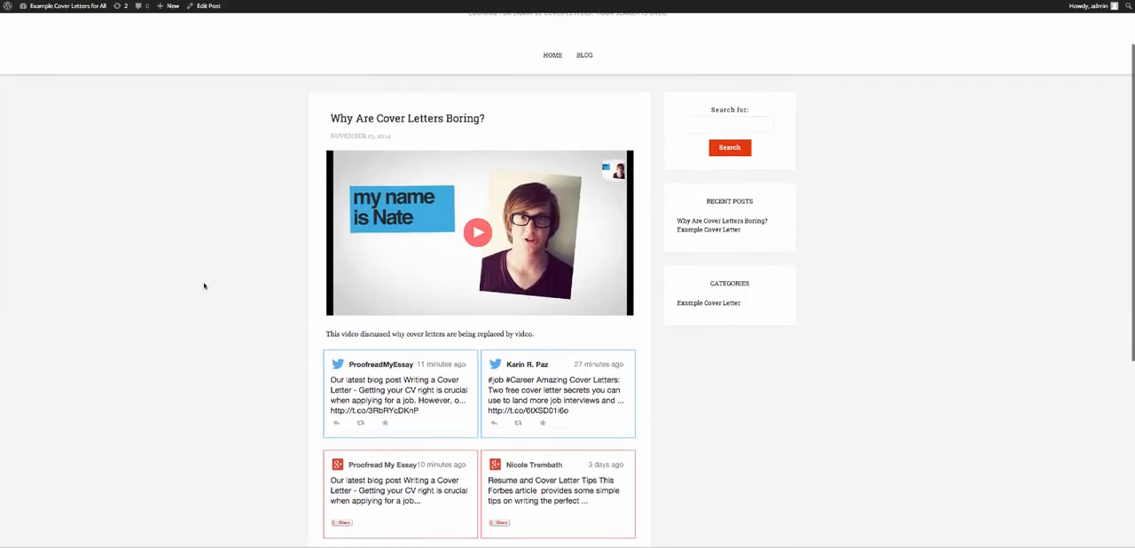
scroll(down, 3)
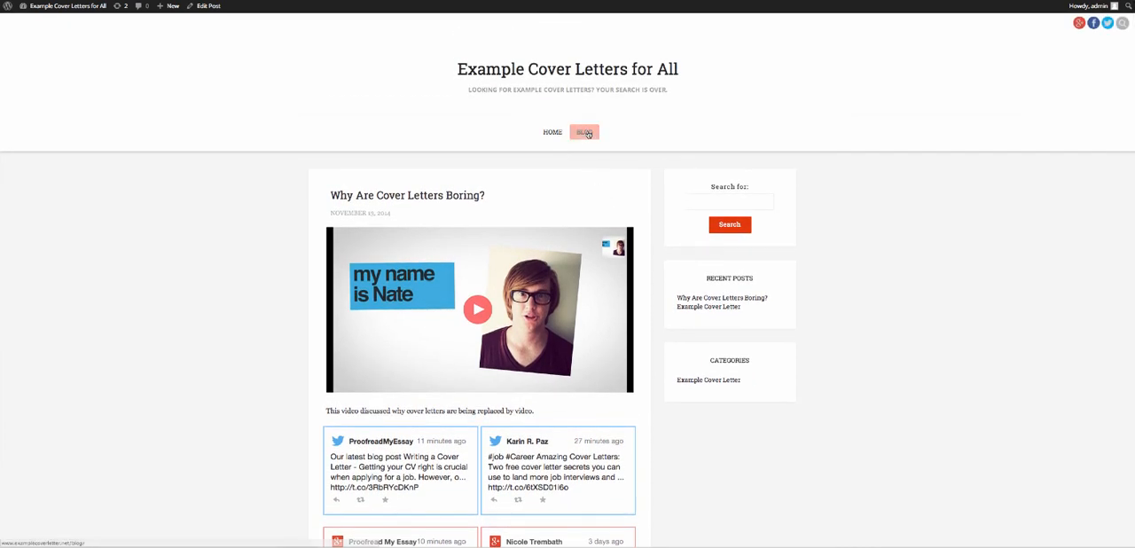
click(584, 133)
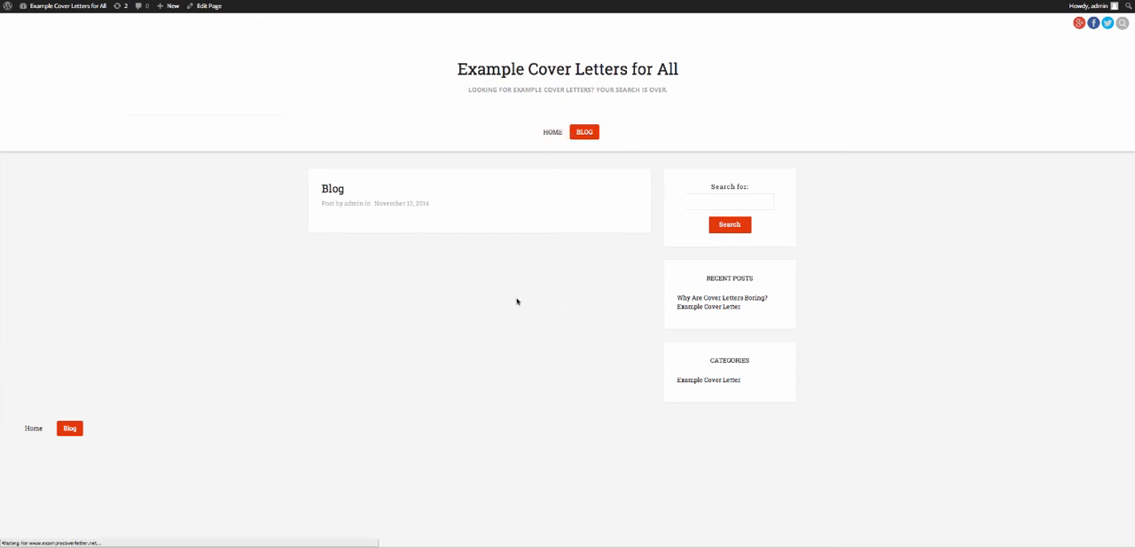
click(721, 298)
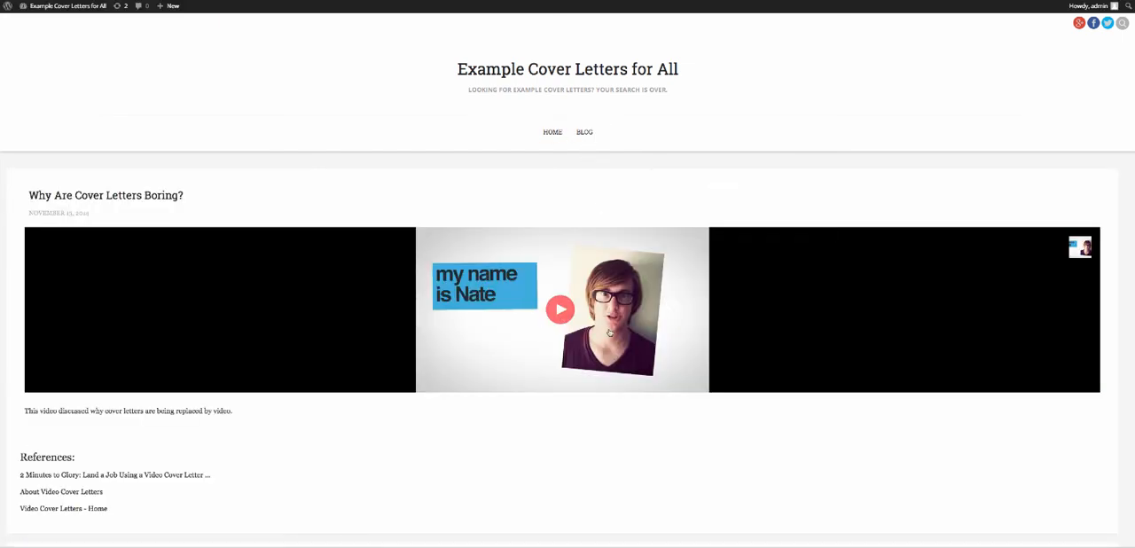
scroll(down, 3)
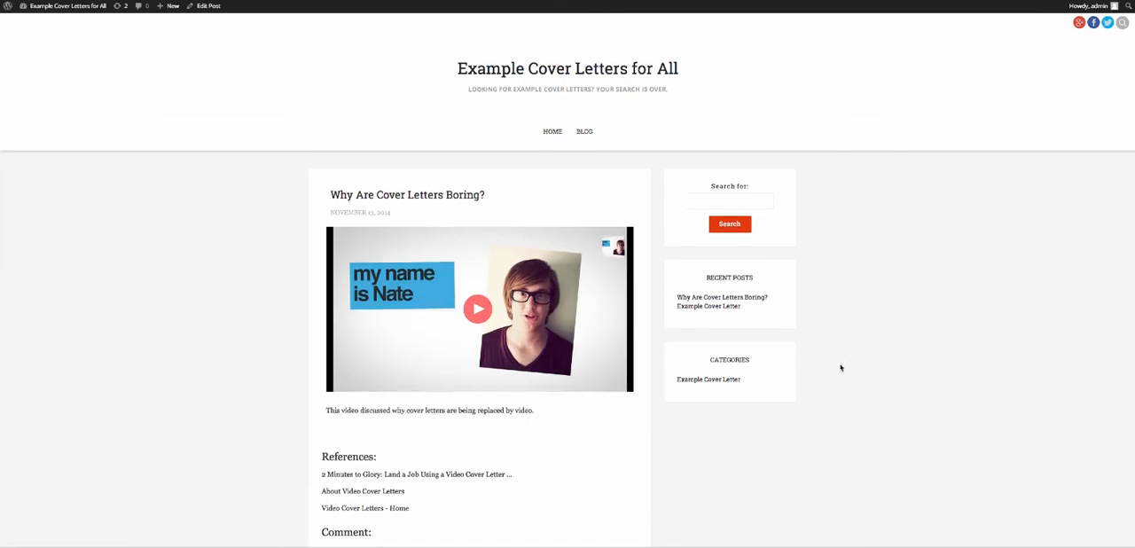
scroll(down, 3)
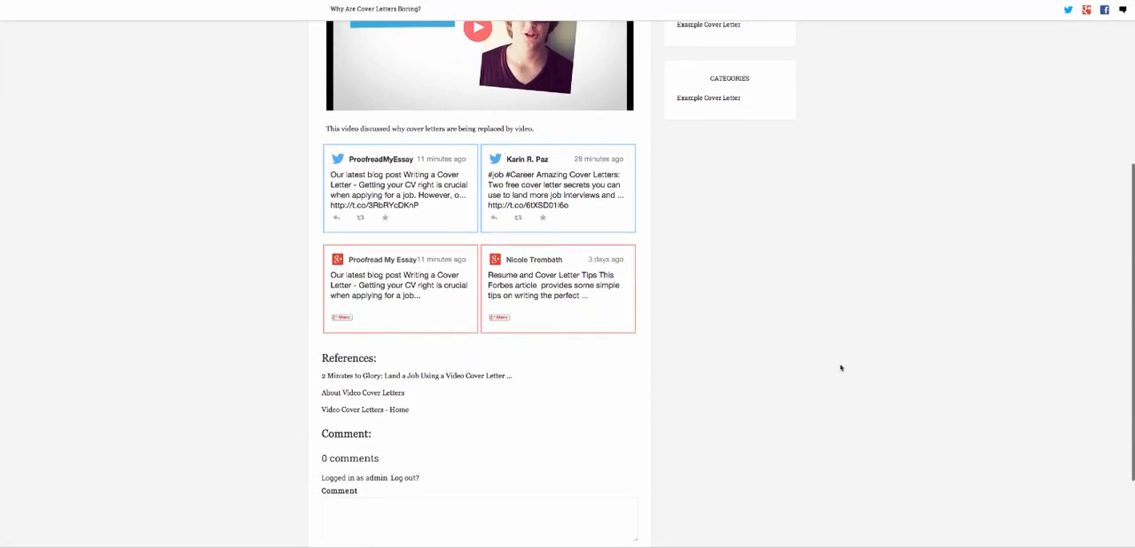
scroll(down, 3)
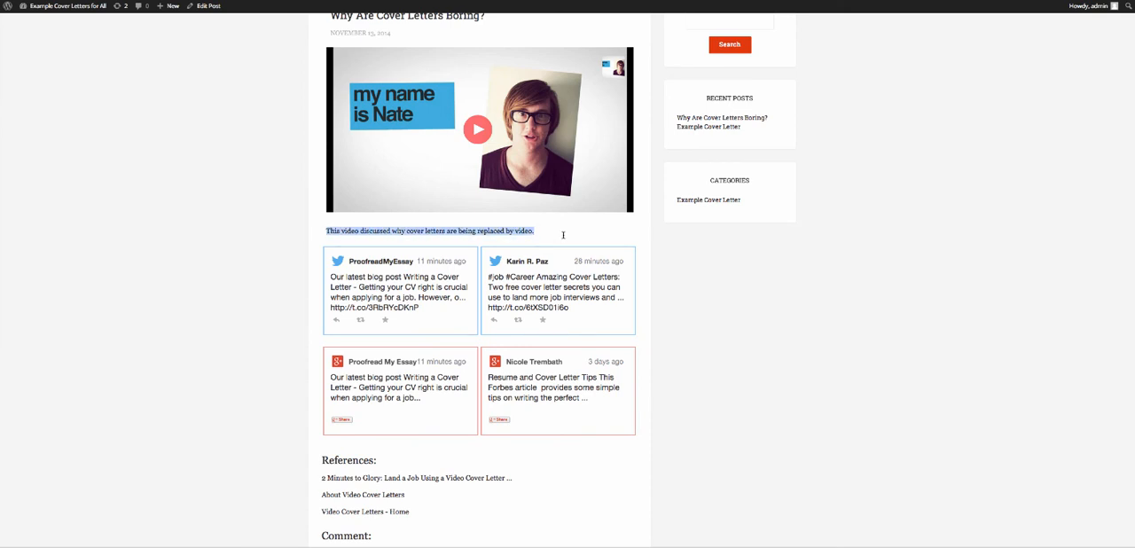
scroll(down, 3)
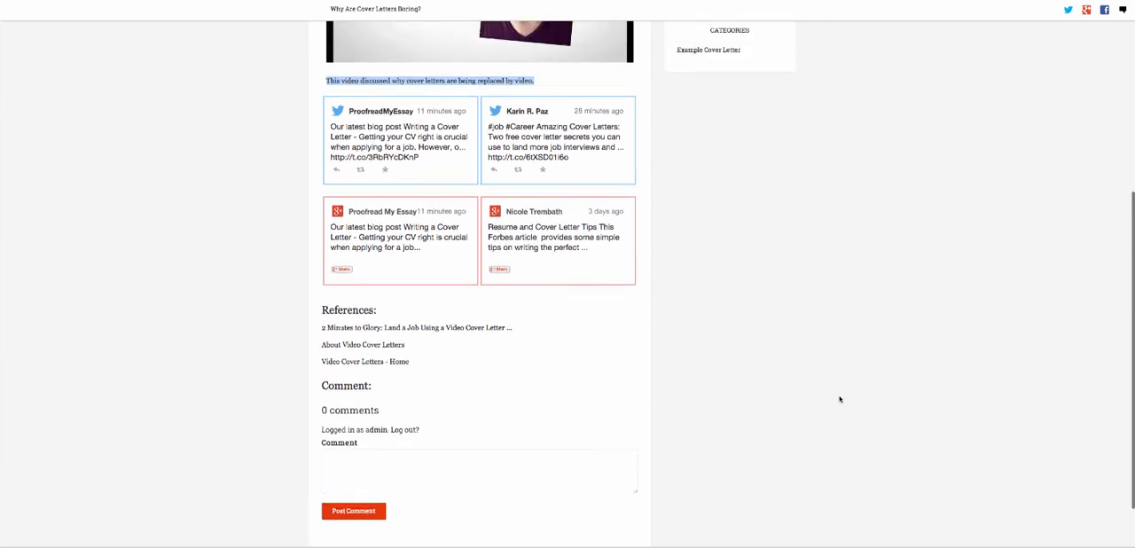
scroll(up, 3)
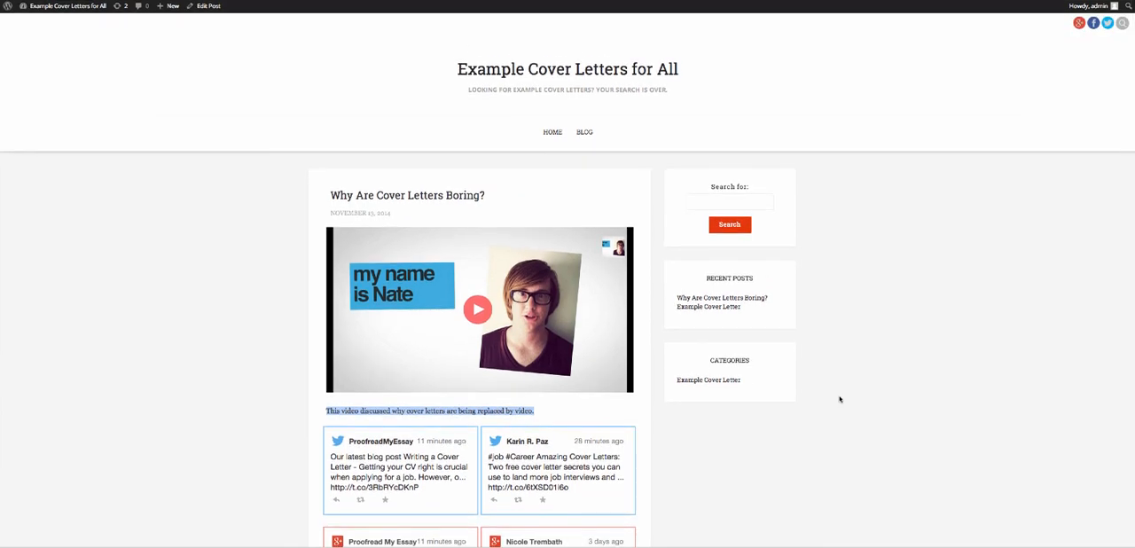
mouse_move(714, 547)
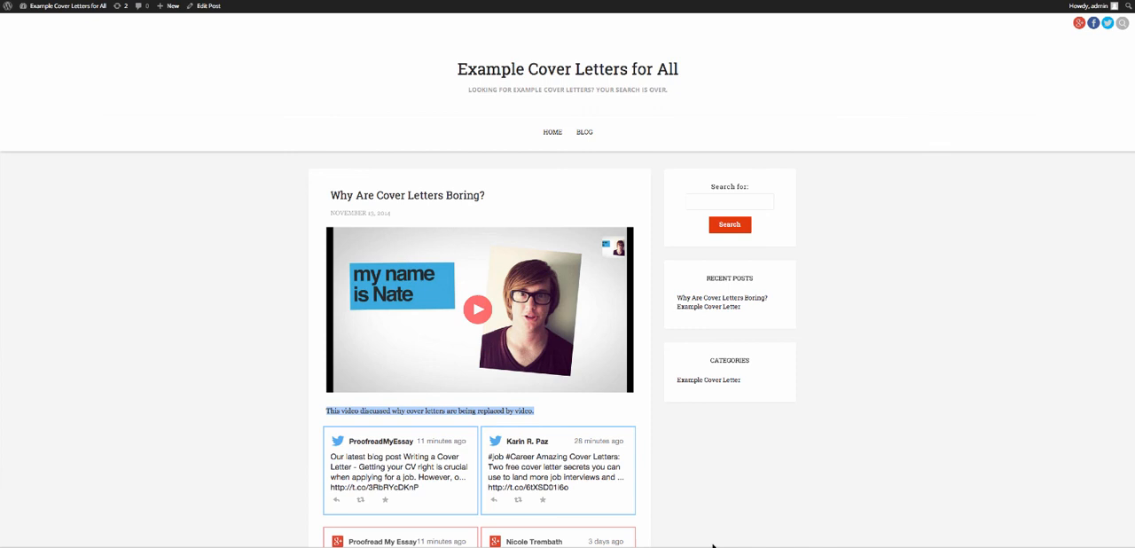